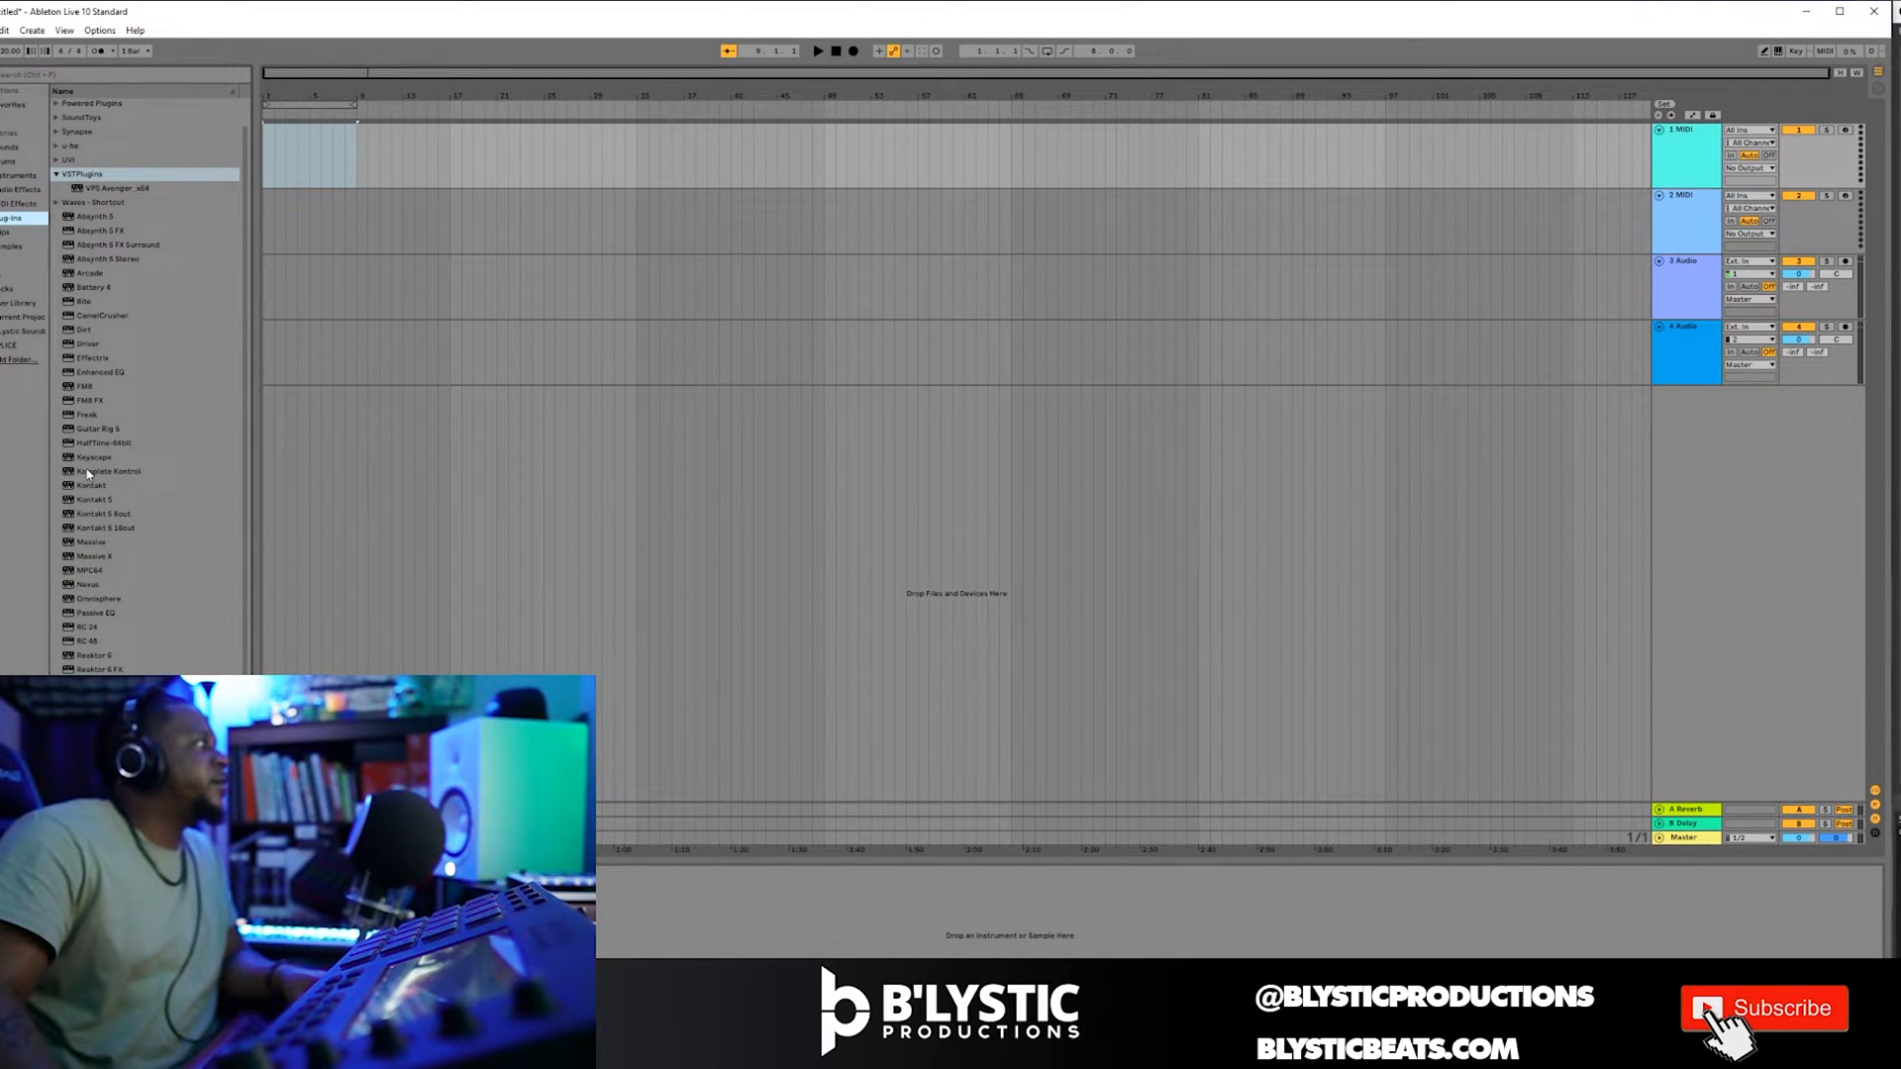
# Load Komplete Kontrol from the VST Plugins list onto a new MIDI track.
pyautogui.click(109, 471)
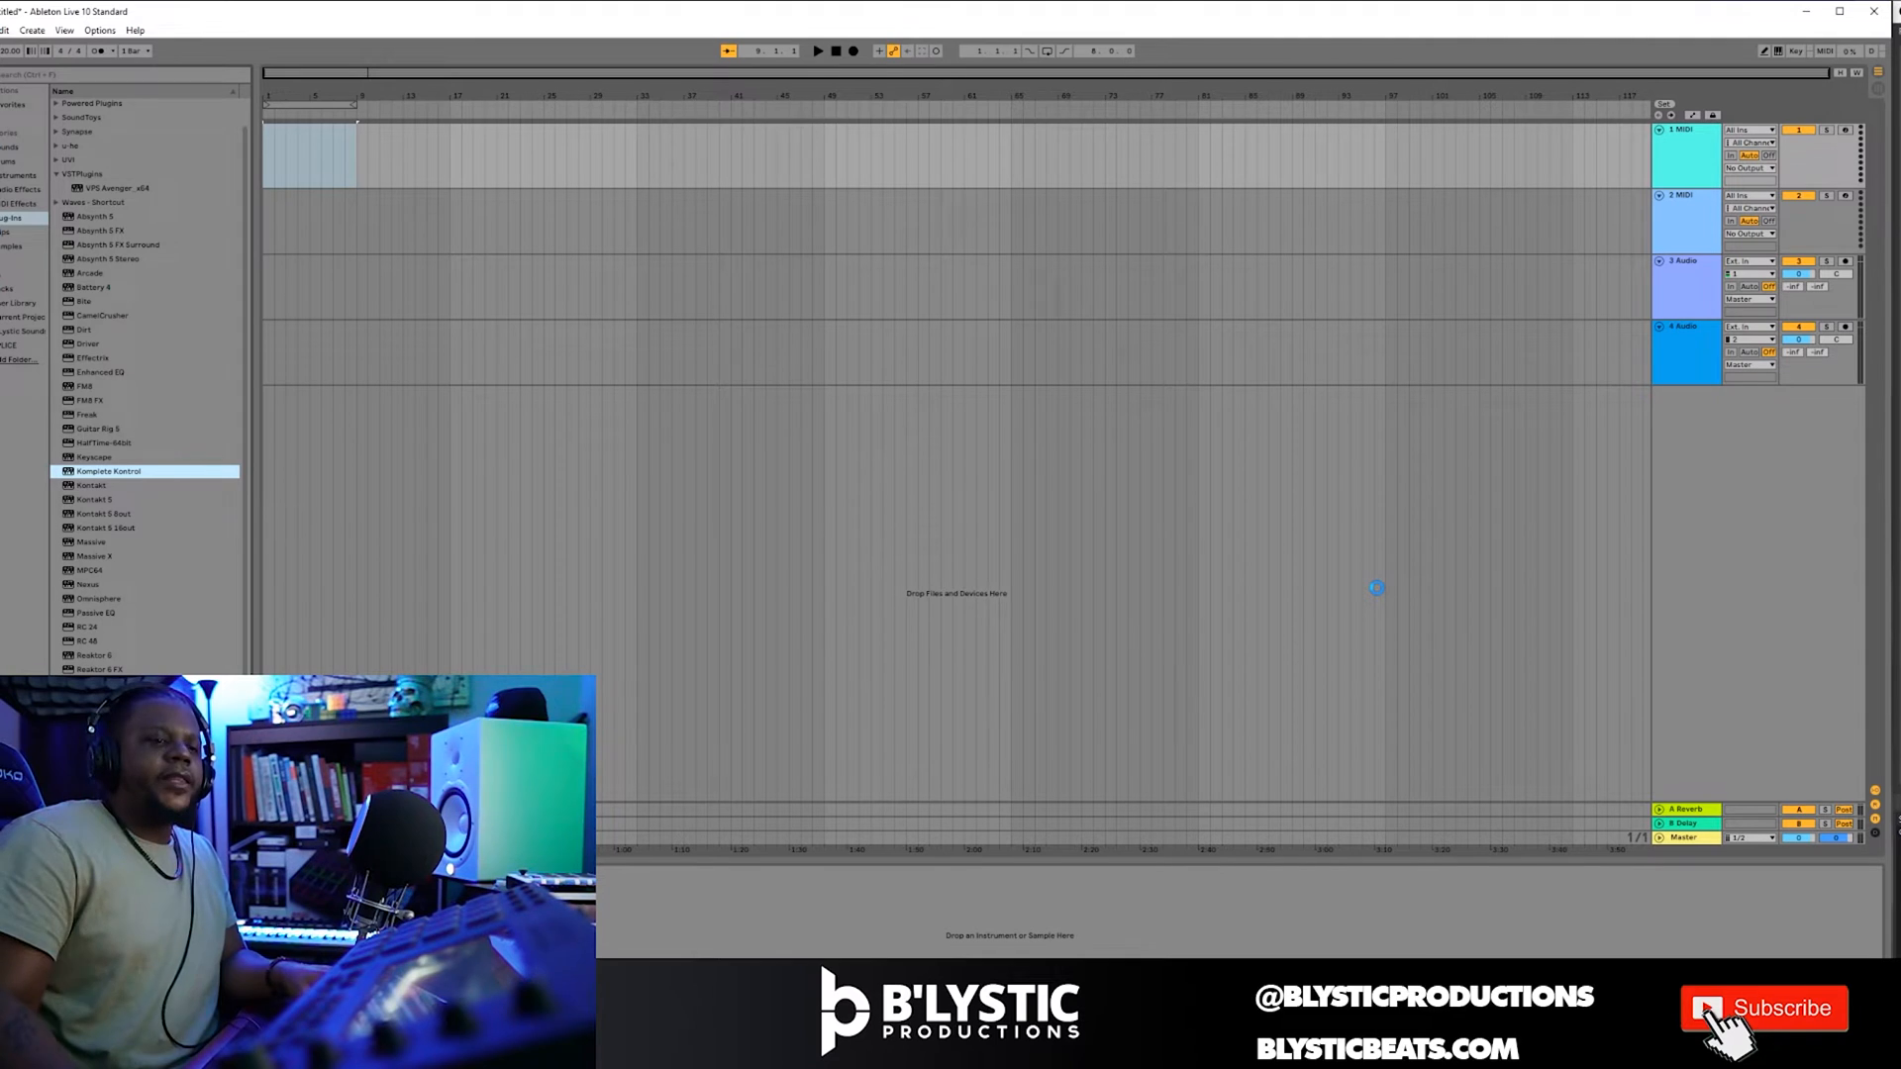
pyautogui.doubleClick(107, 471)
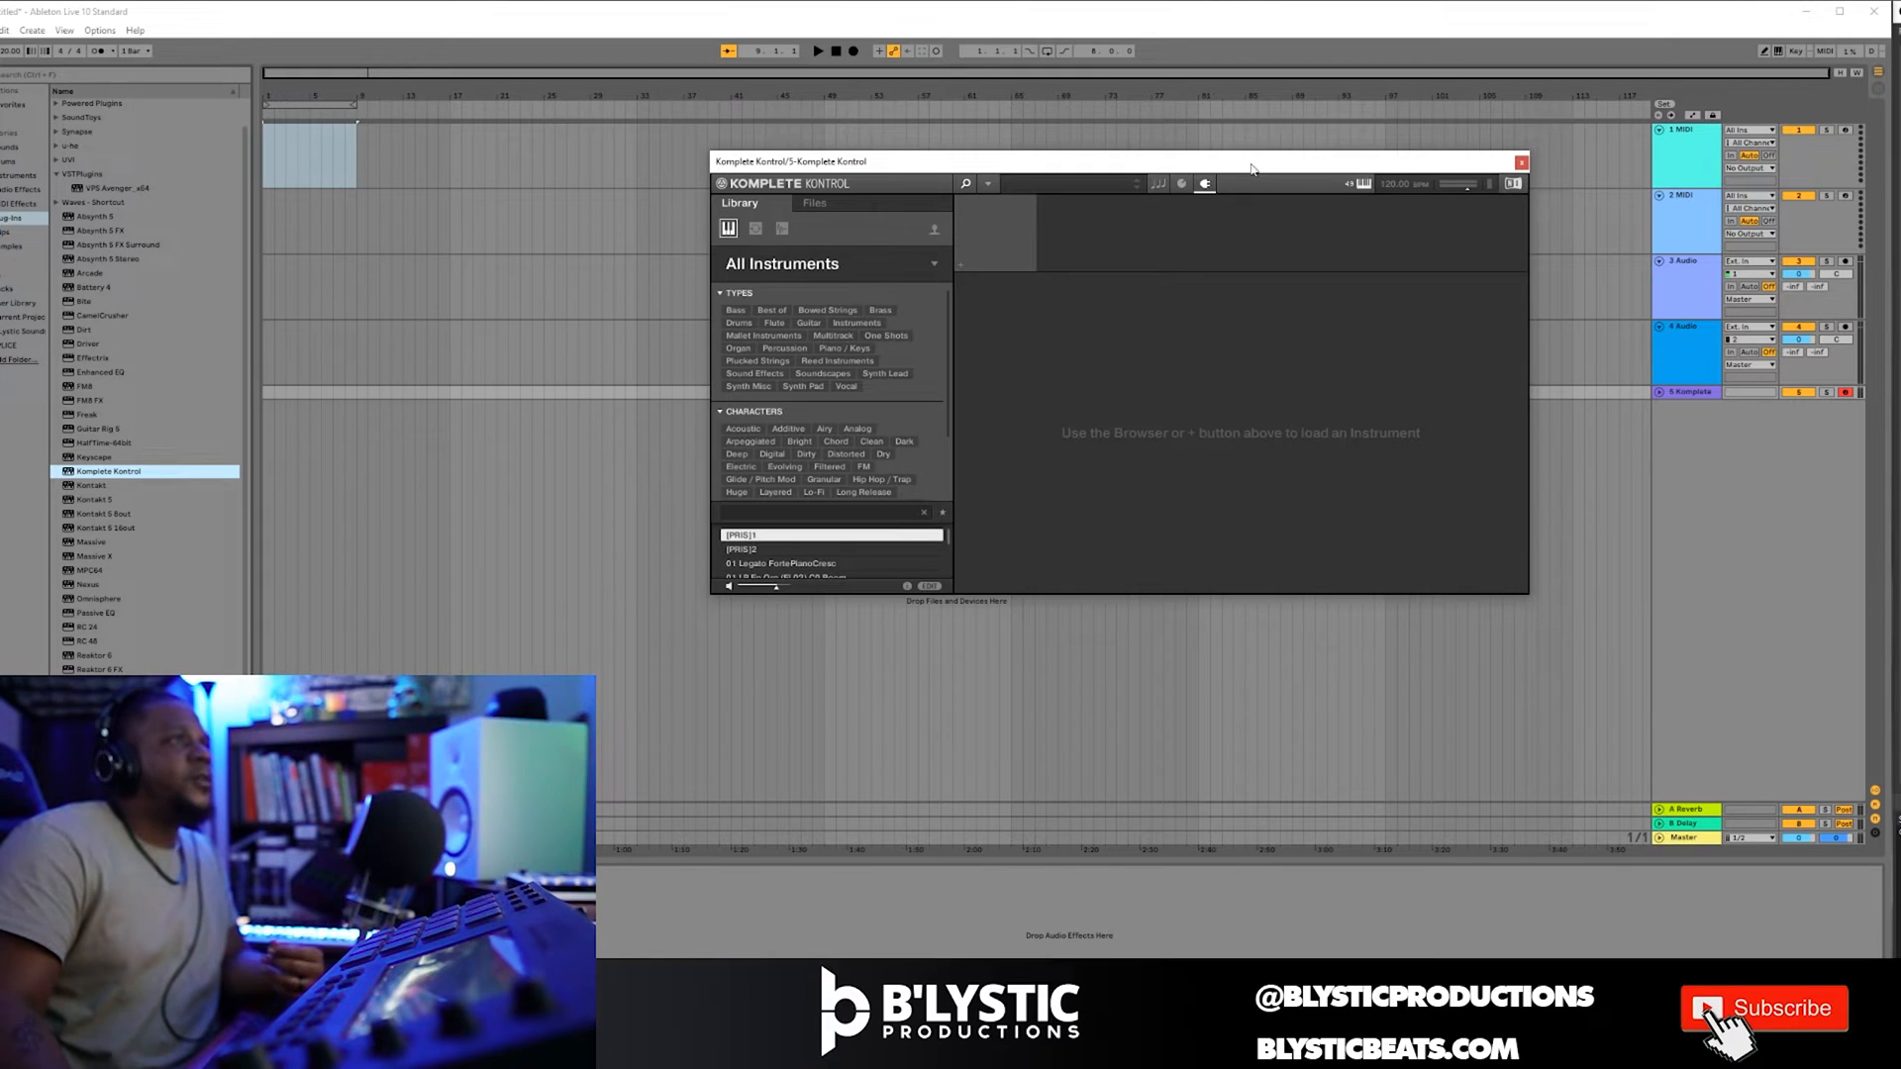
pyautogui.moveTo(1344, 371)
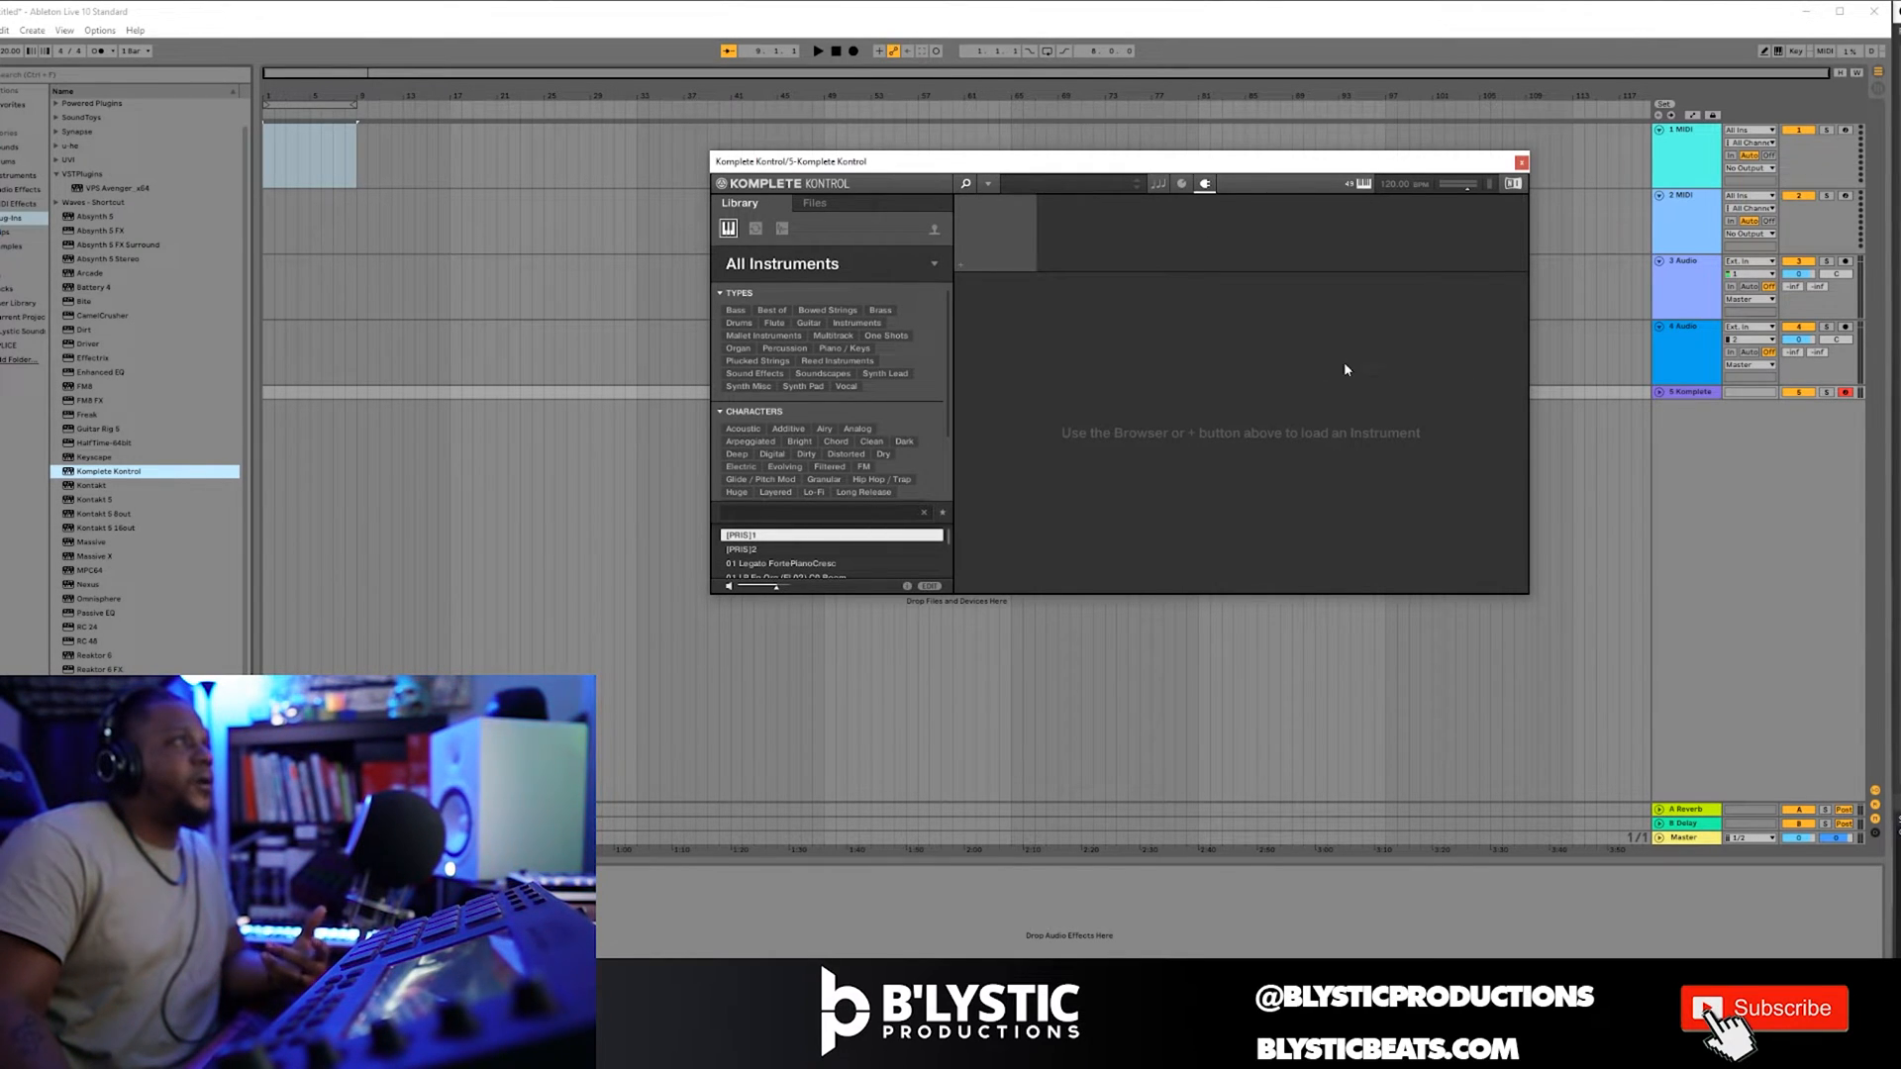
pyautogui.moveTo(994, 184)
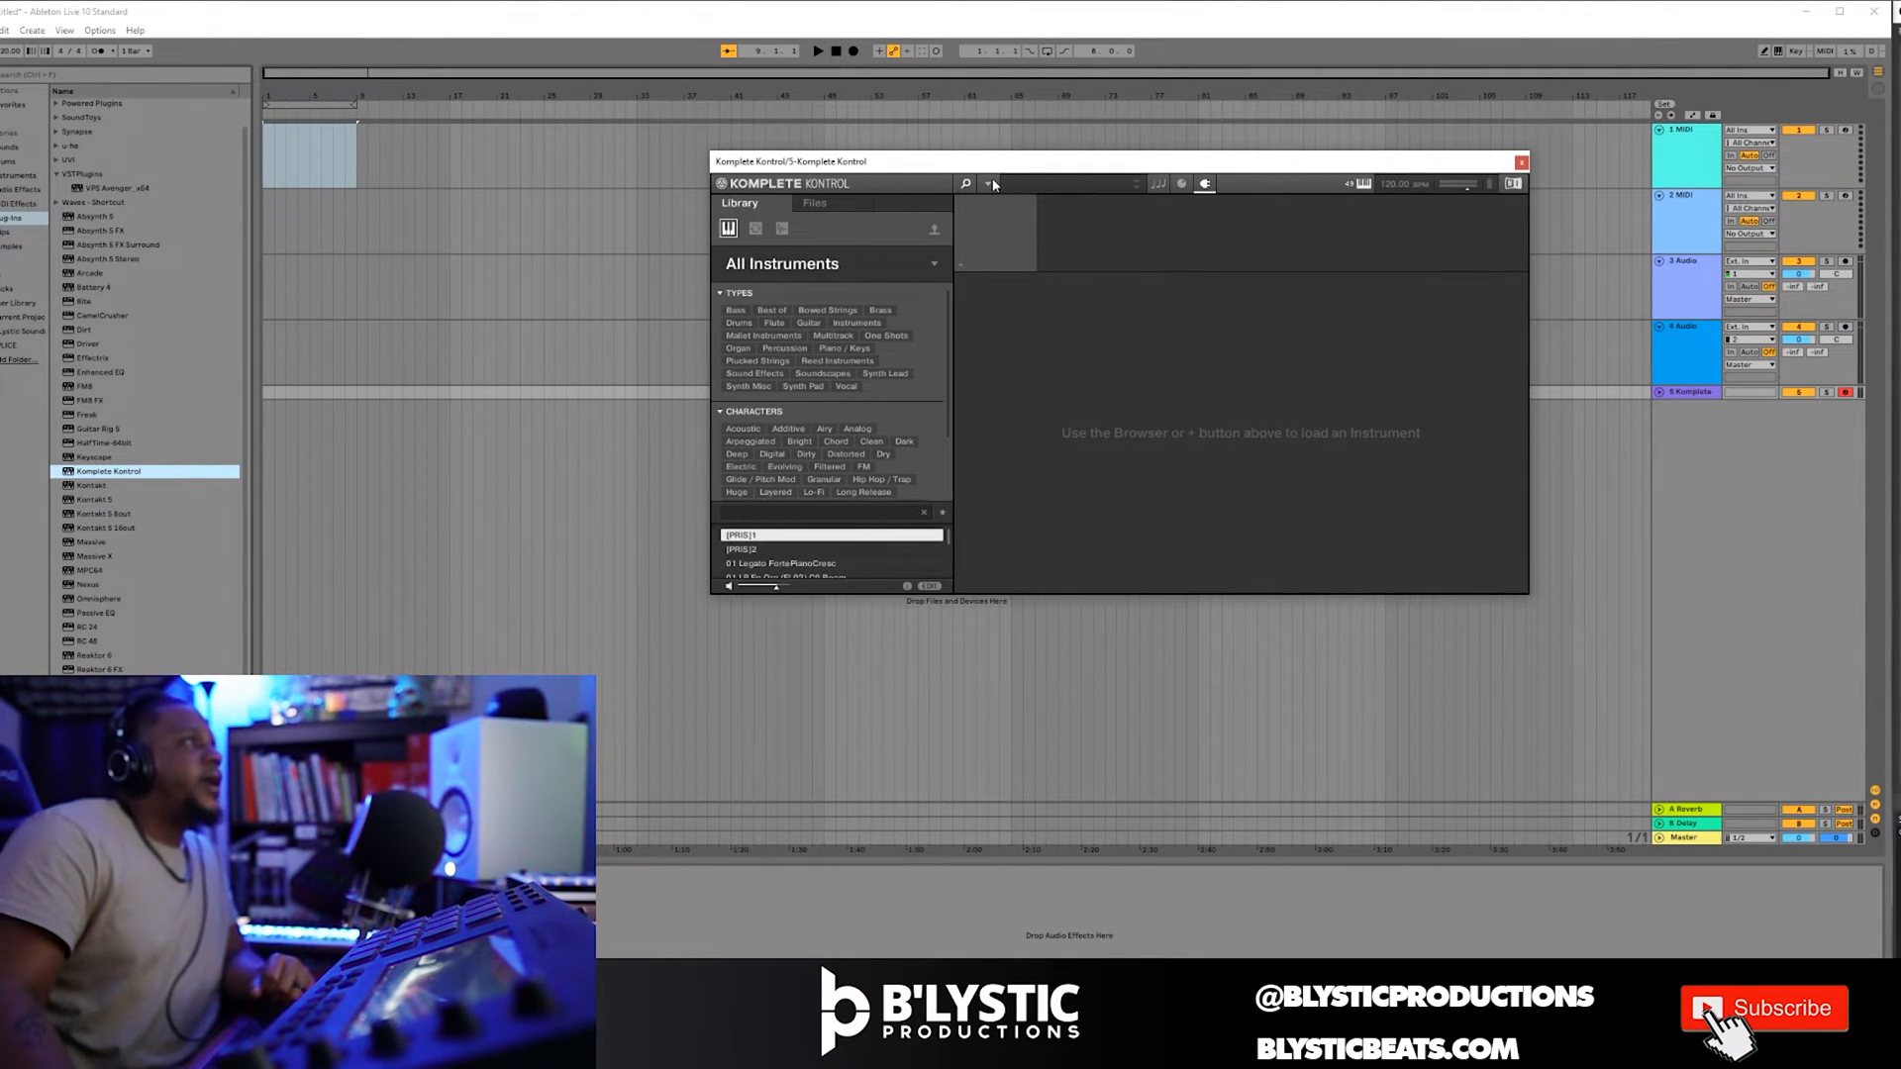
# Bring up Komplete Kontrol's main menu to reach the Instruments list.
pyautogui.click(986, 182)
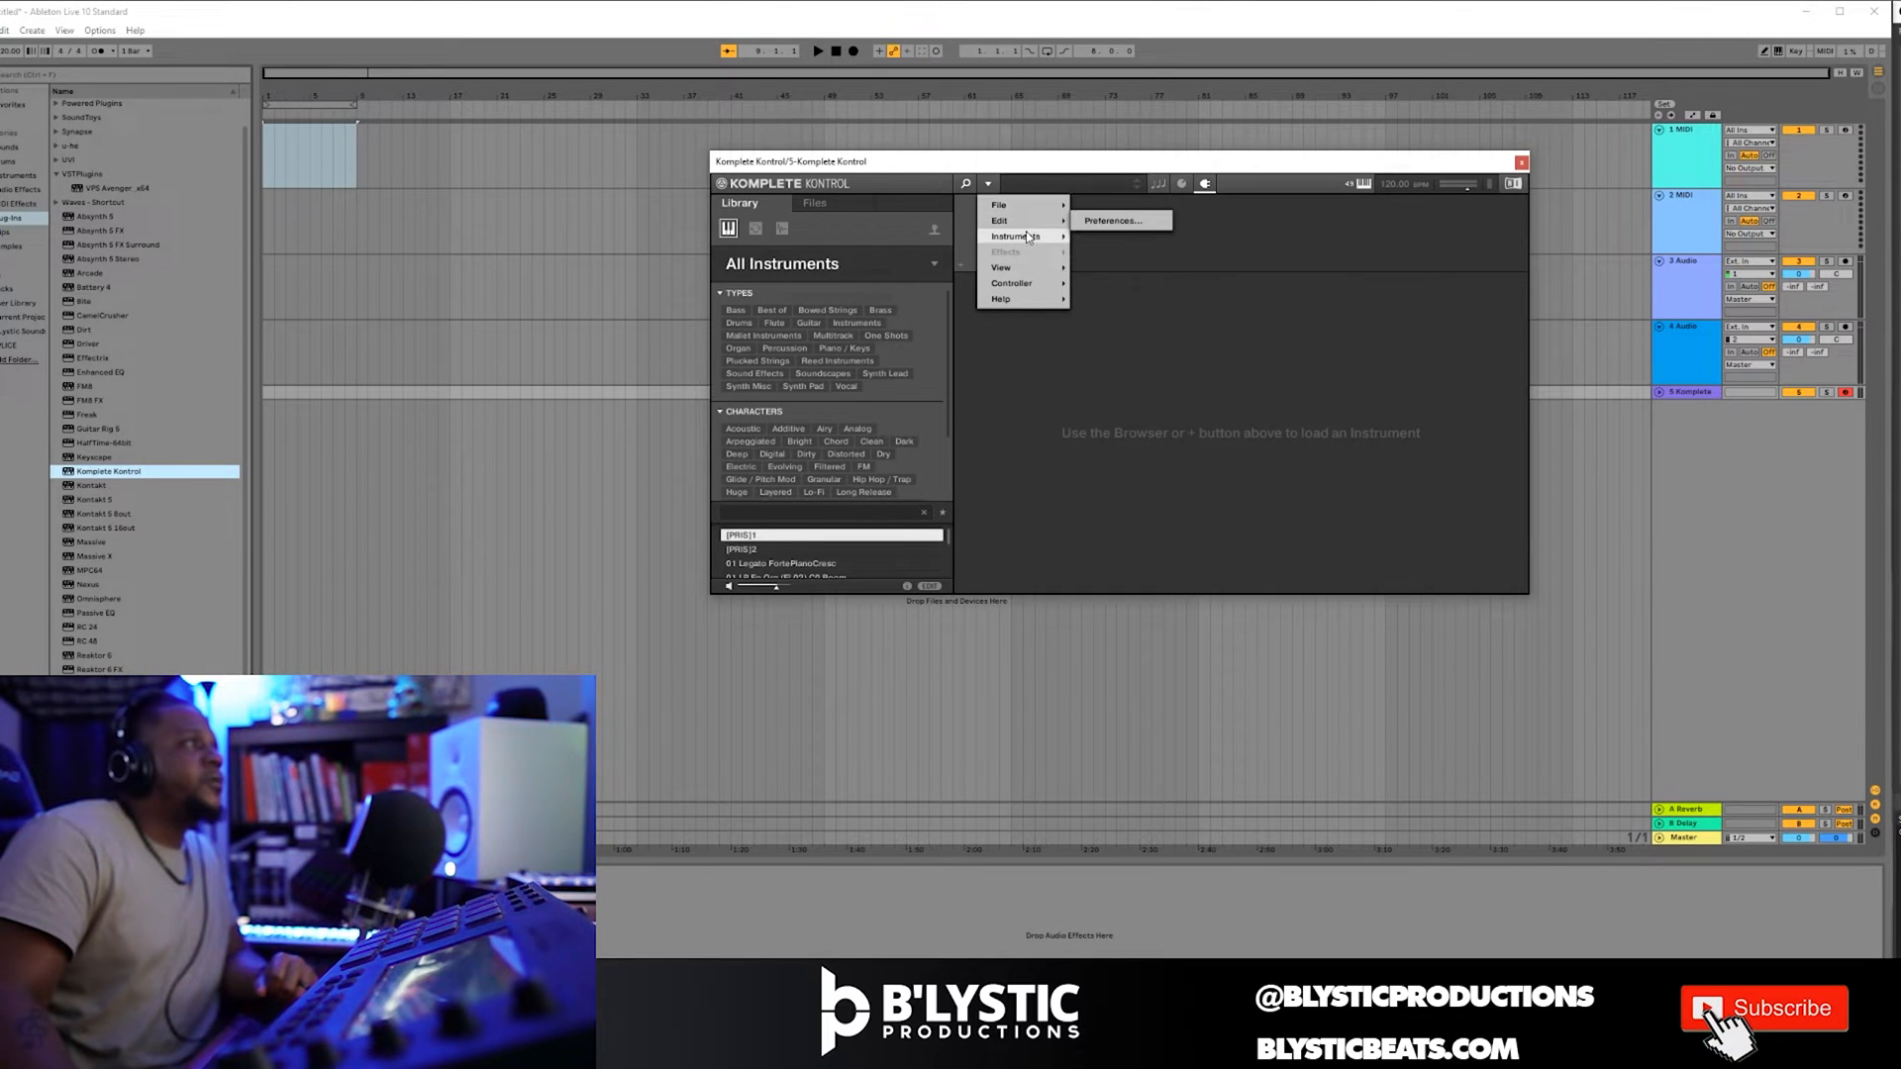
pyautogui.moveTo(1016, 235)
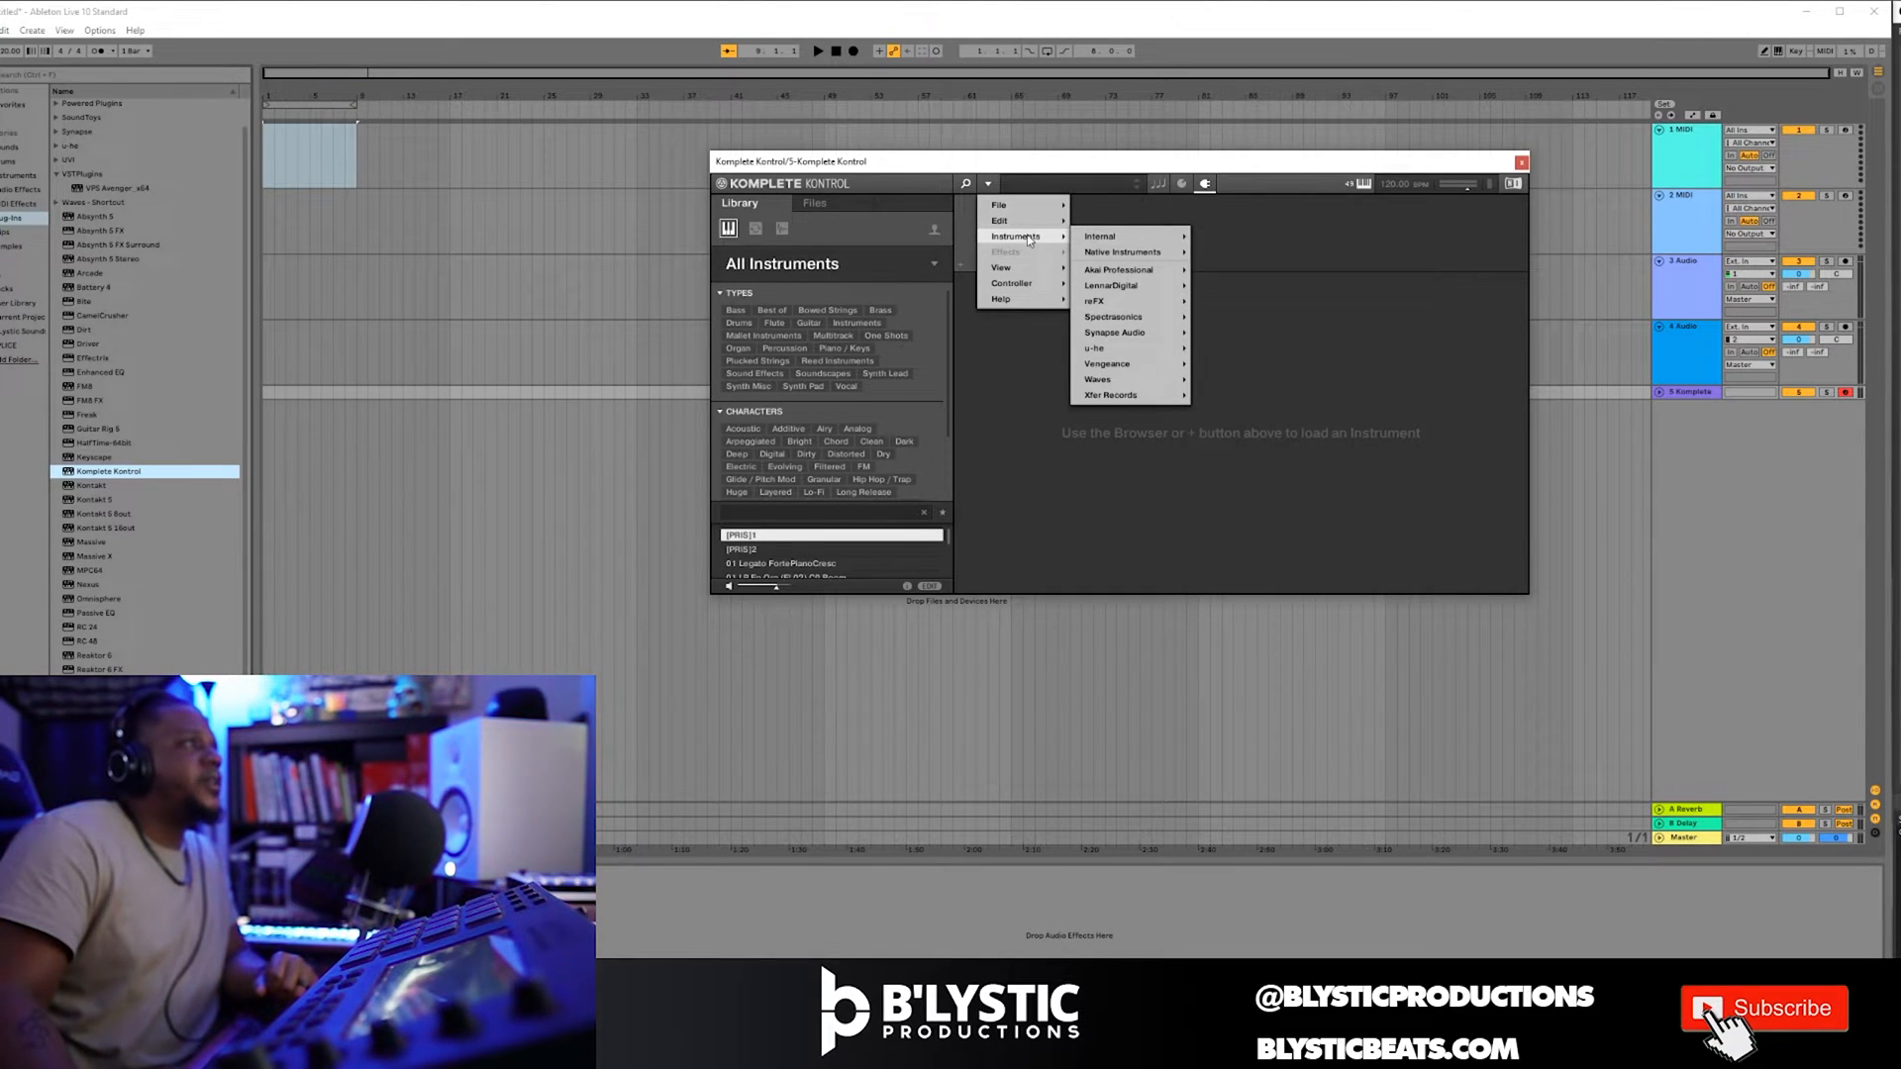
pyautogui.moveTo(1097, 378)
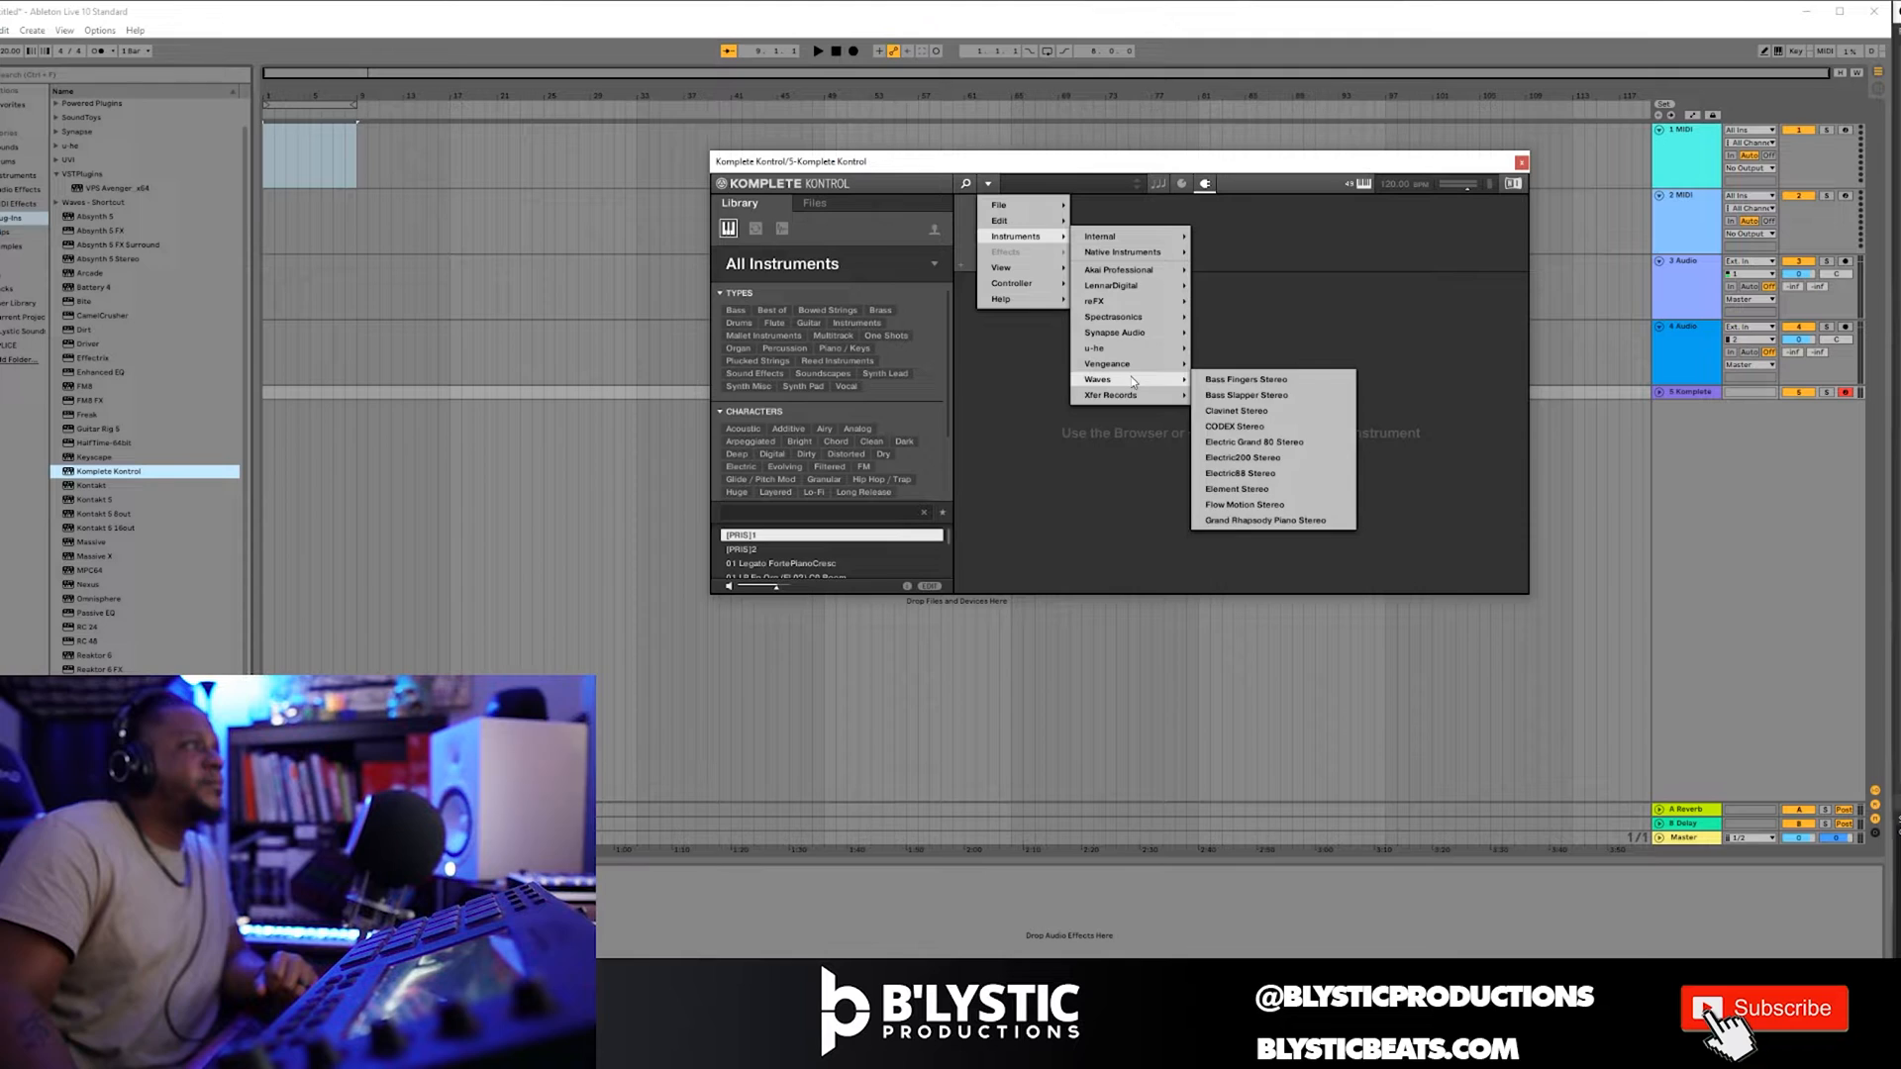
pyautogui.moveTo(1095, 299)
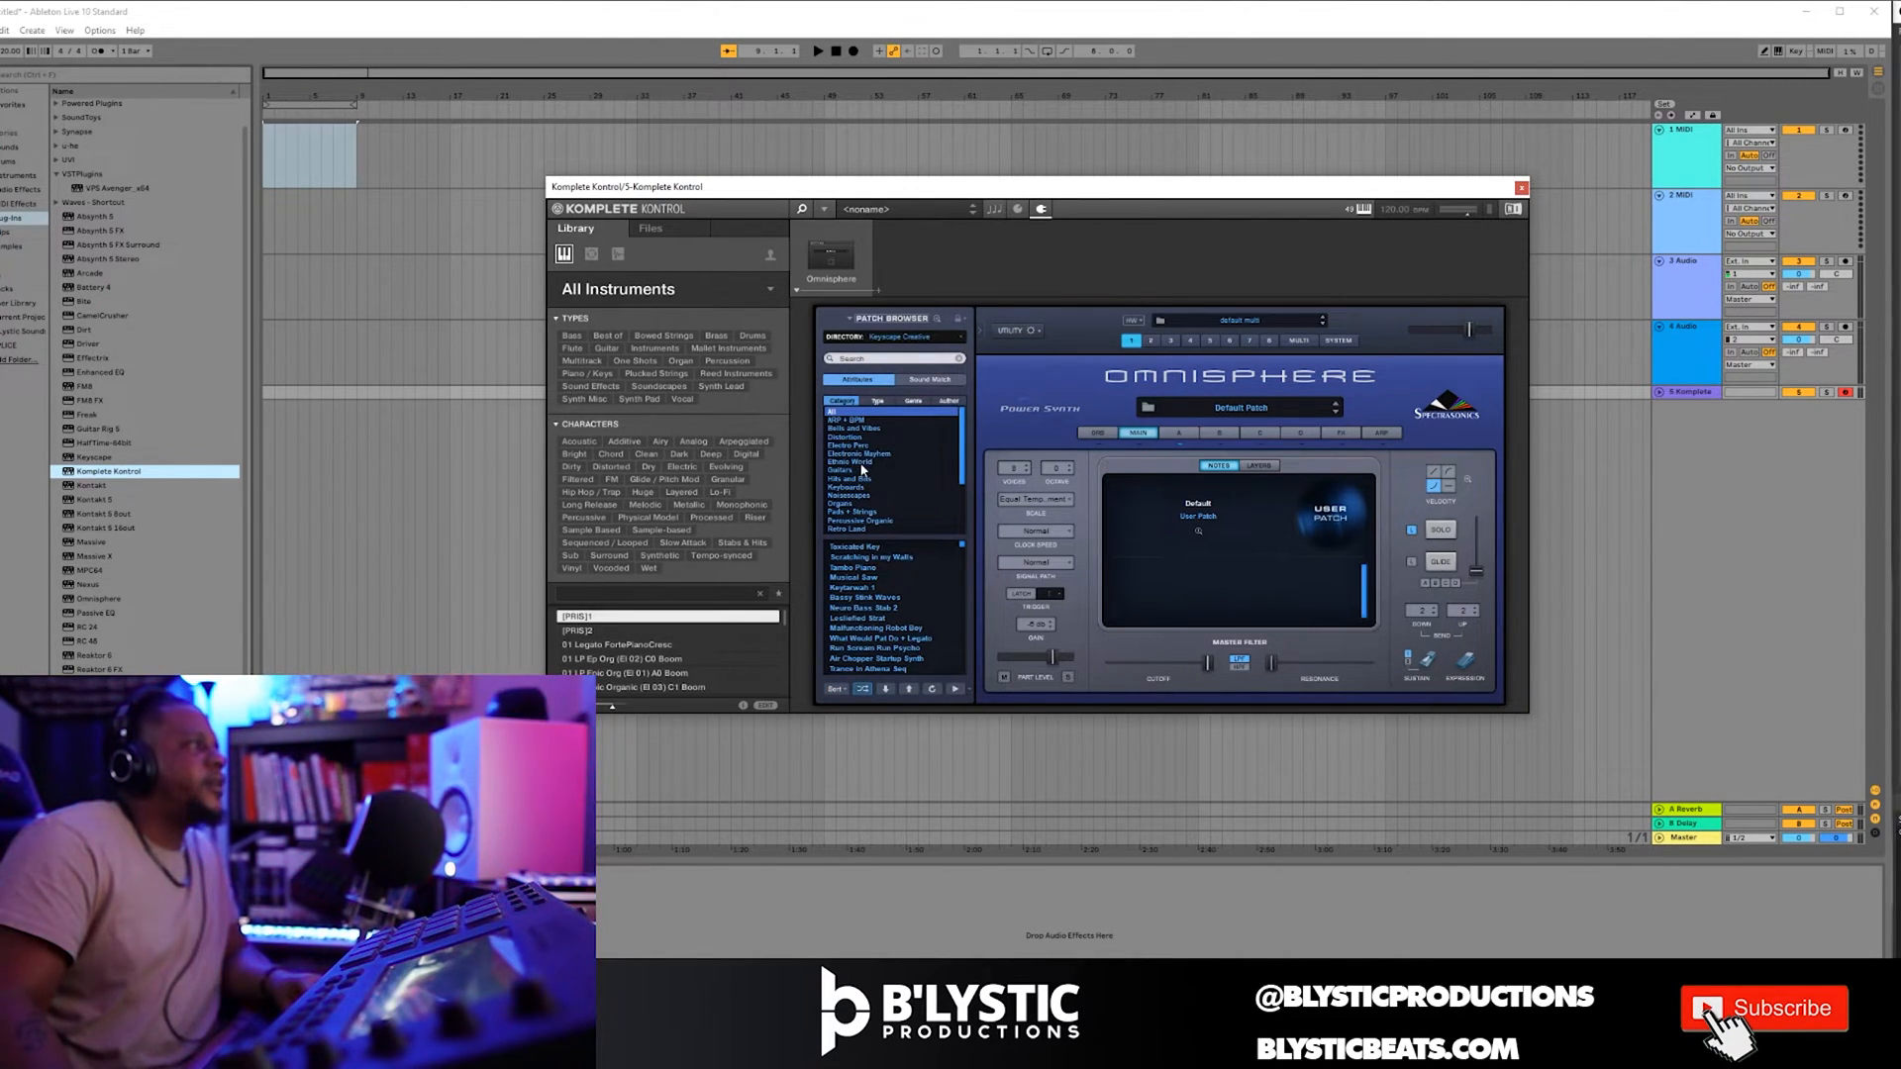
# Choose the Keyboards category, audition patches and load Lite and Breezy Keys, then show the scale panel.
pyautogui.click(846, 487)
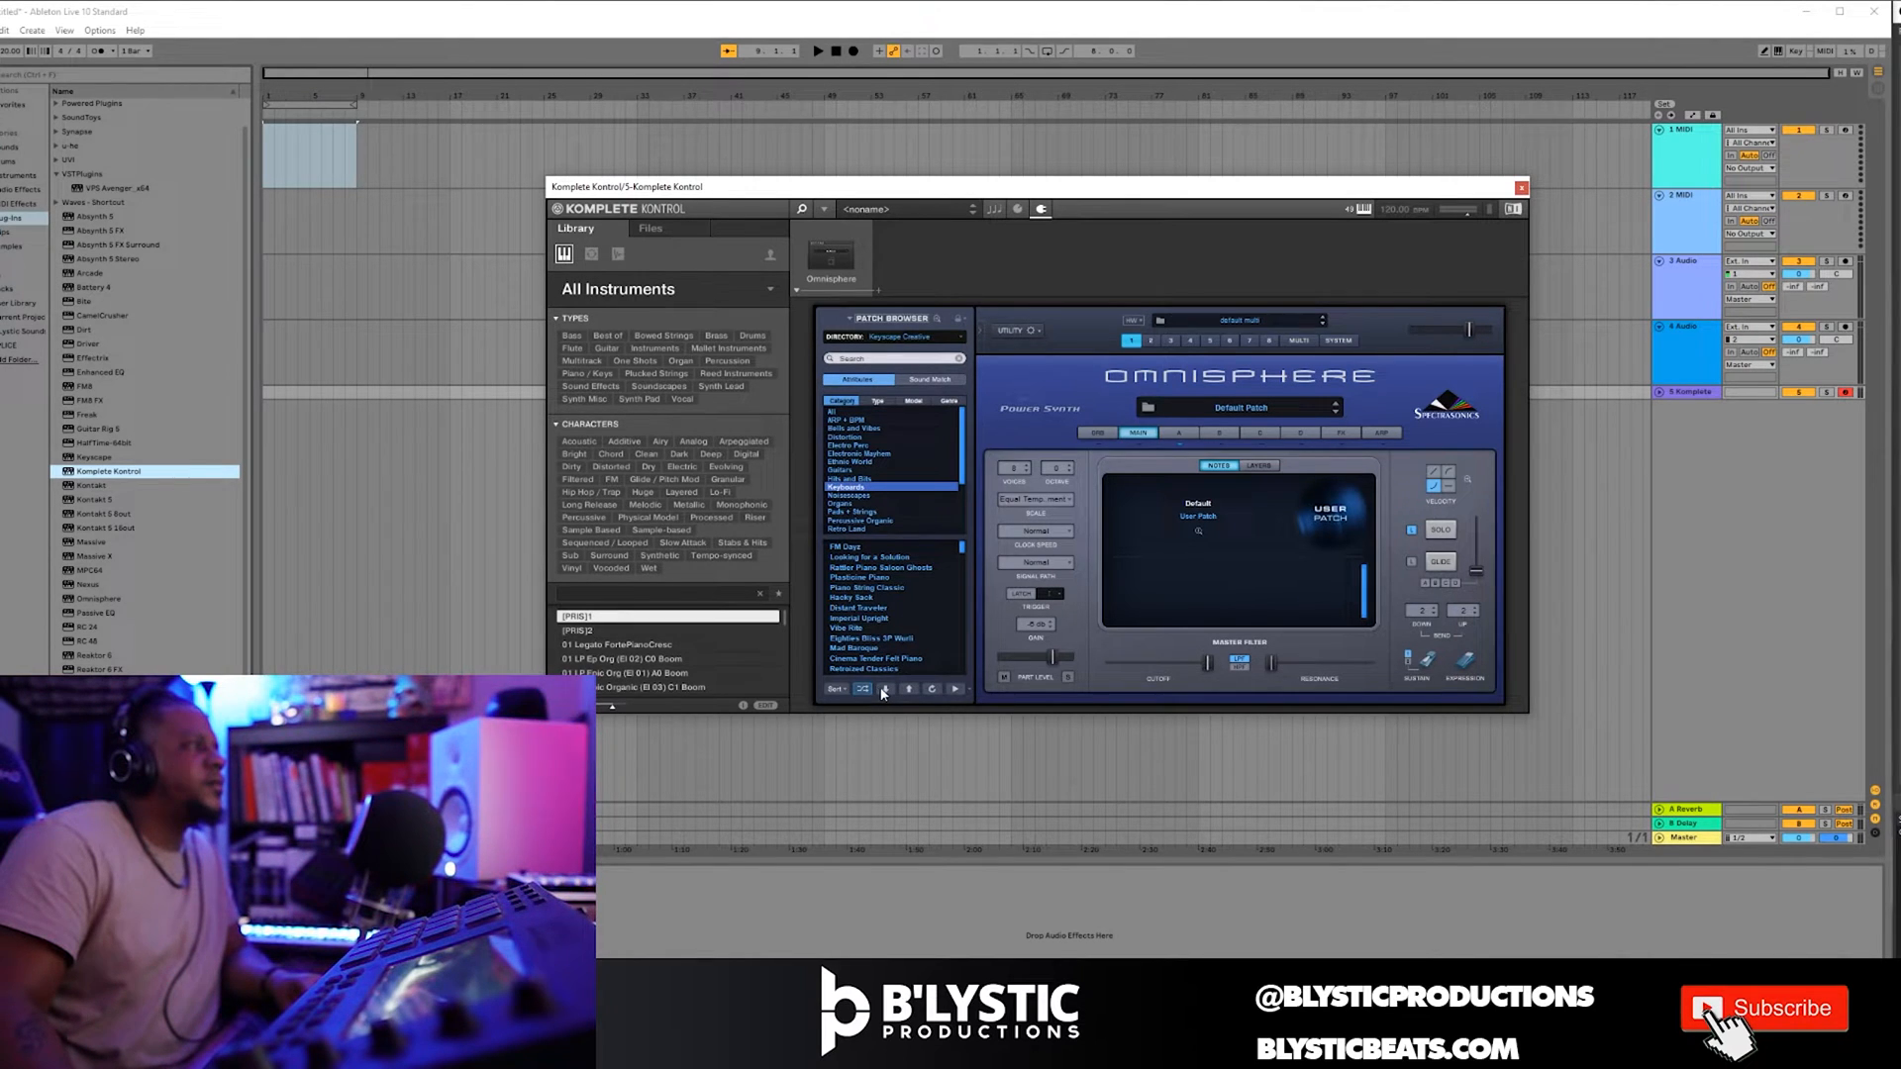
pyautogui.click(861, 546)
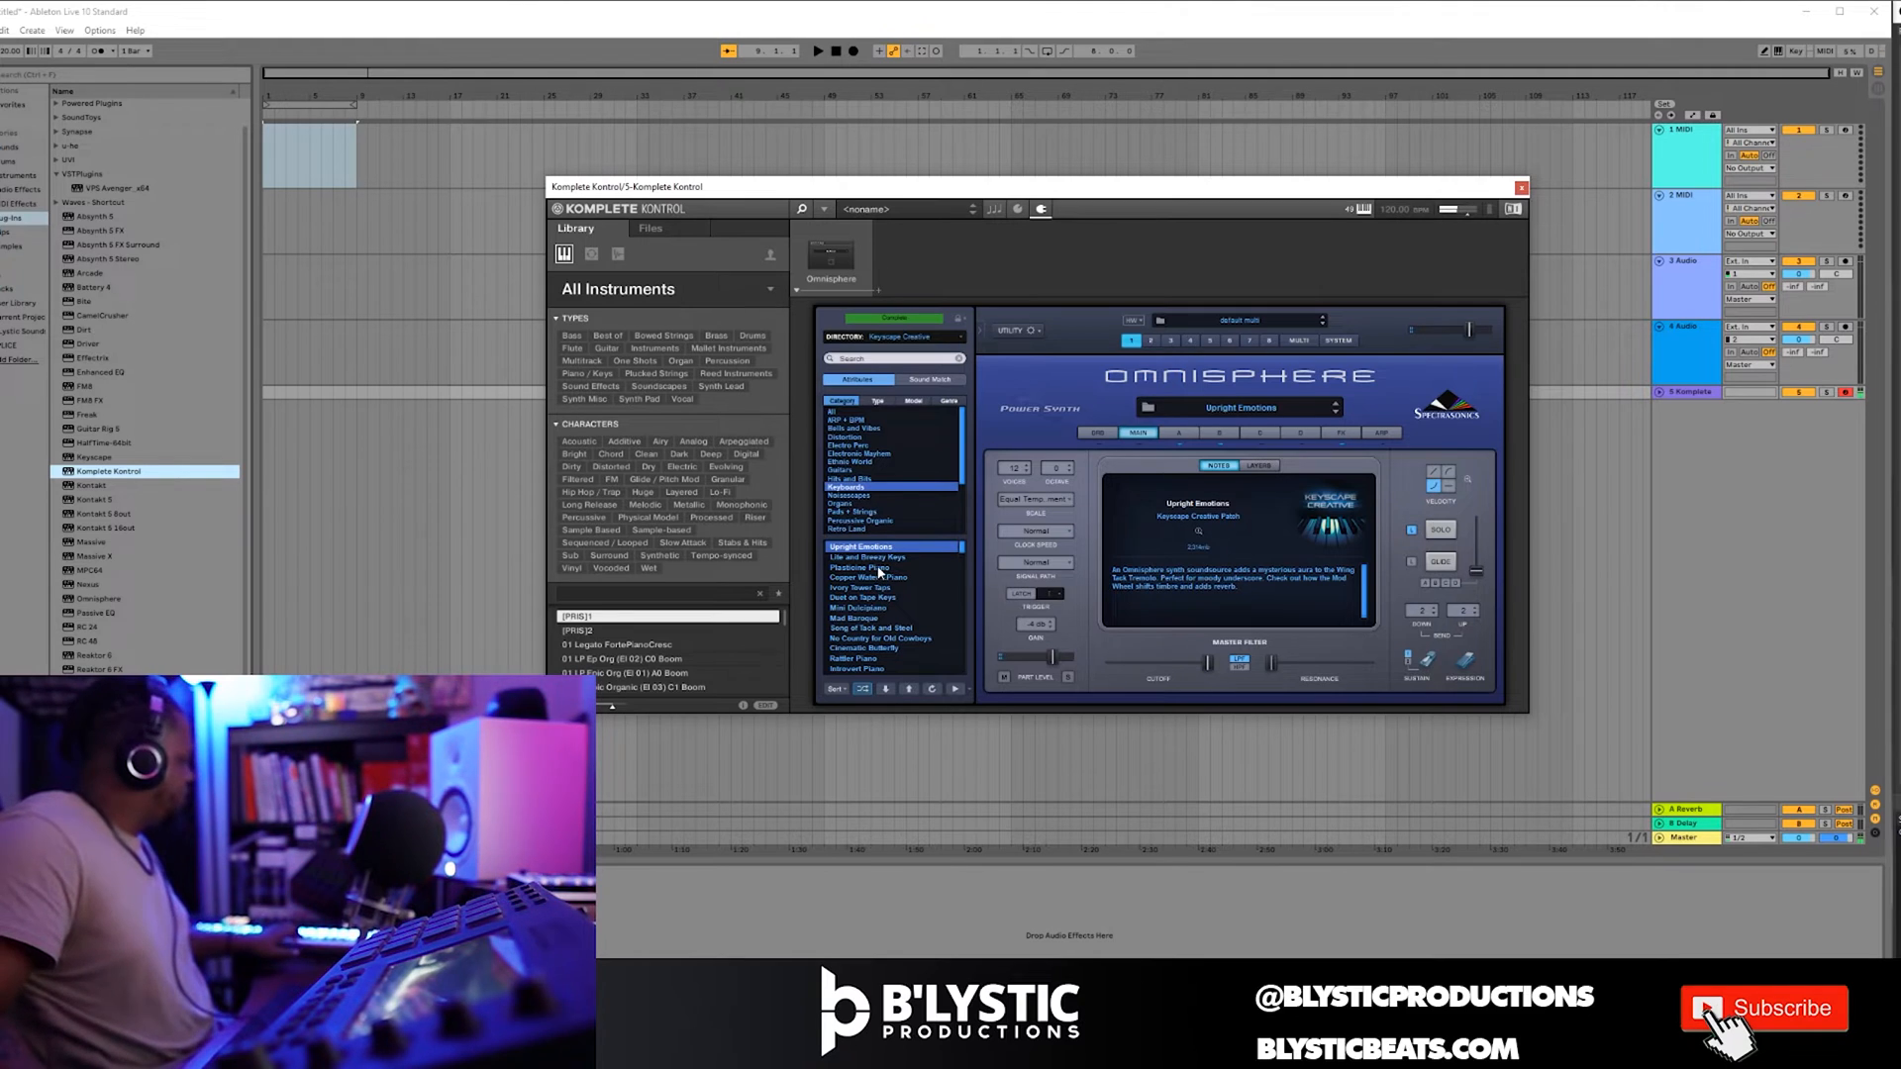
pyautogui.click(865, 556)
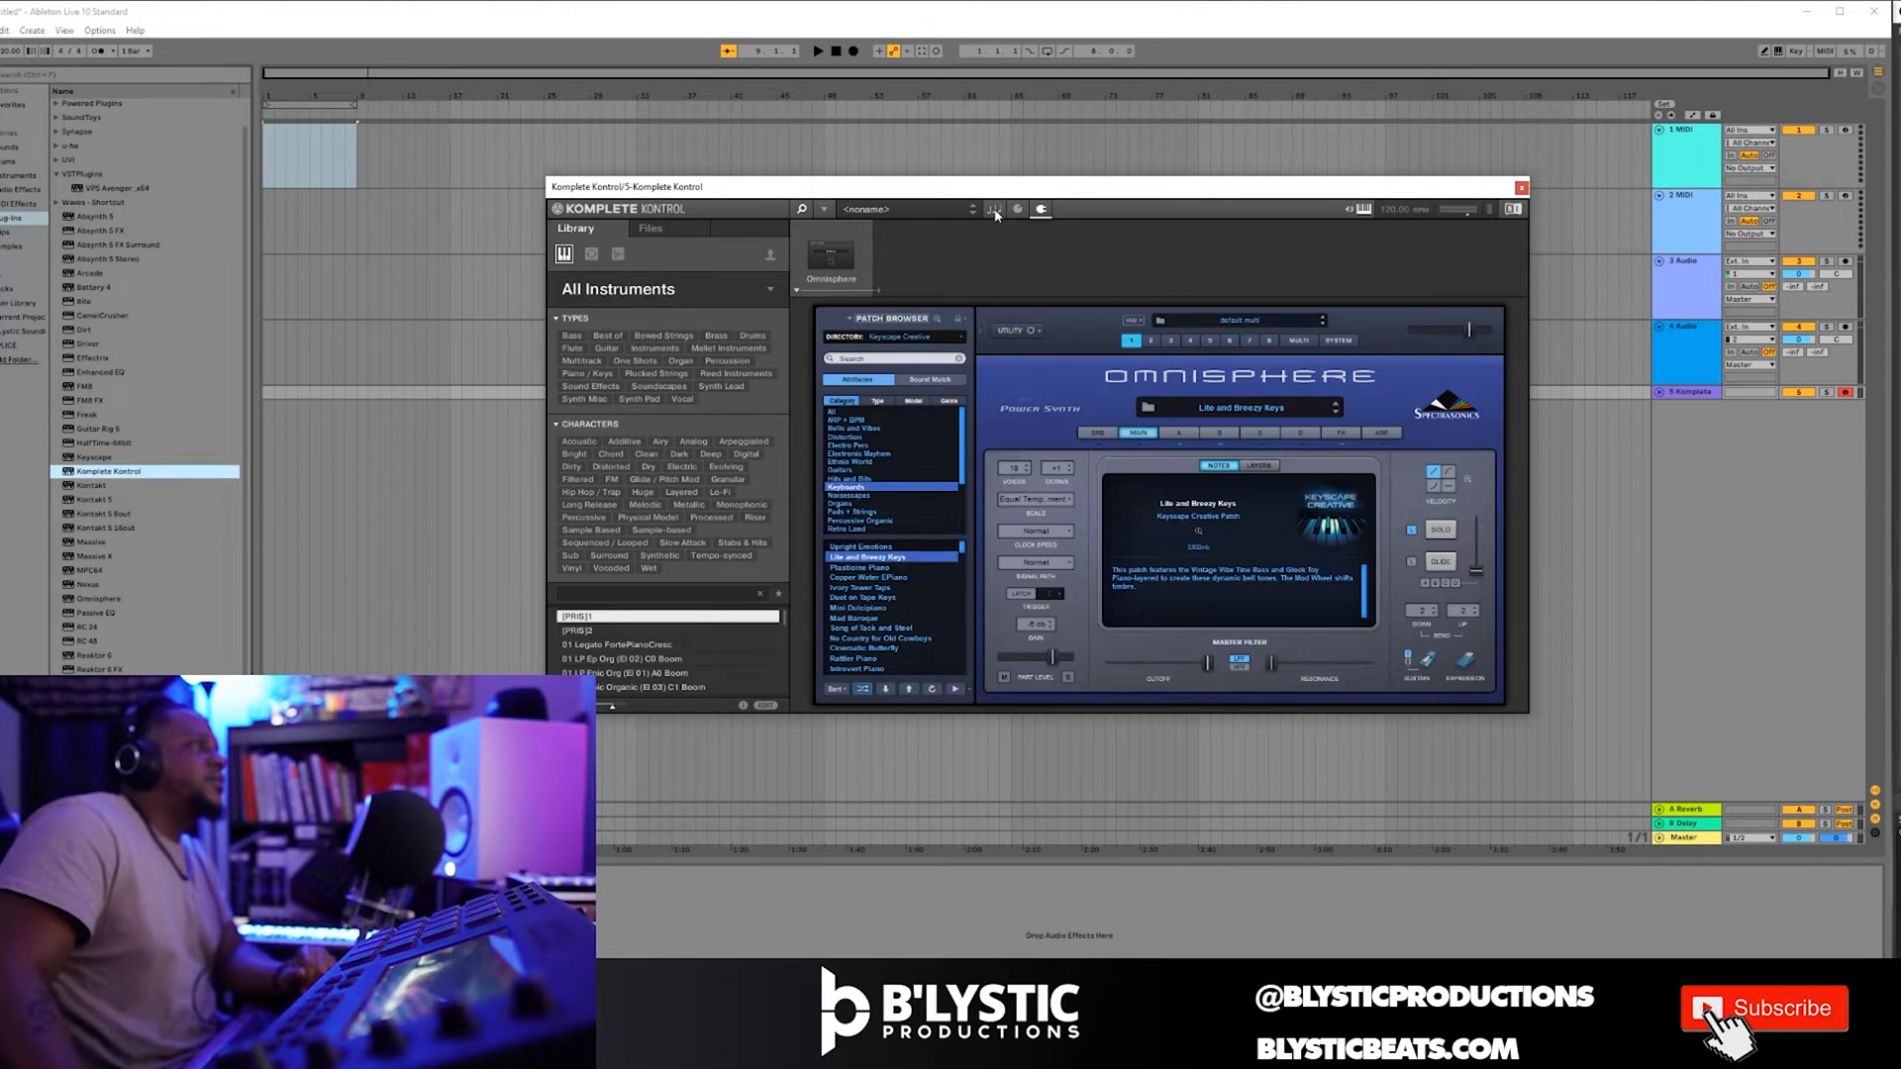
pyautogui.click(992, 208)
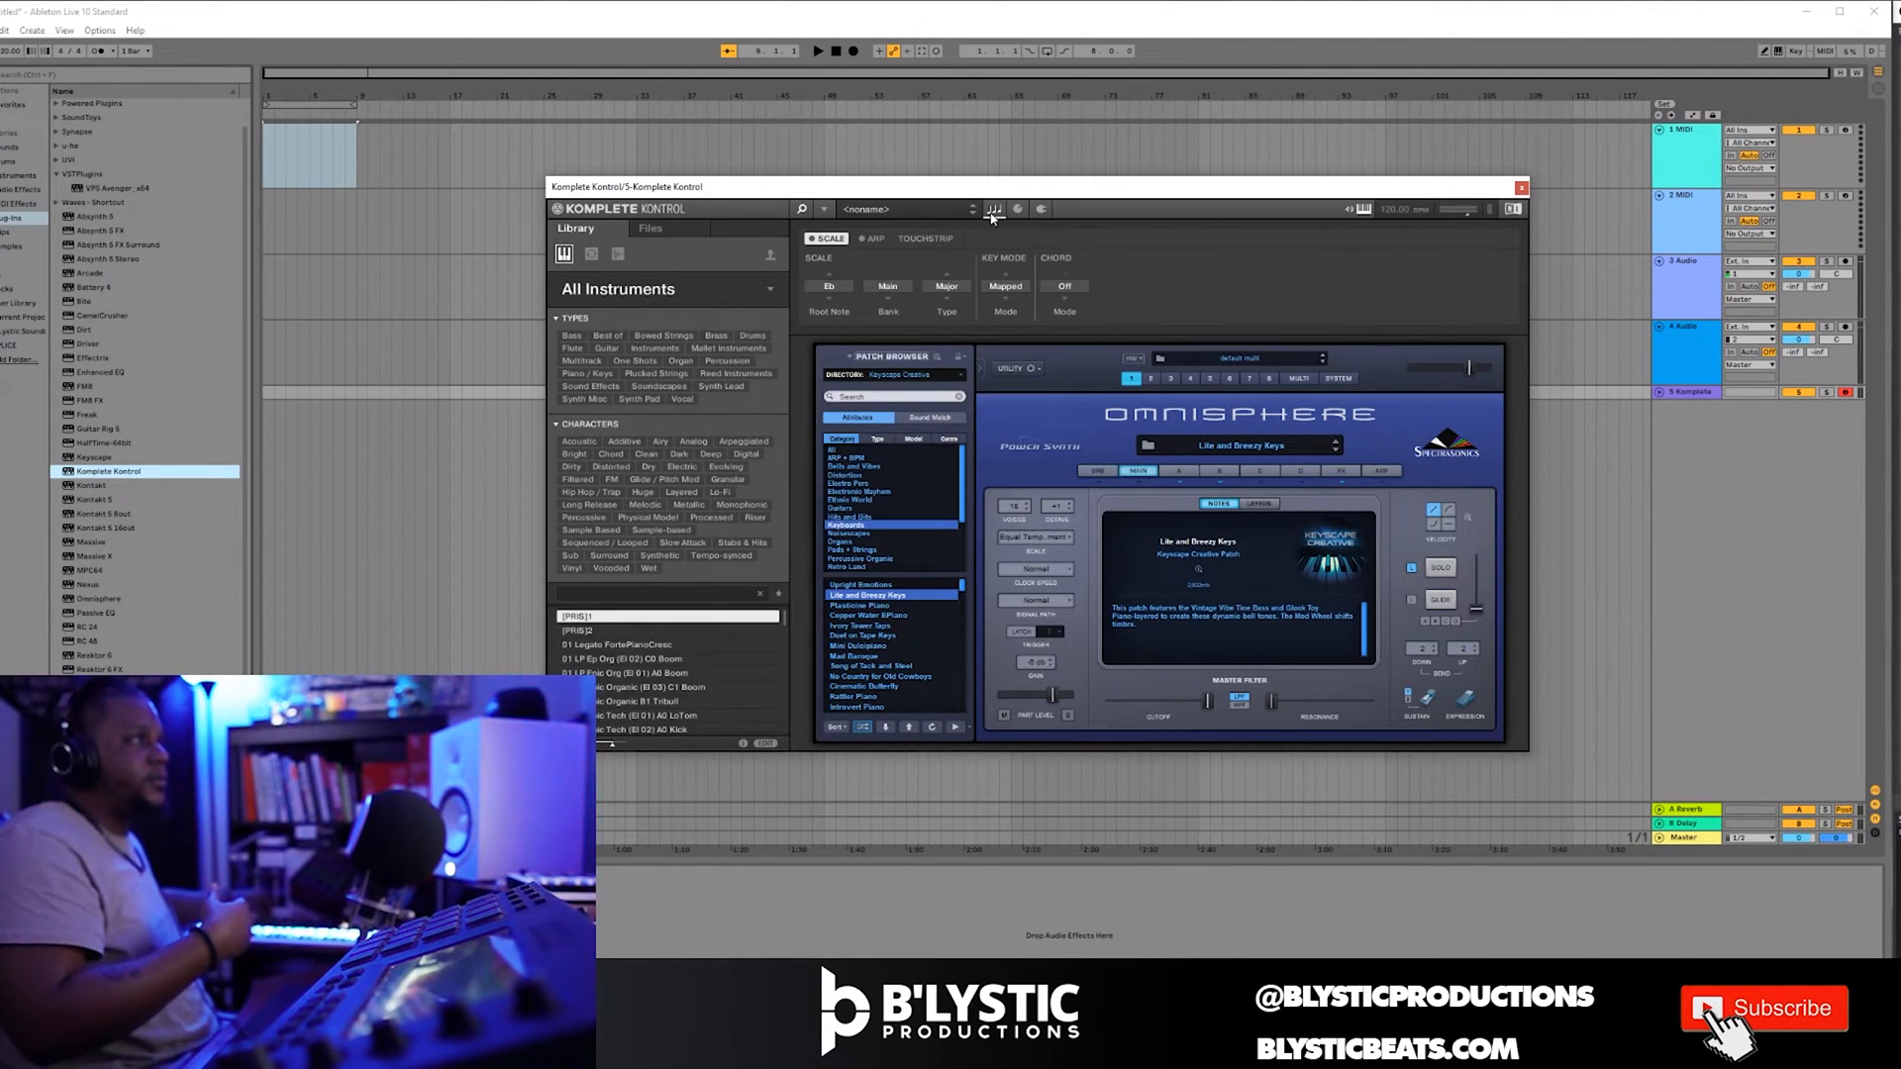
# Set root D#, enable harmonized chords and adjust voicing (1-3-5-7, then 1-4-7), changing the patch.
pyautogui.click(827, 291)
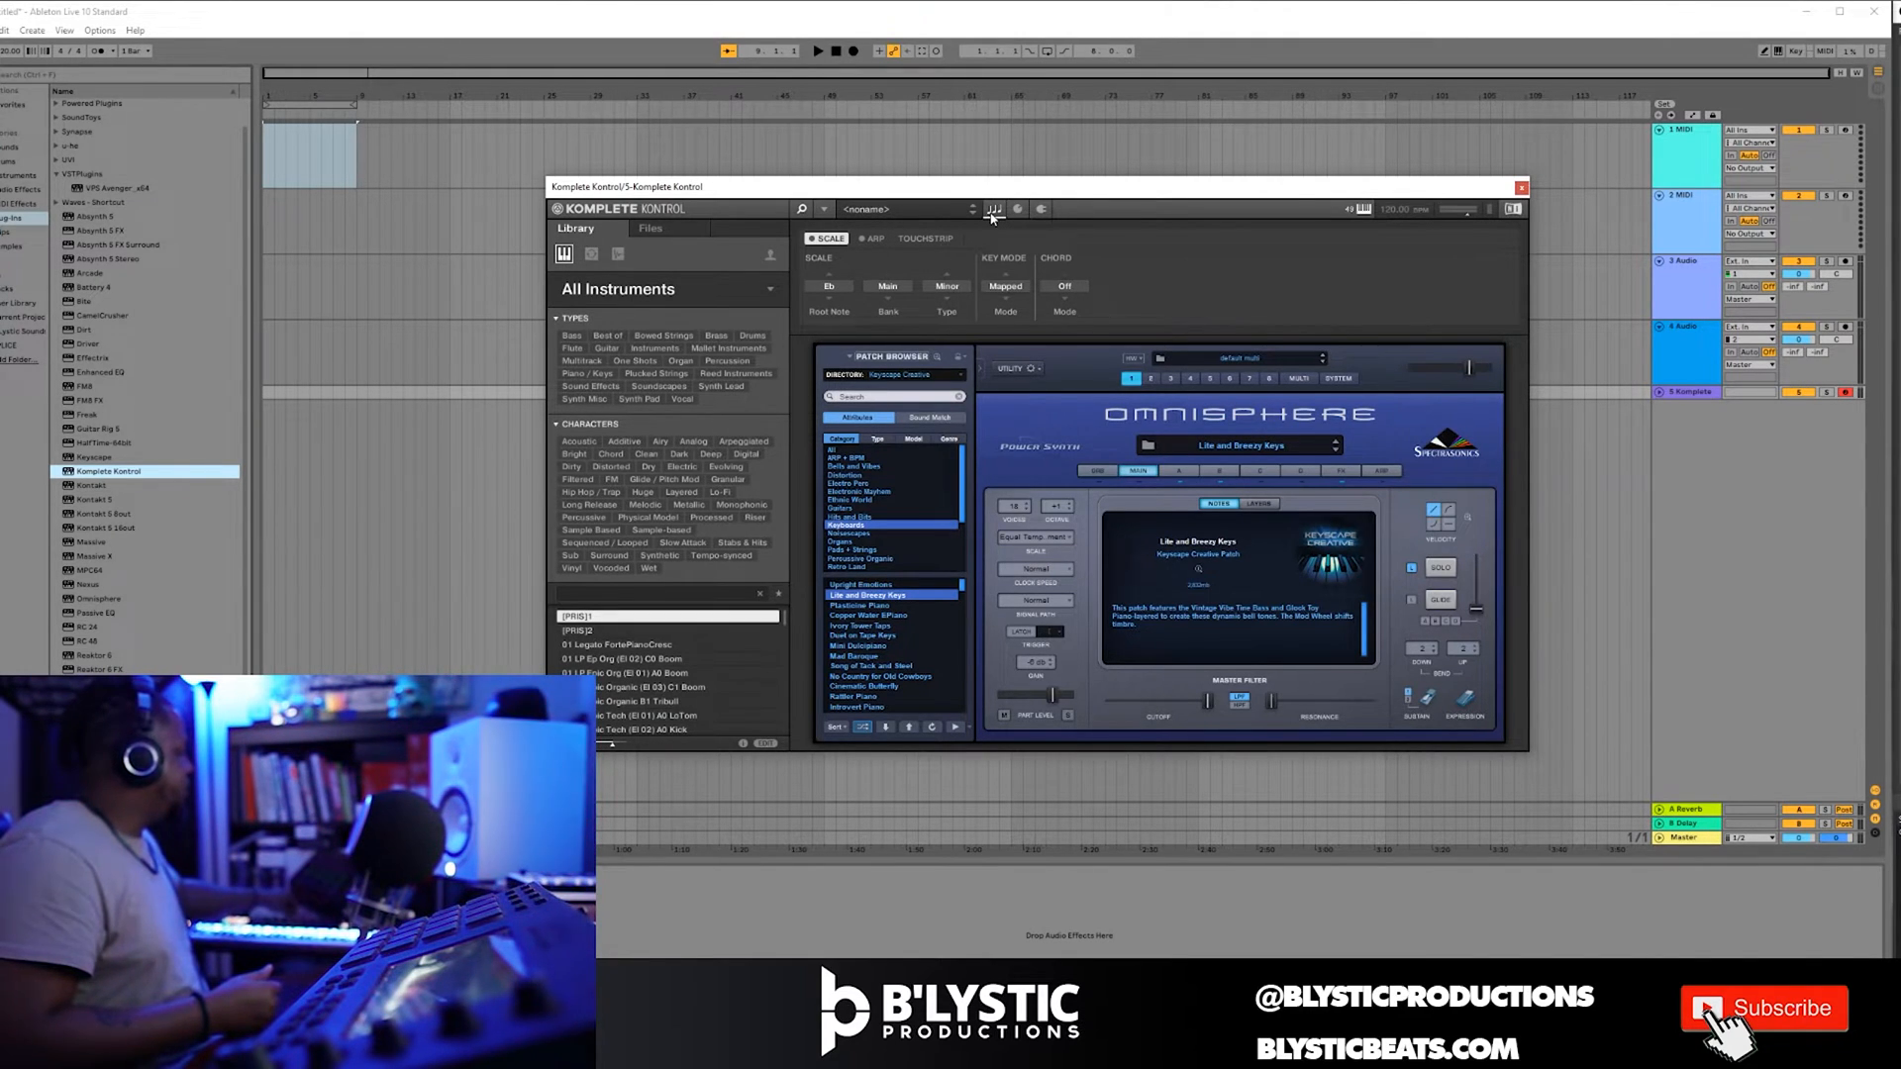
pyautogui.click(1003, 285)
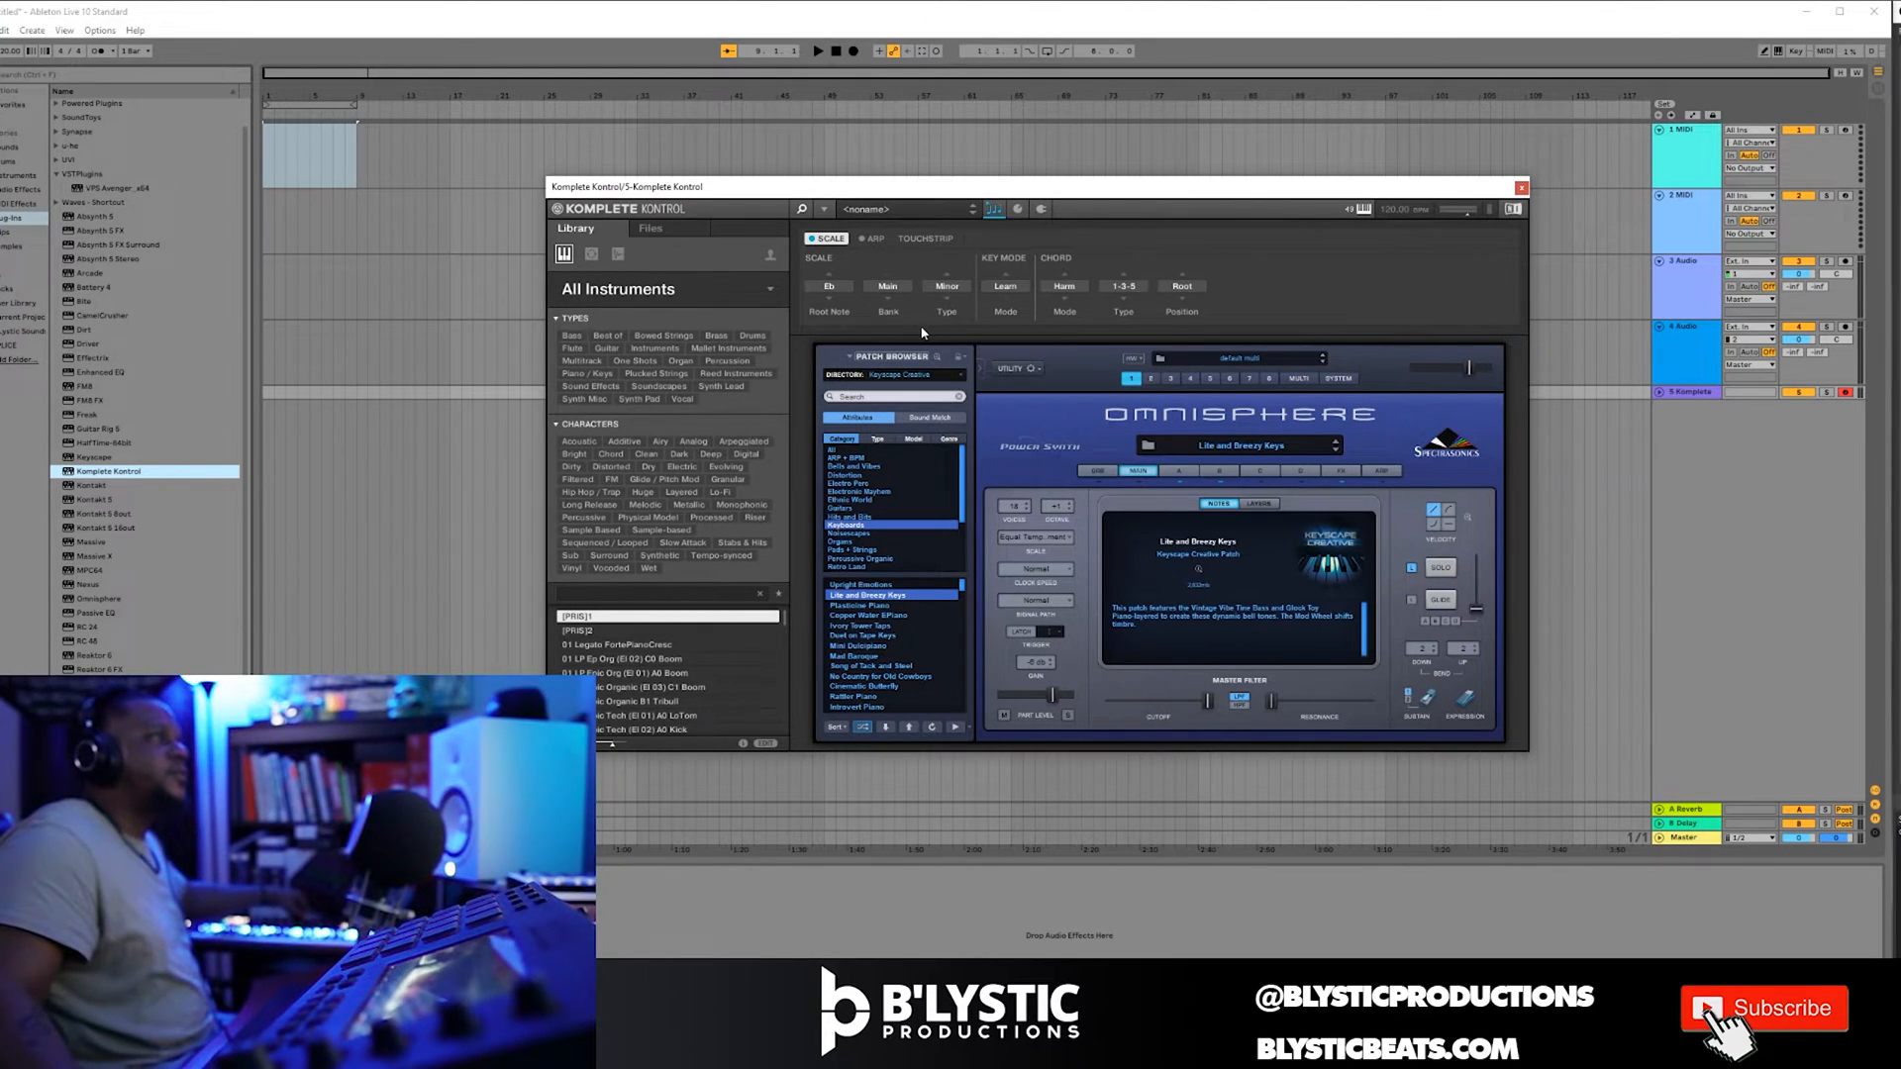
pyautogui.click(1004, 285)
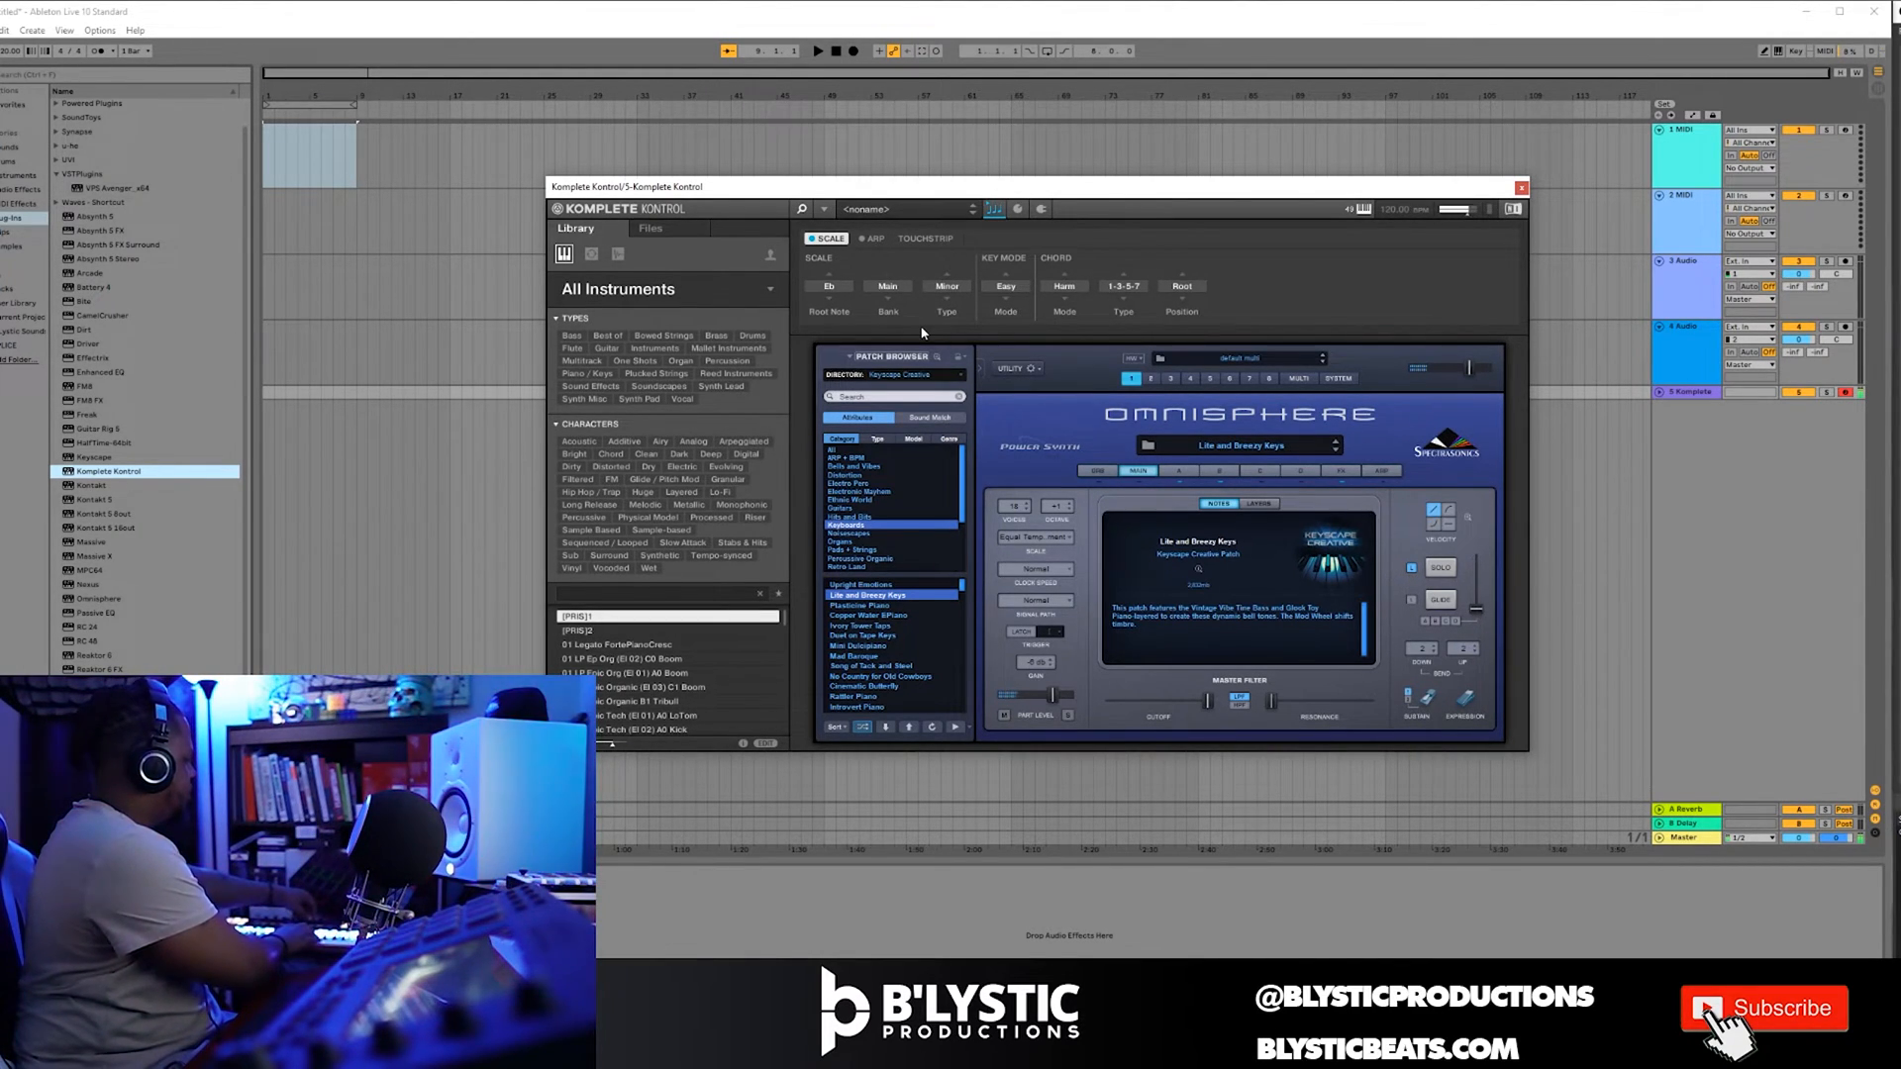
pyautogui.click(1120, 285)
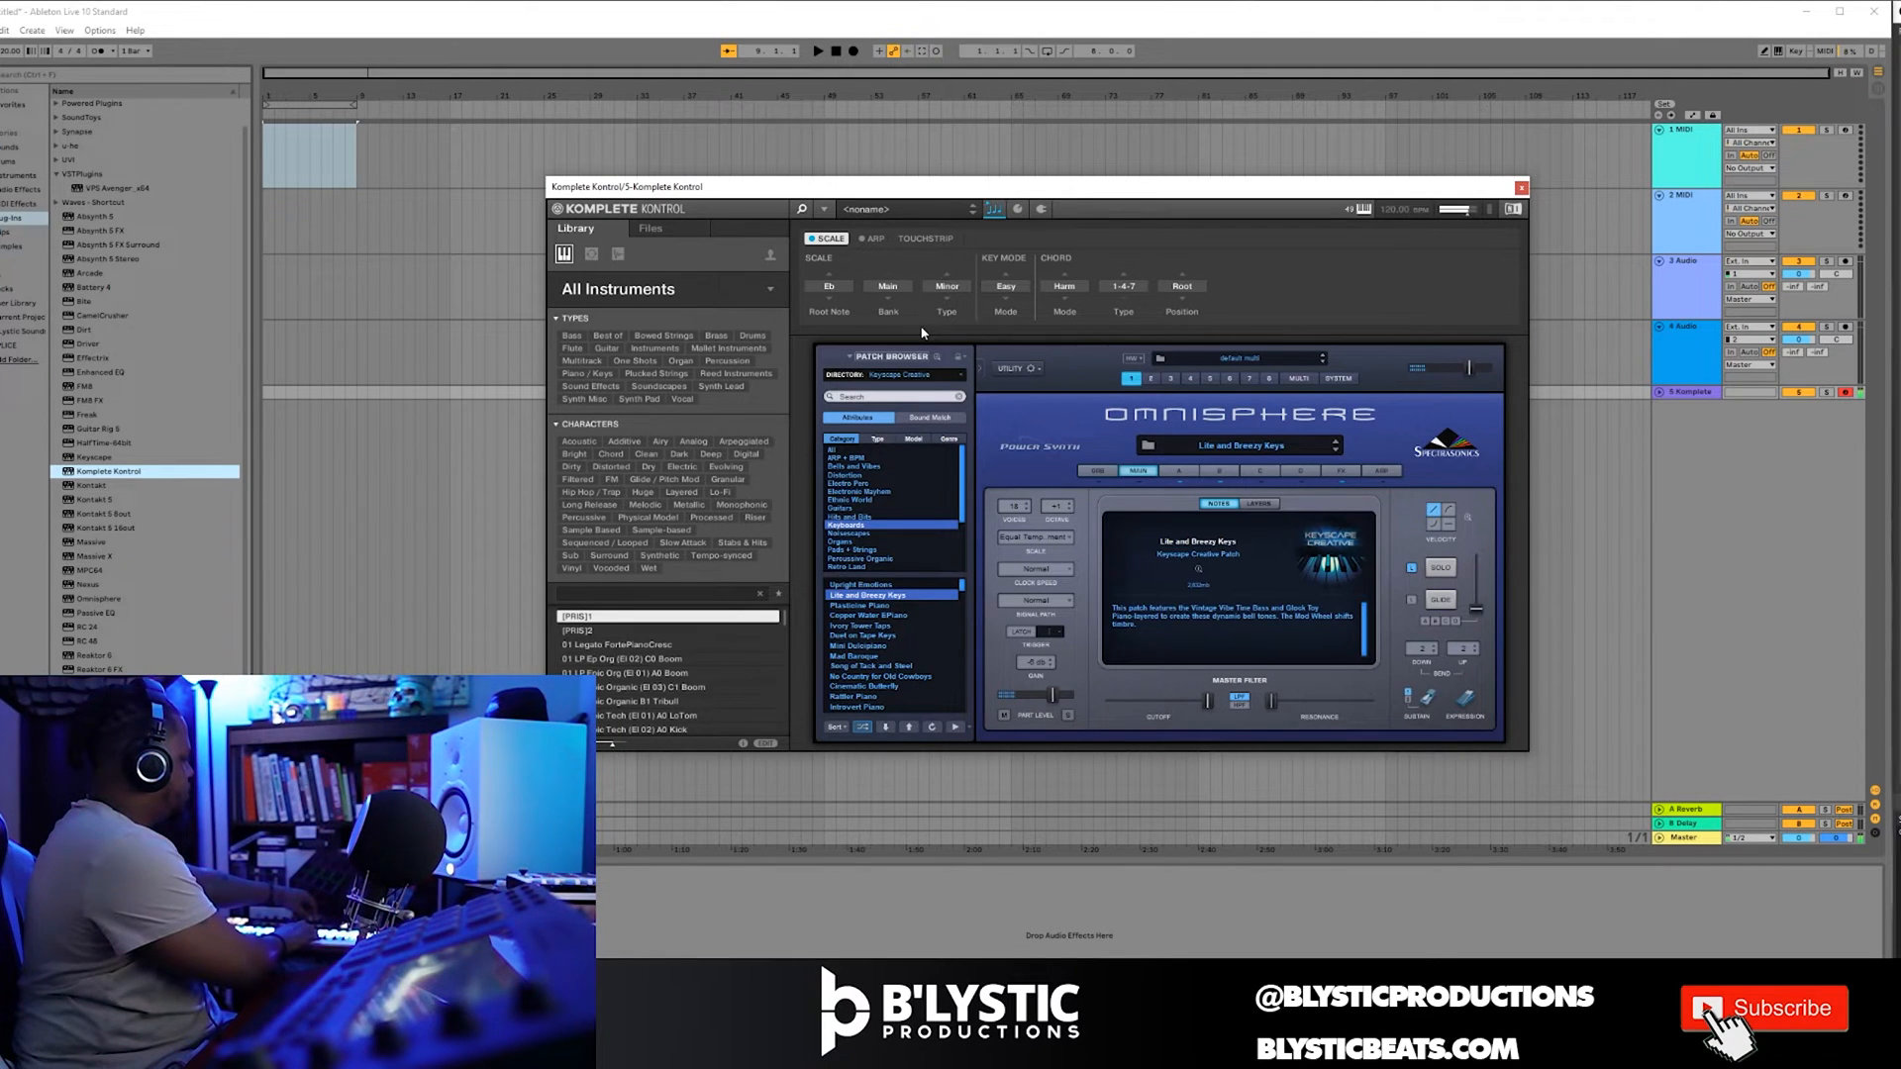
pyautogui.click(855, 707)
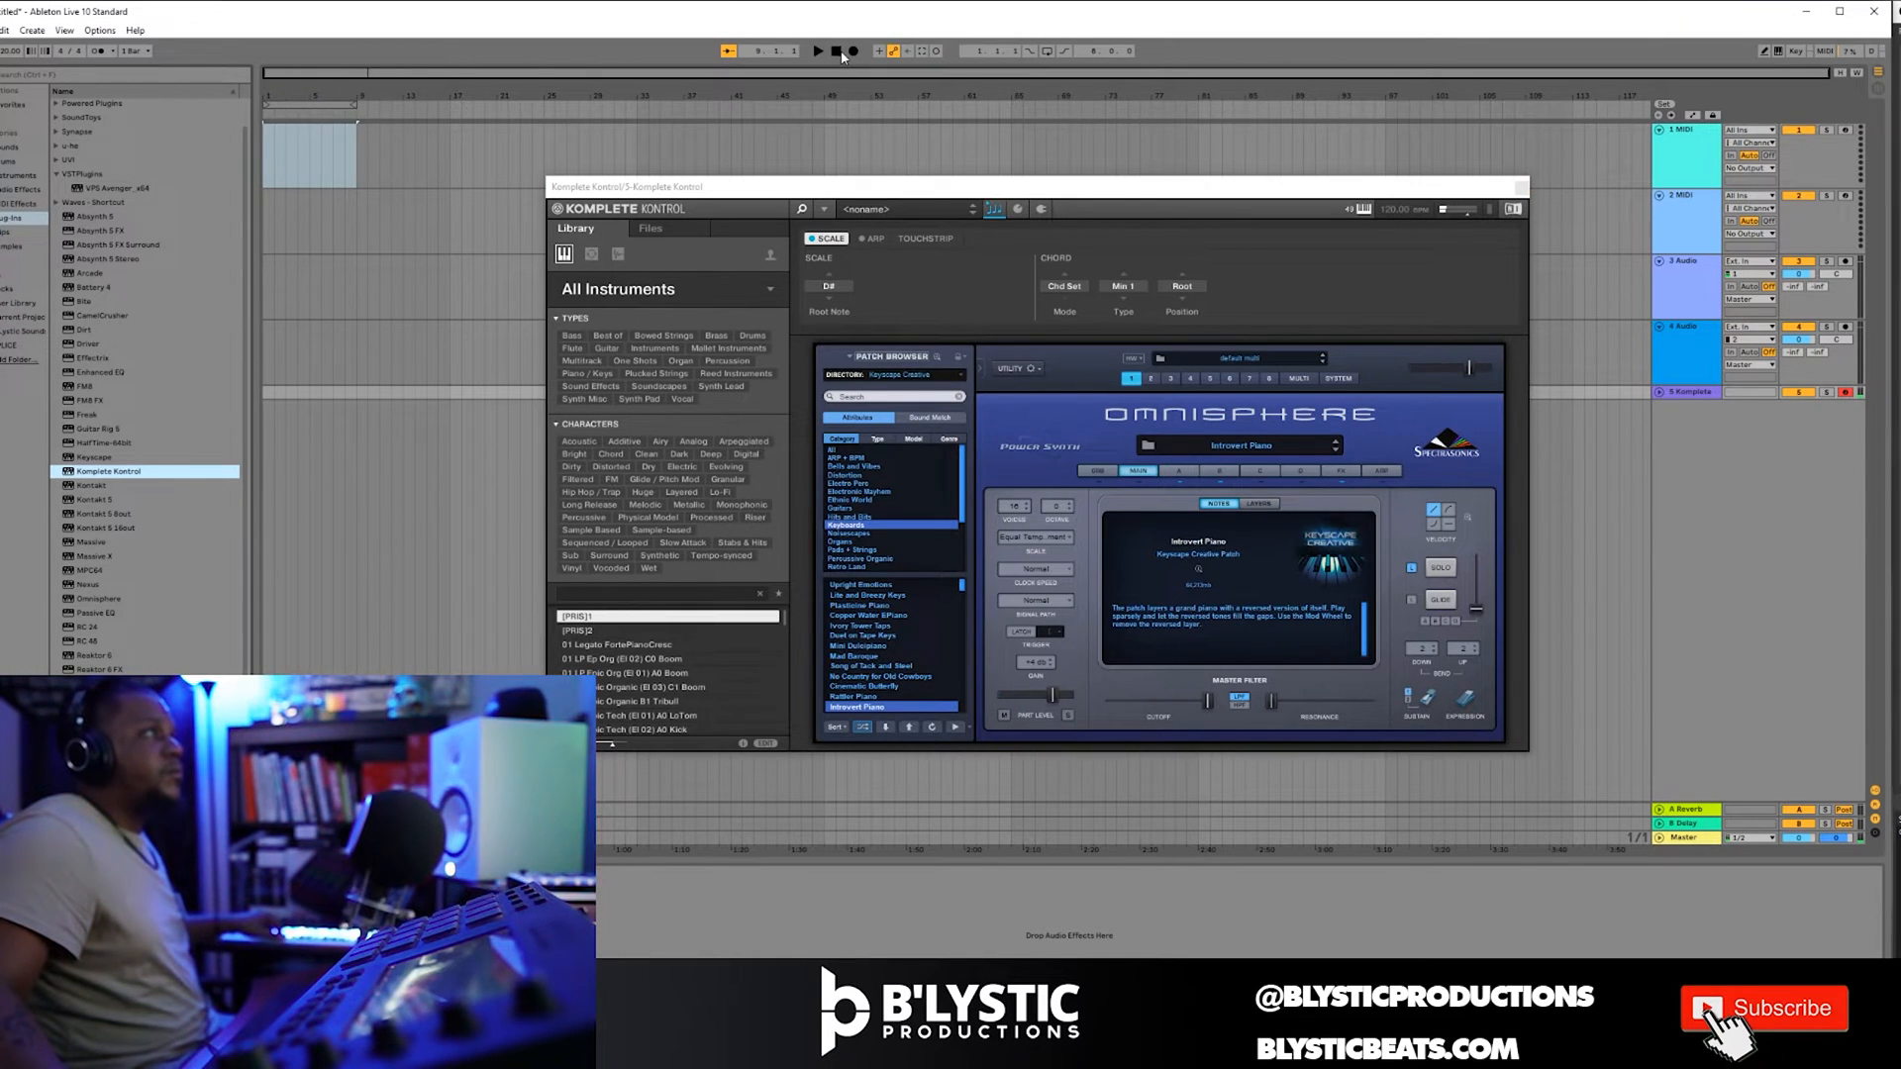
# Choose a metronome count-in length and start recording chords onto the Komplete track.
pyautogui.click(817, 51)
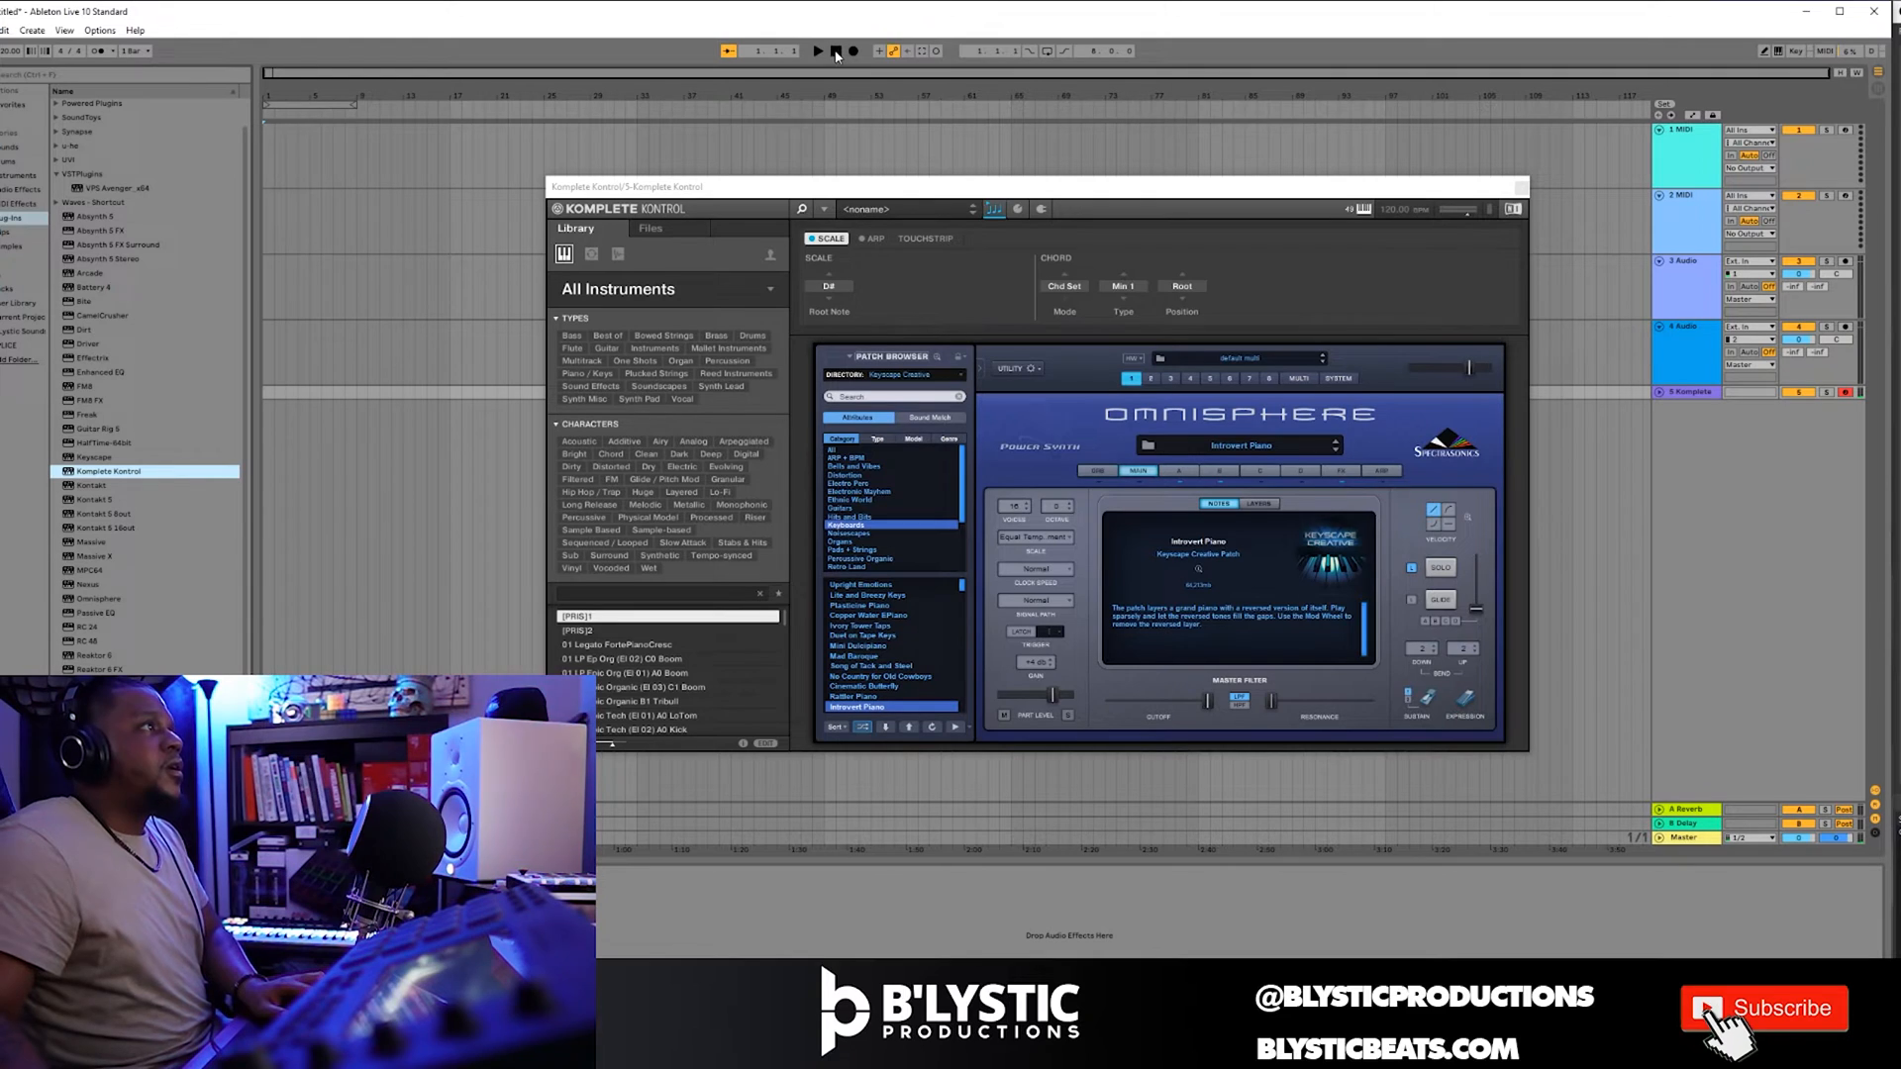
pyautogui.click(851, 51)
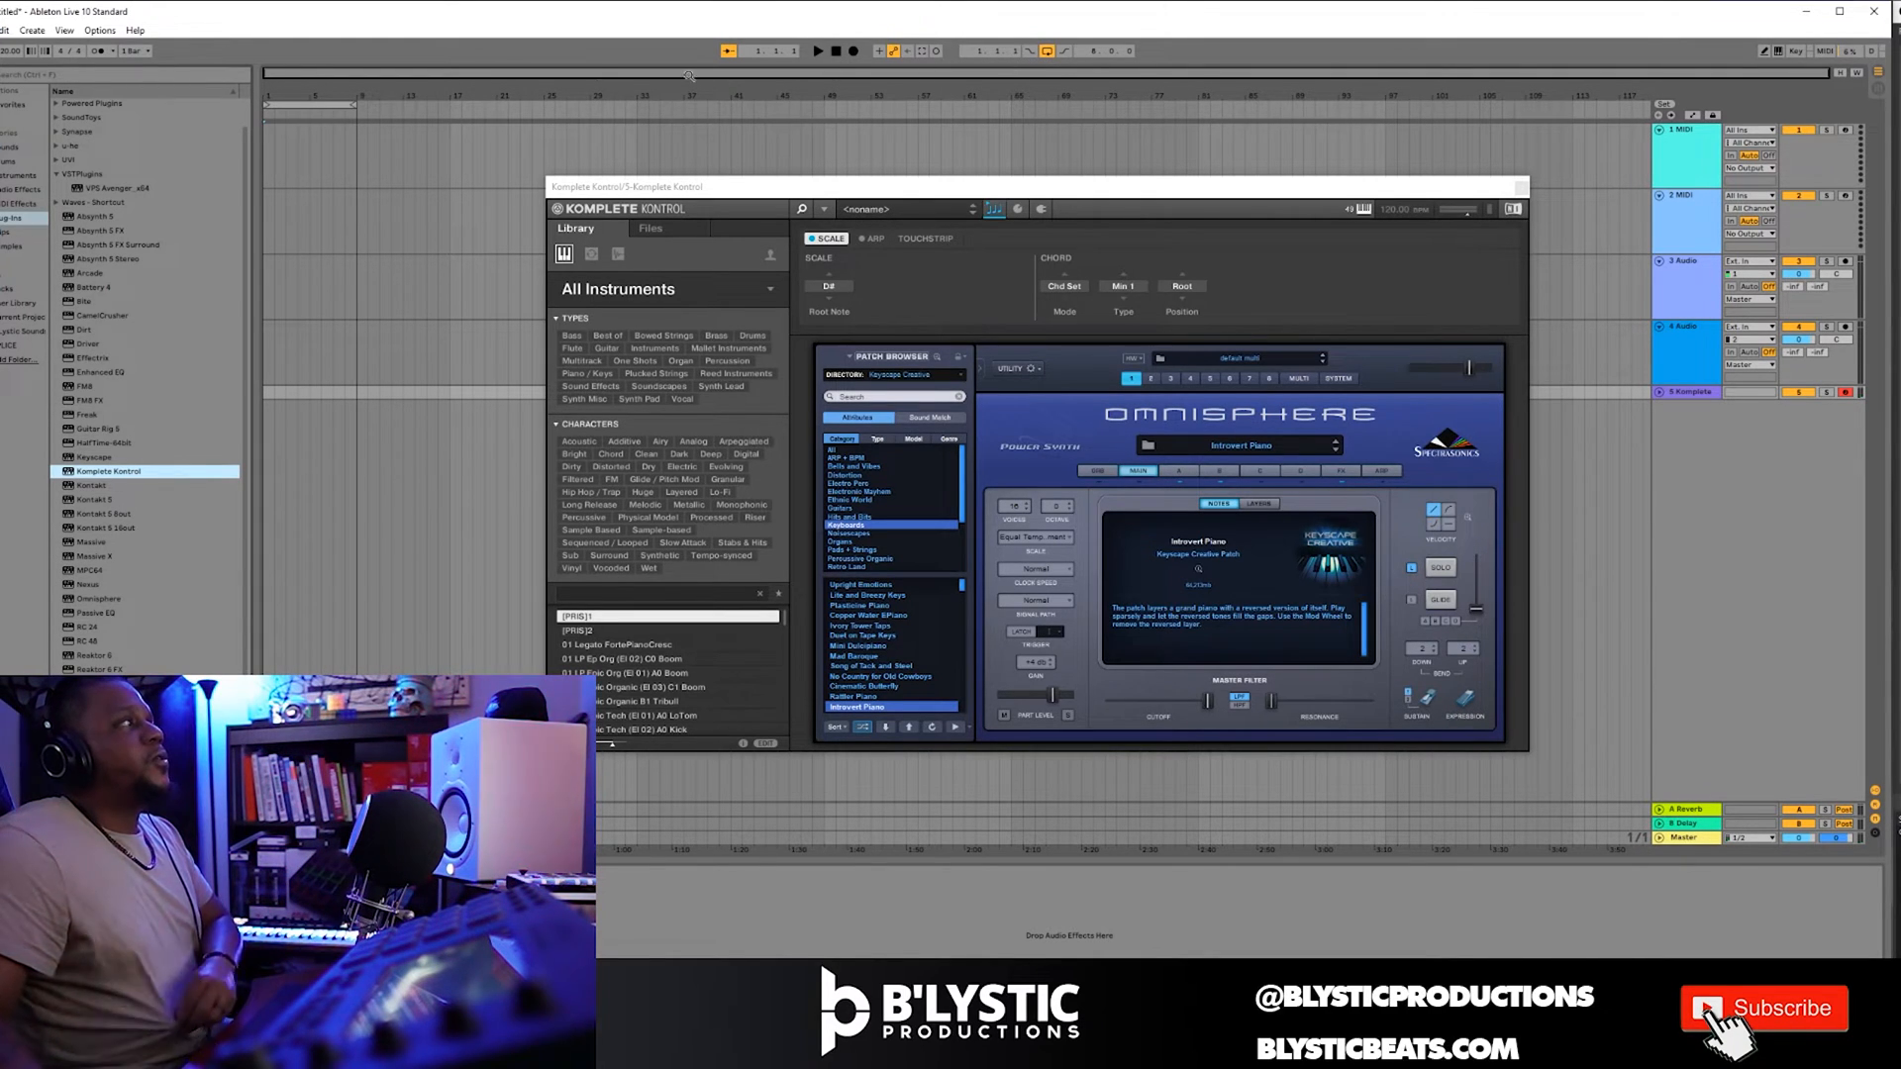
pyautogui.click(115, 49)
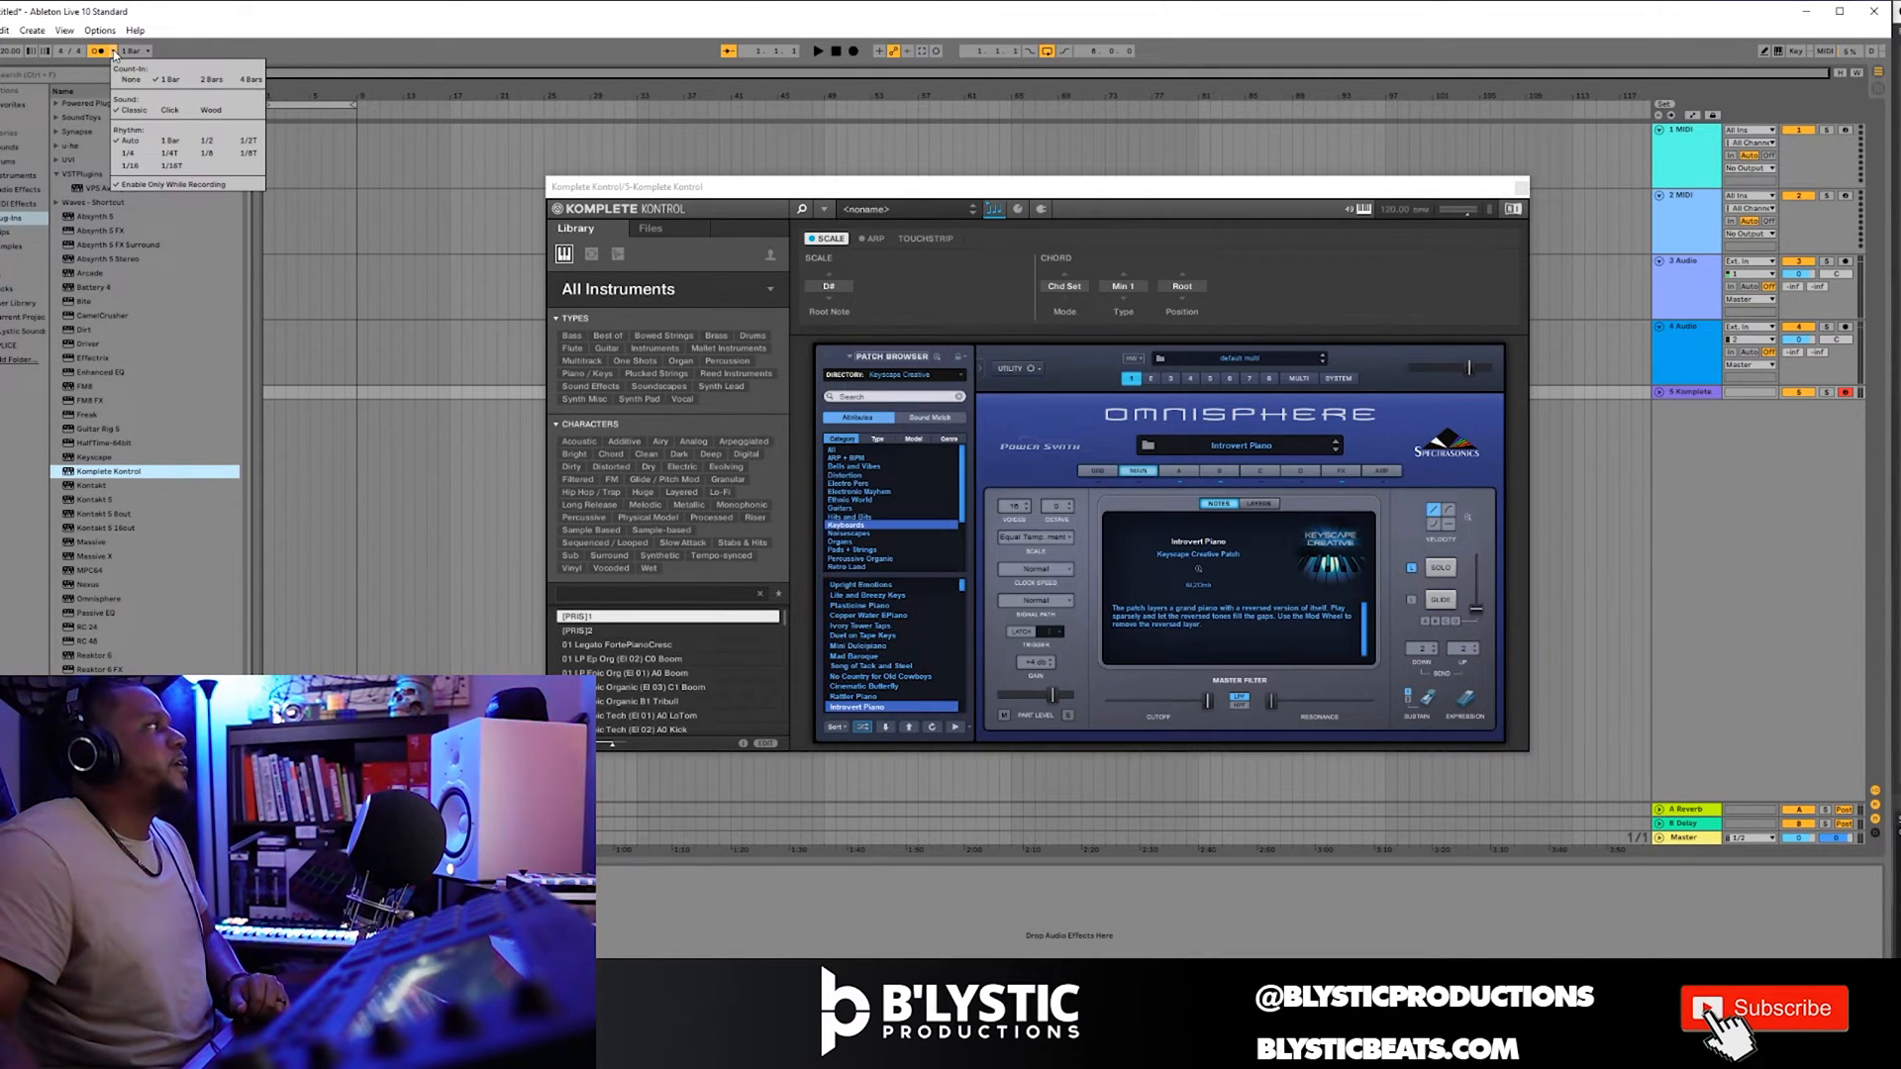
pyautogui.click(871, 51)
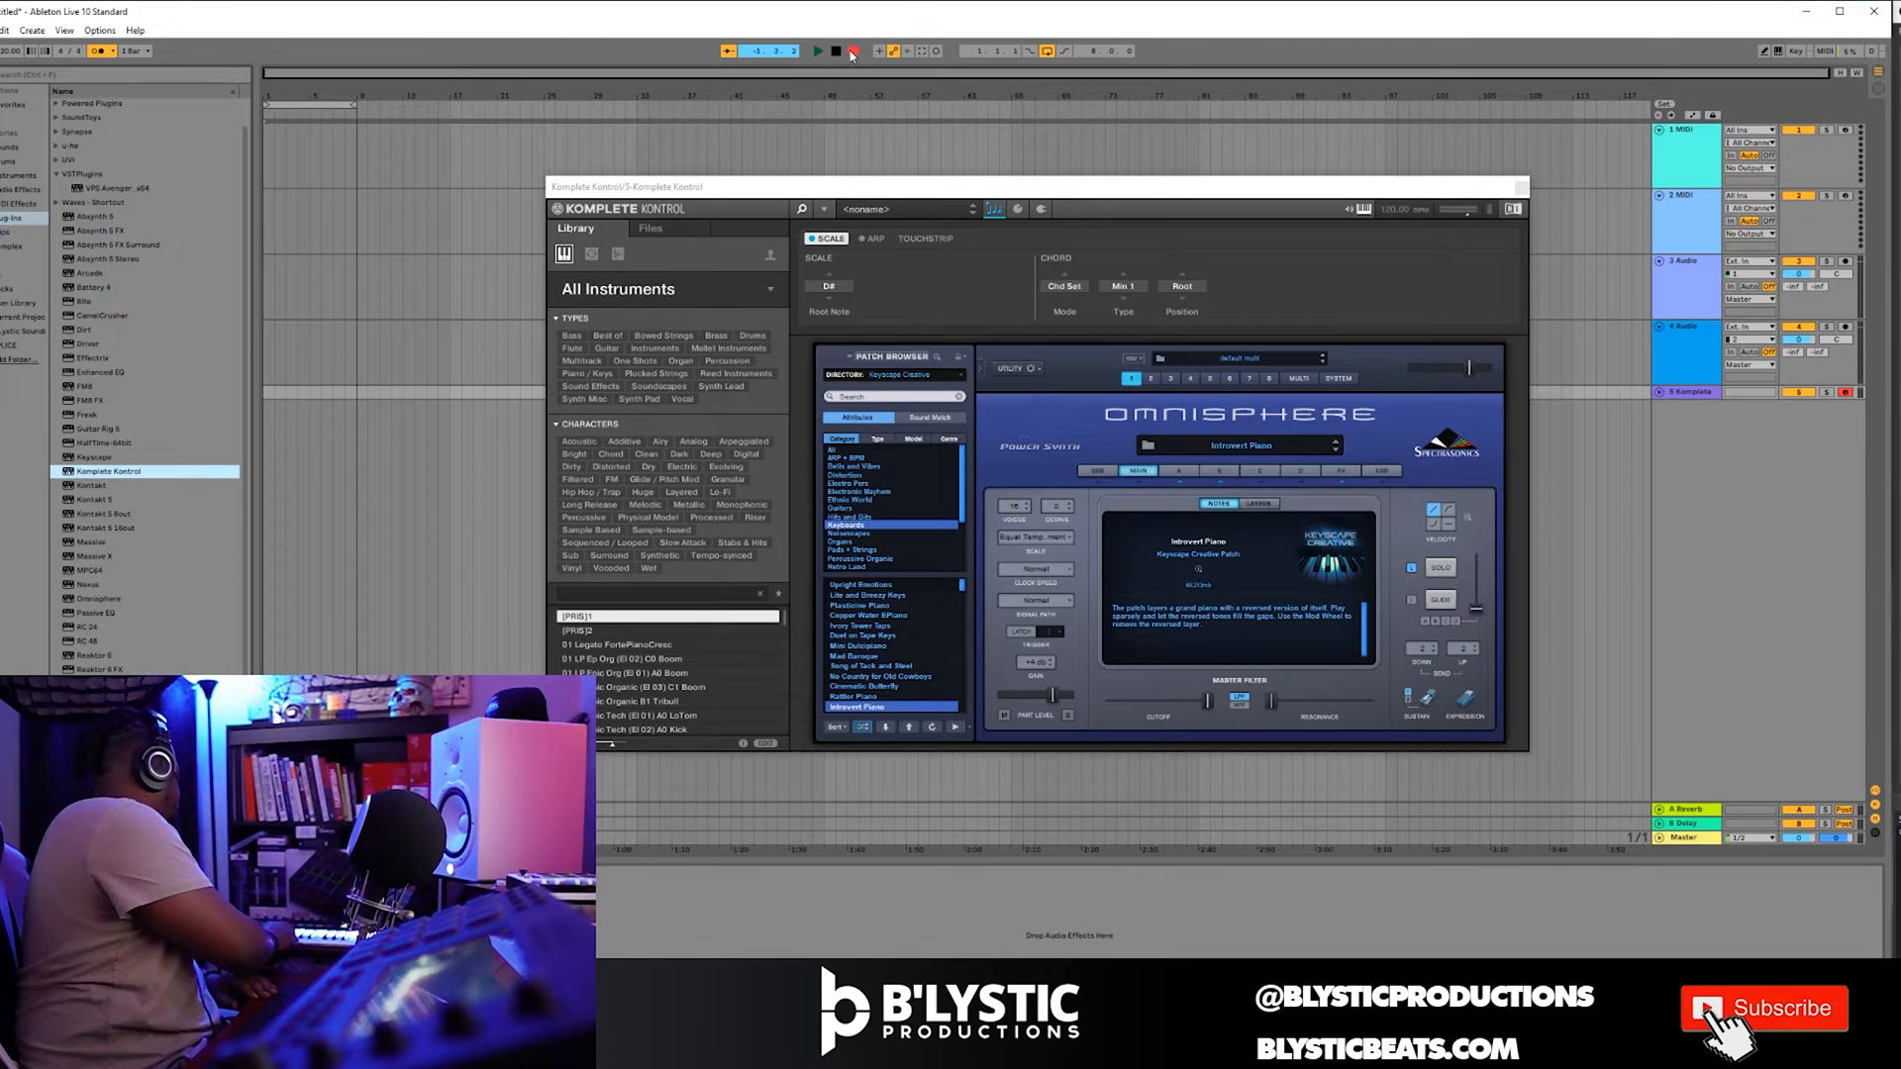
pyautogui.click(817, 51)
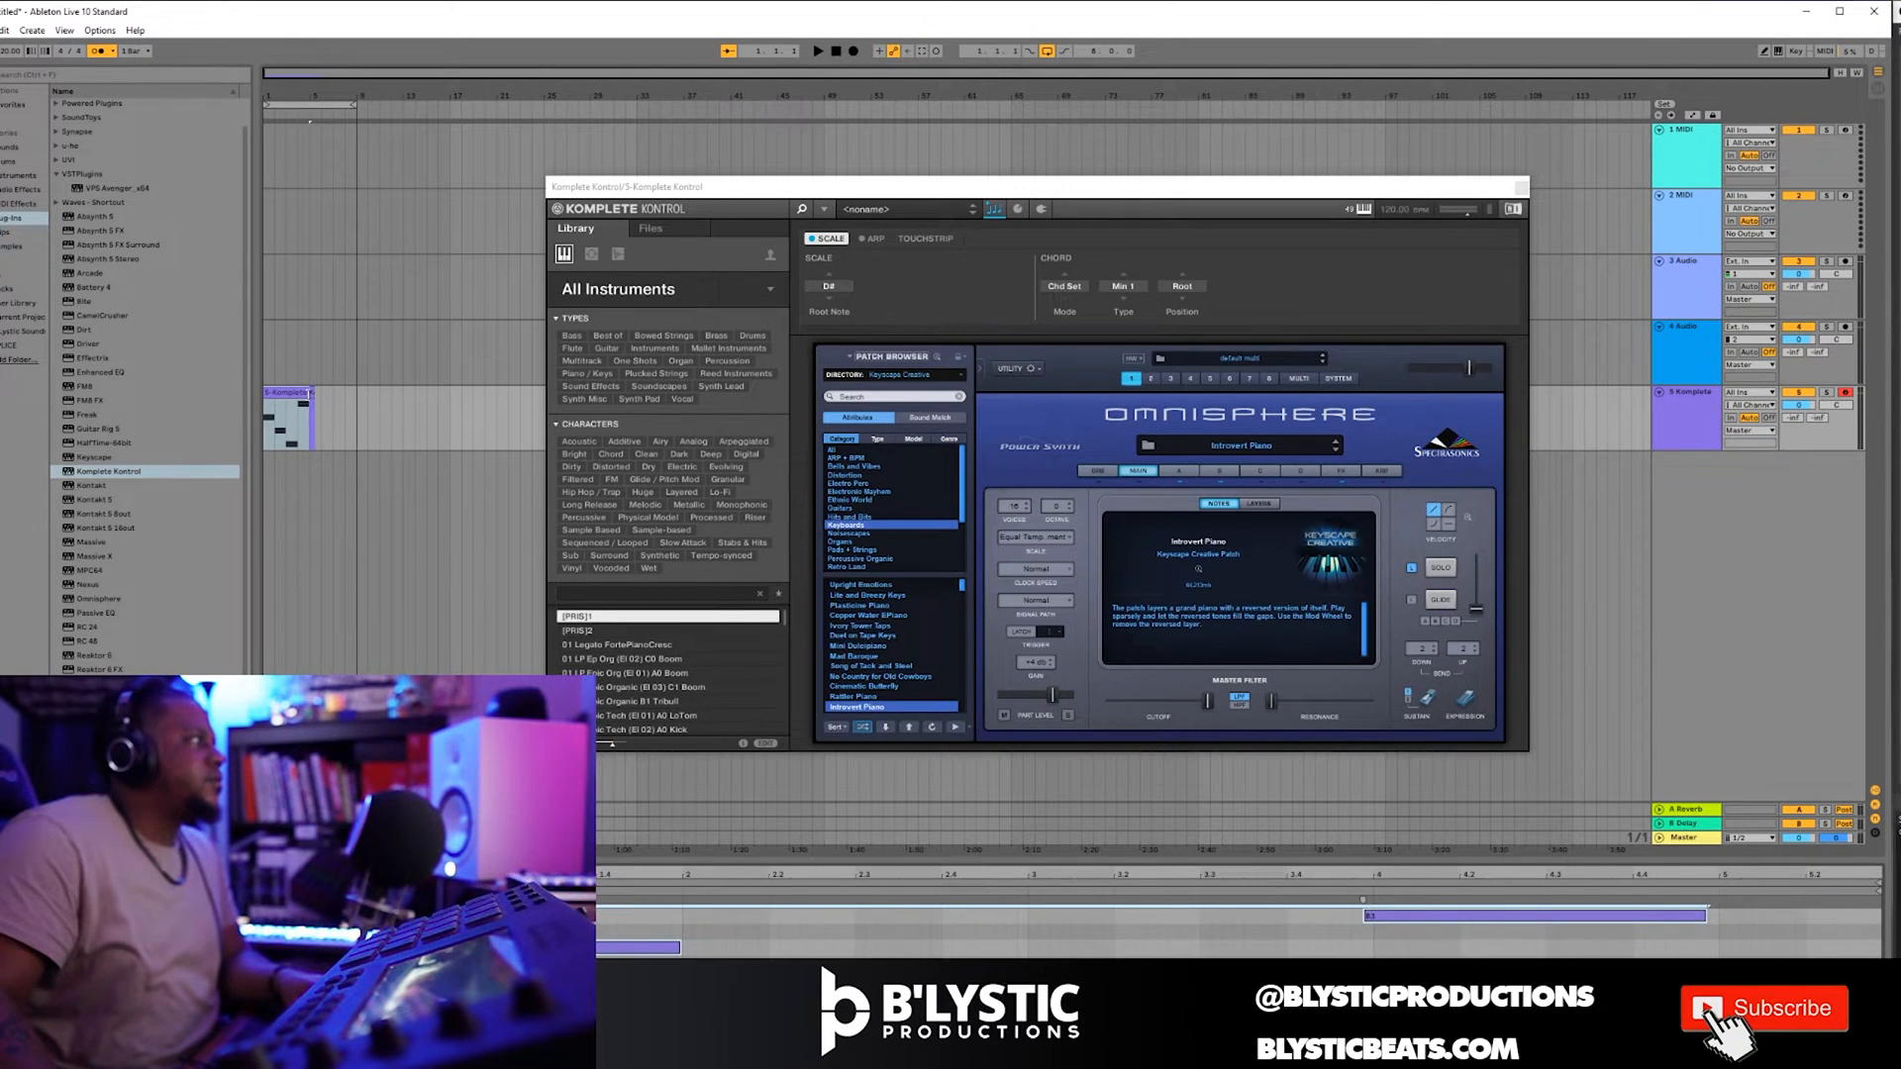
# Stop recording the piano take and return playback to the start.
pyautogui.click(291, 418)
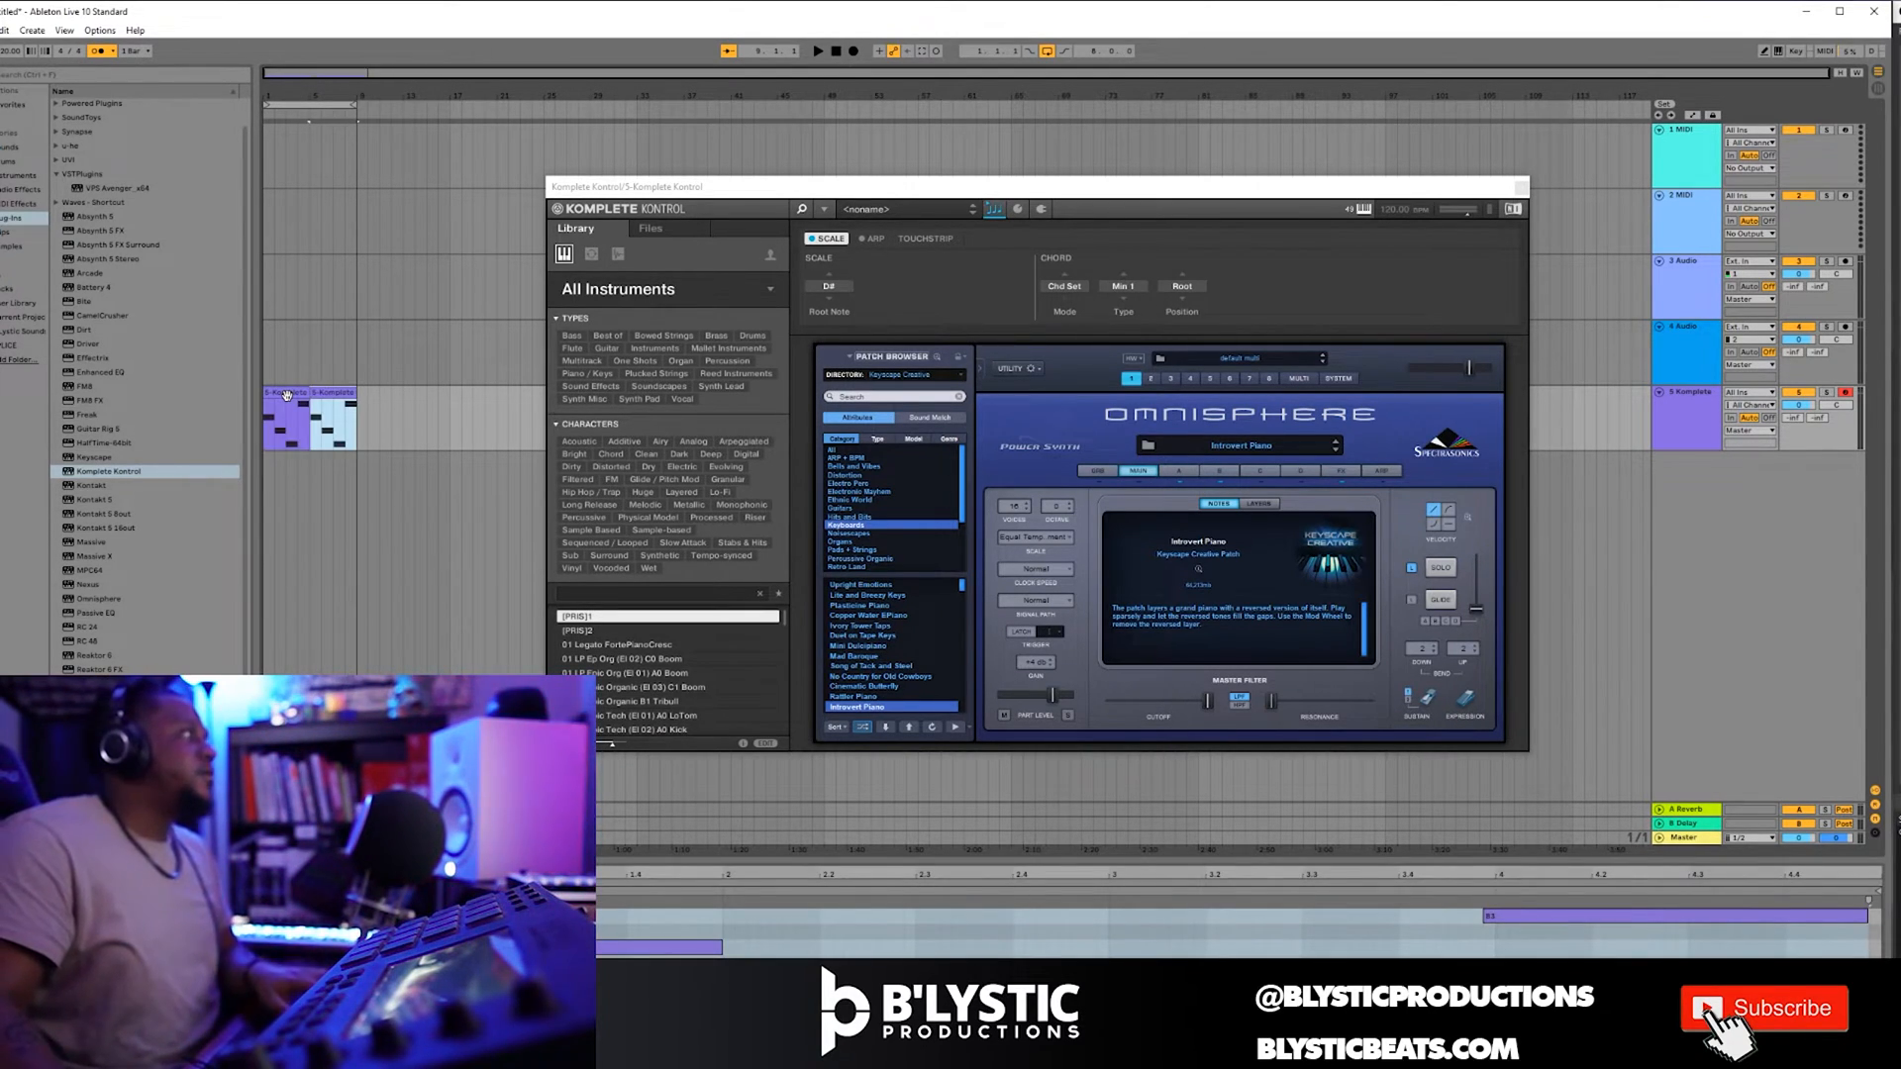
pyautogui.click(818, 50)
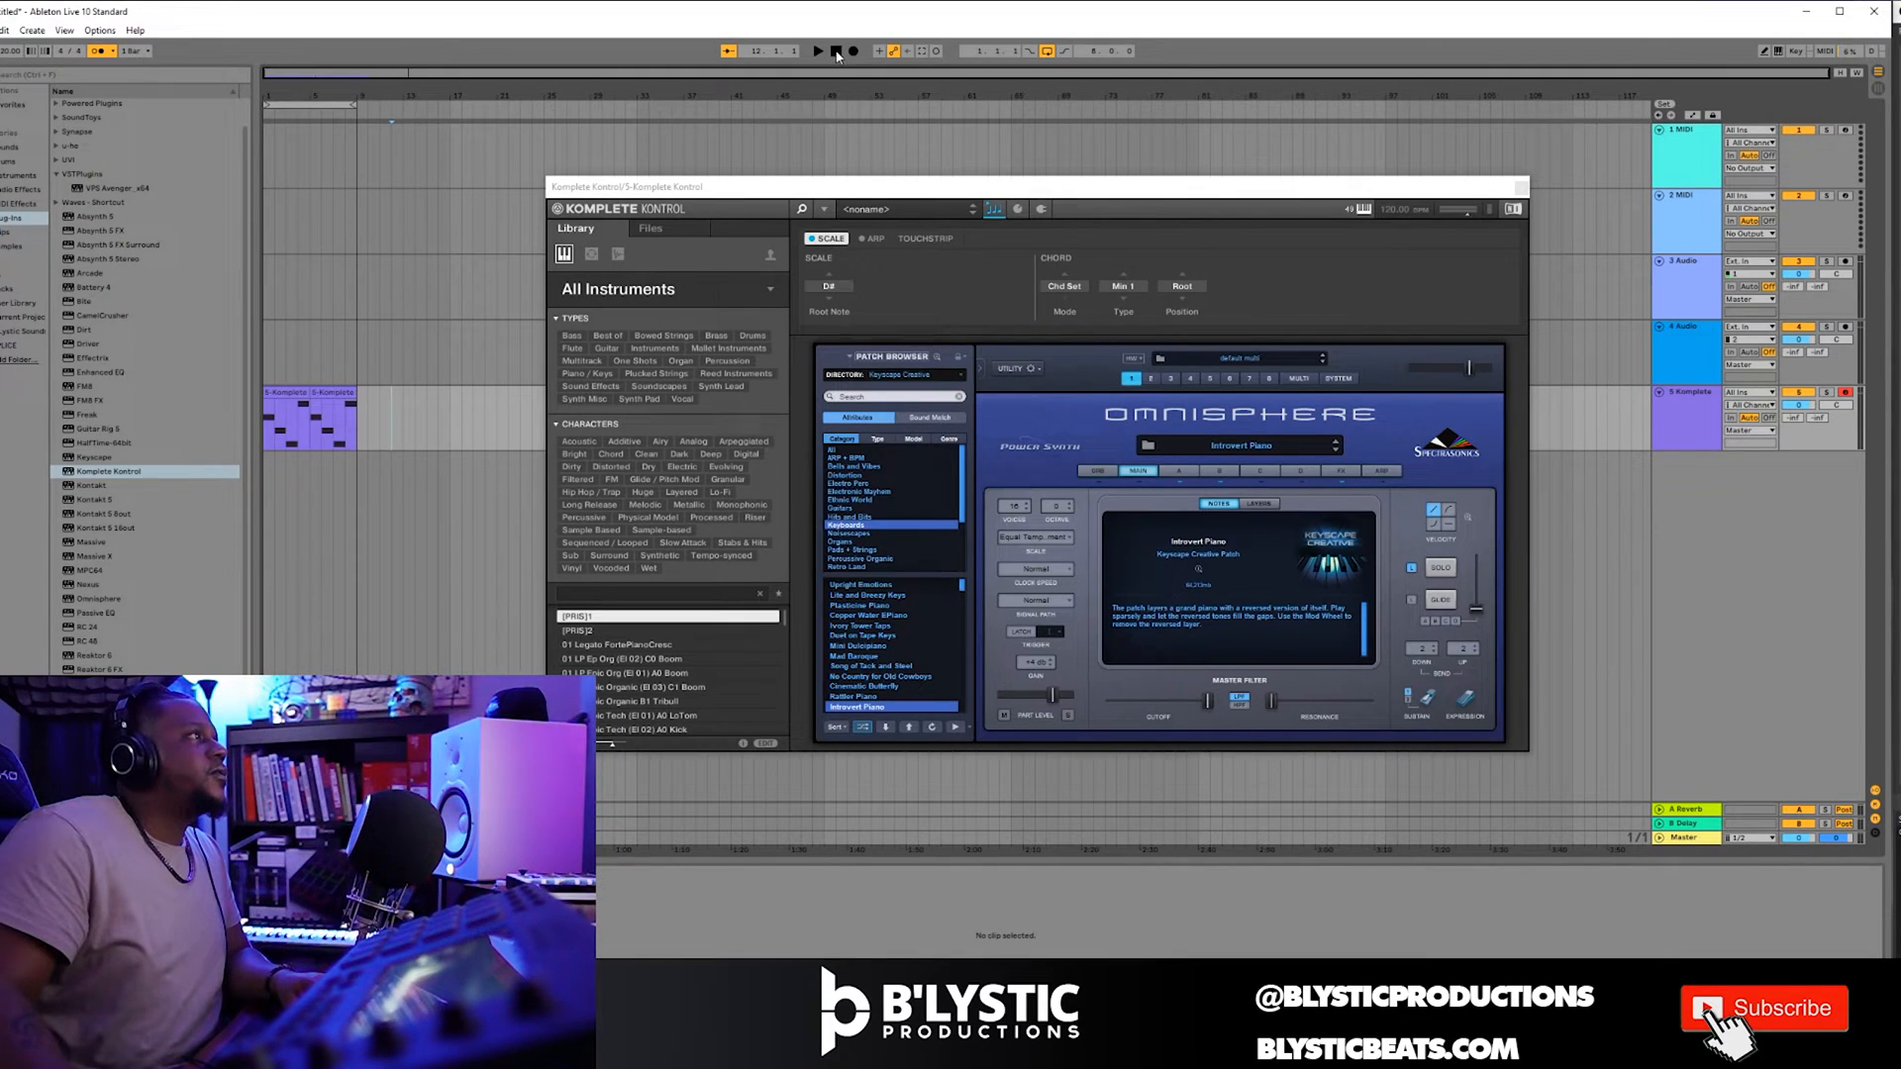
pyautogui.click(818, 51)
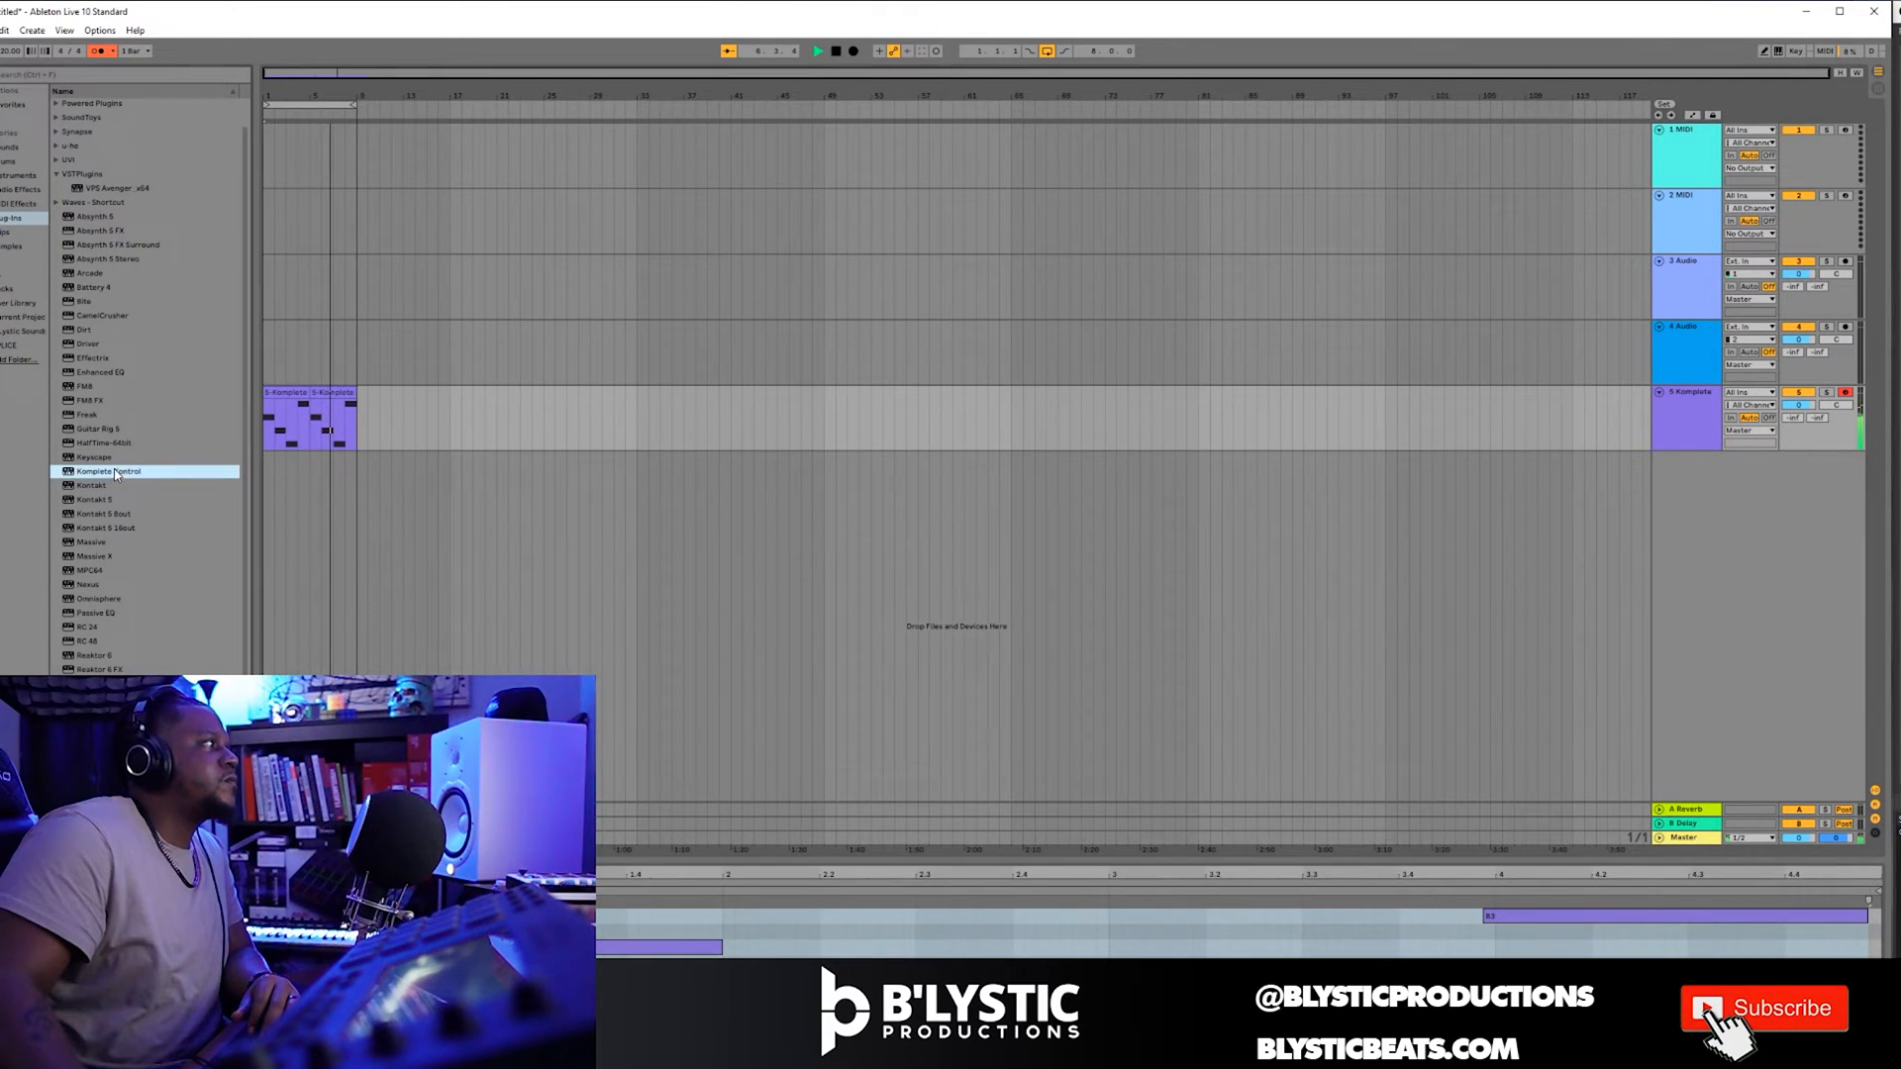
# Load a second Komplete Kontrol instance onto a new MIDI track.
pyautogui.doubleClick(109, 471)
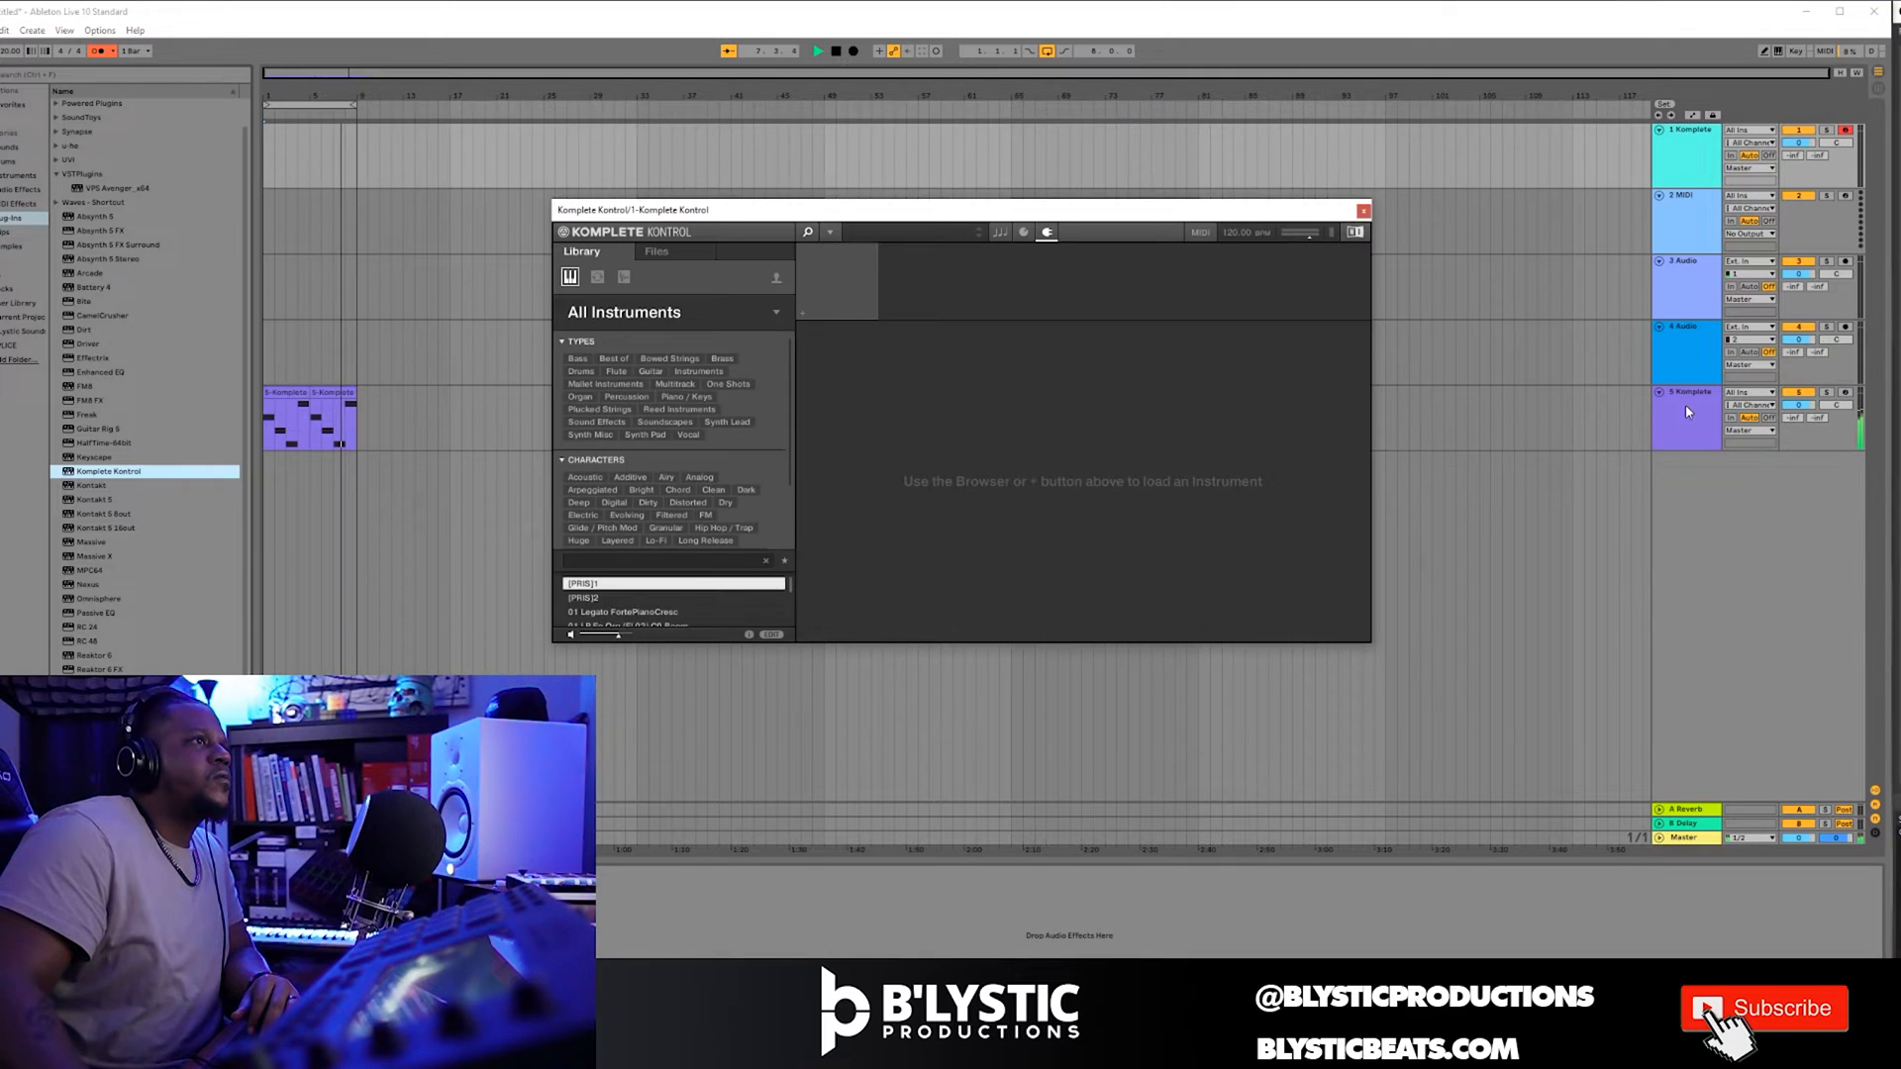
pyautogui.click(1363, 208)
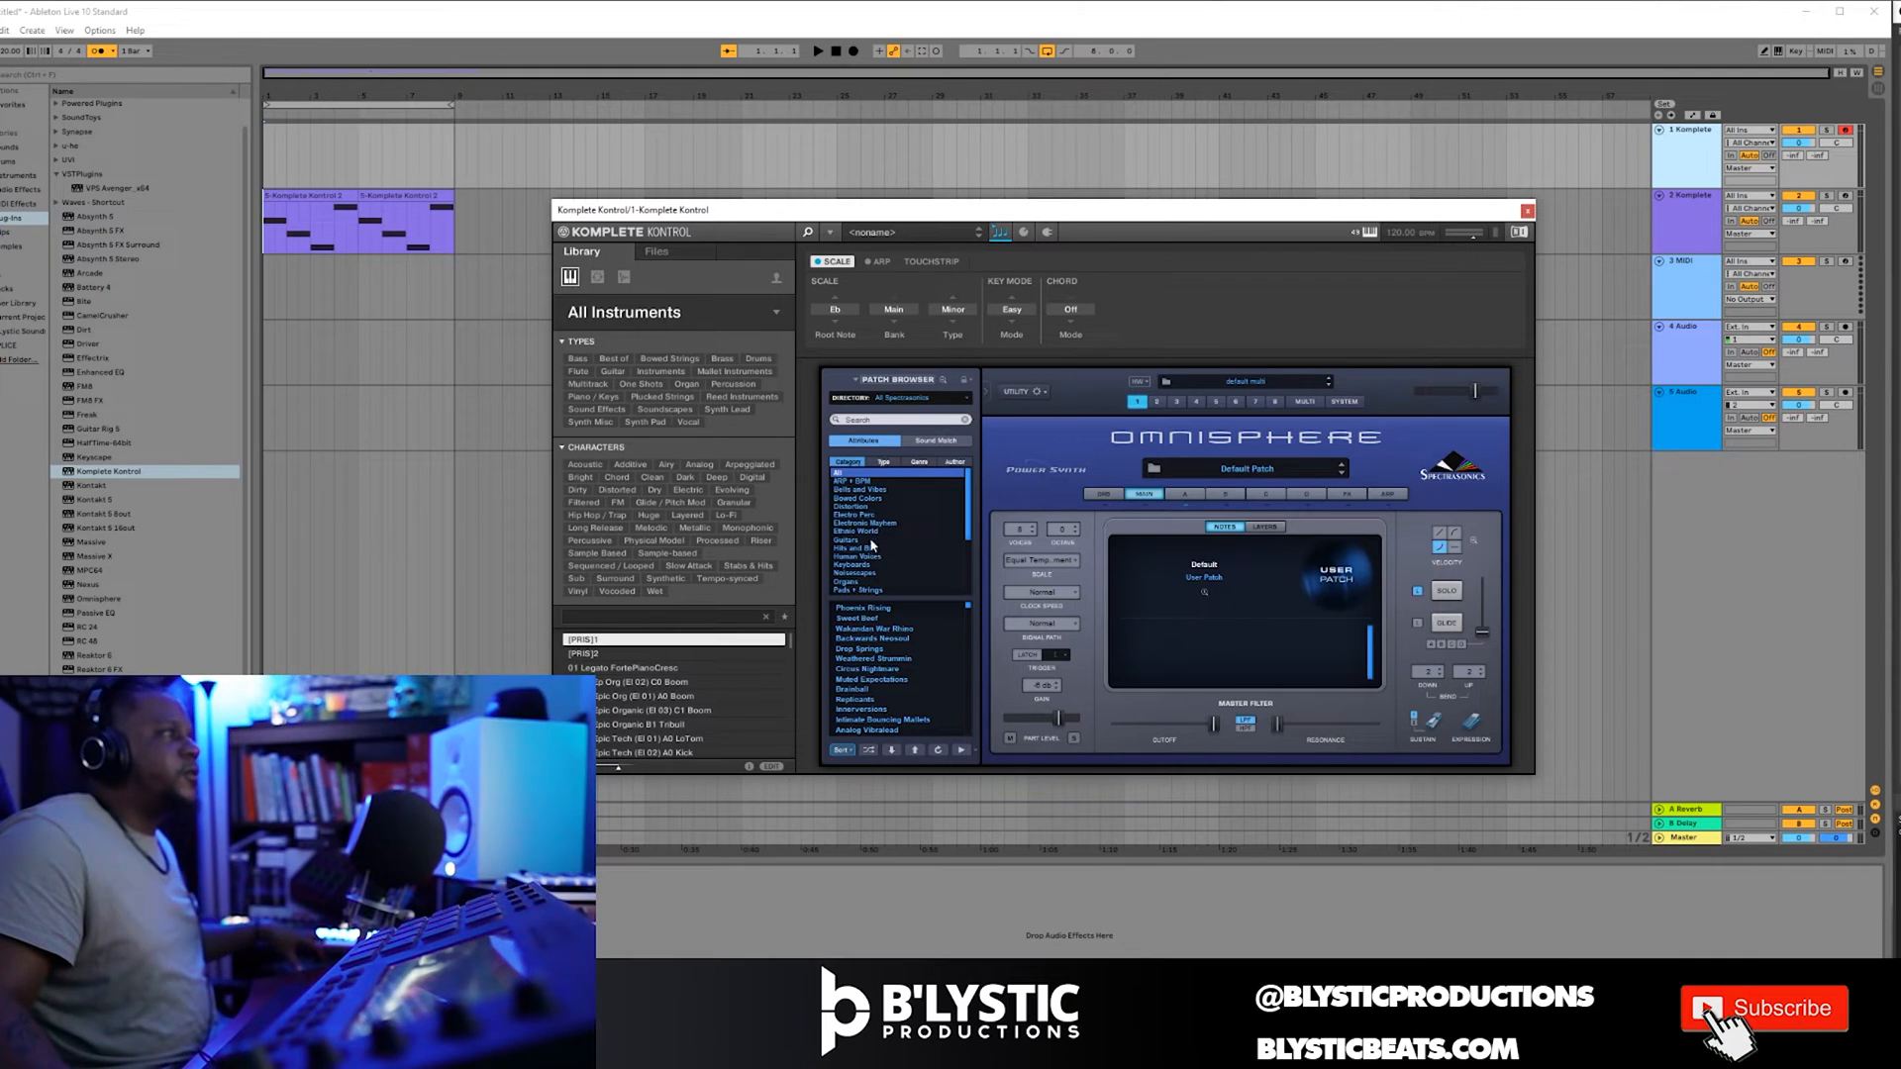
# In Bells and Vibes, step through Glass Picking, Anvil Strike and on to Glassbell Voxpad.
pyautogui.click(865, 489)
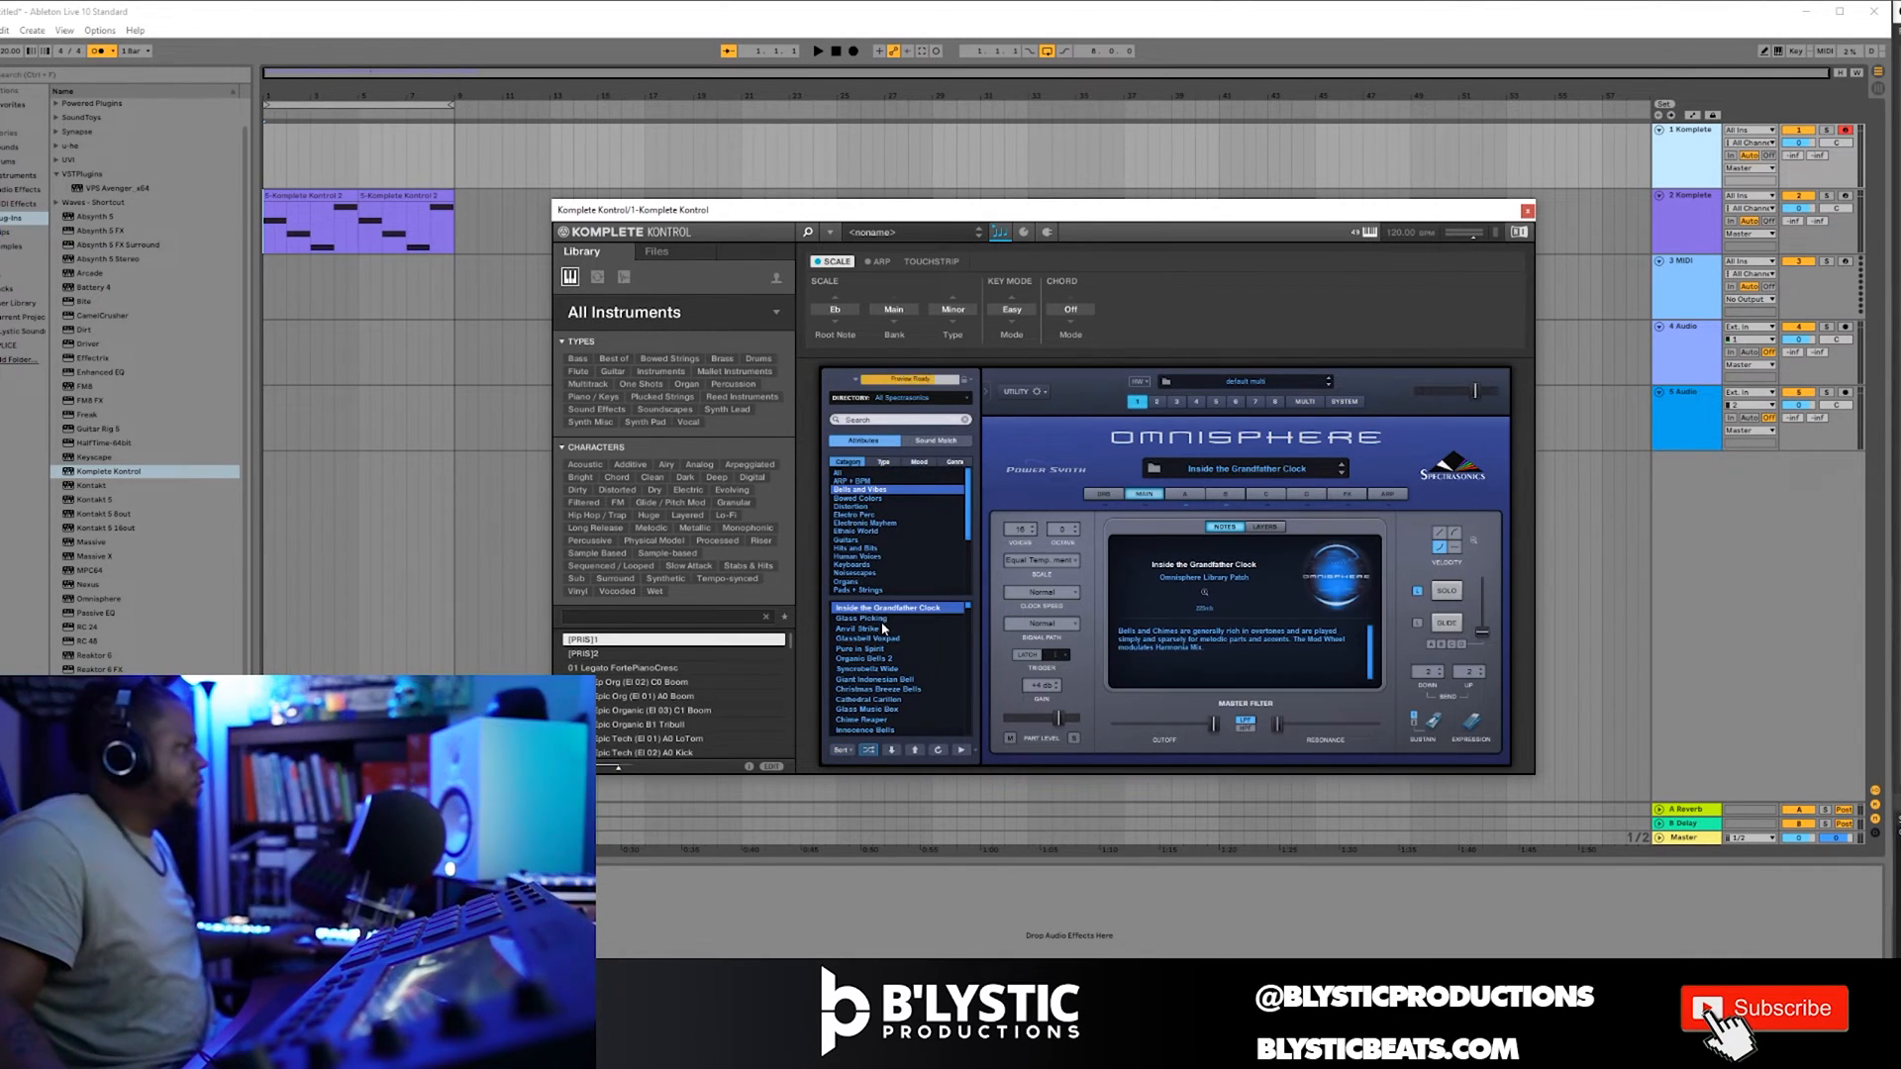
pyautogui.click(861, 617)
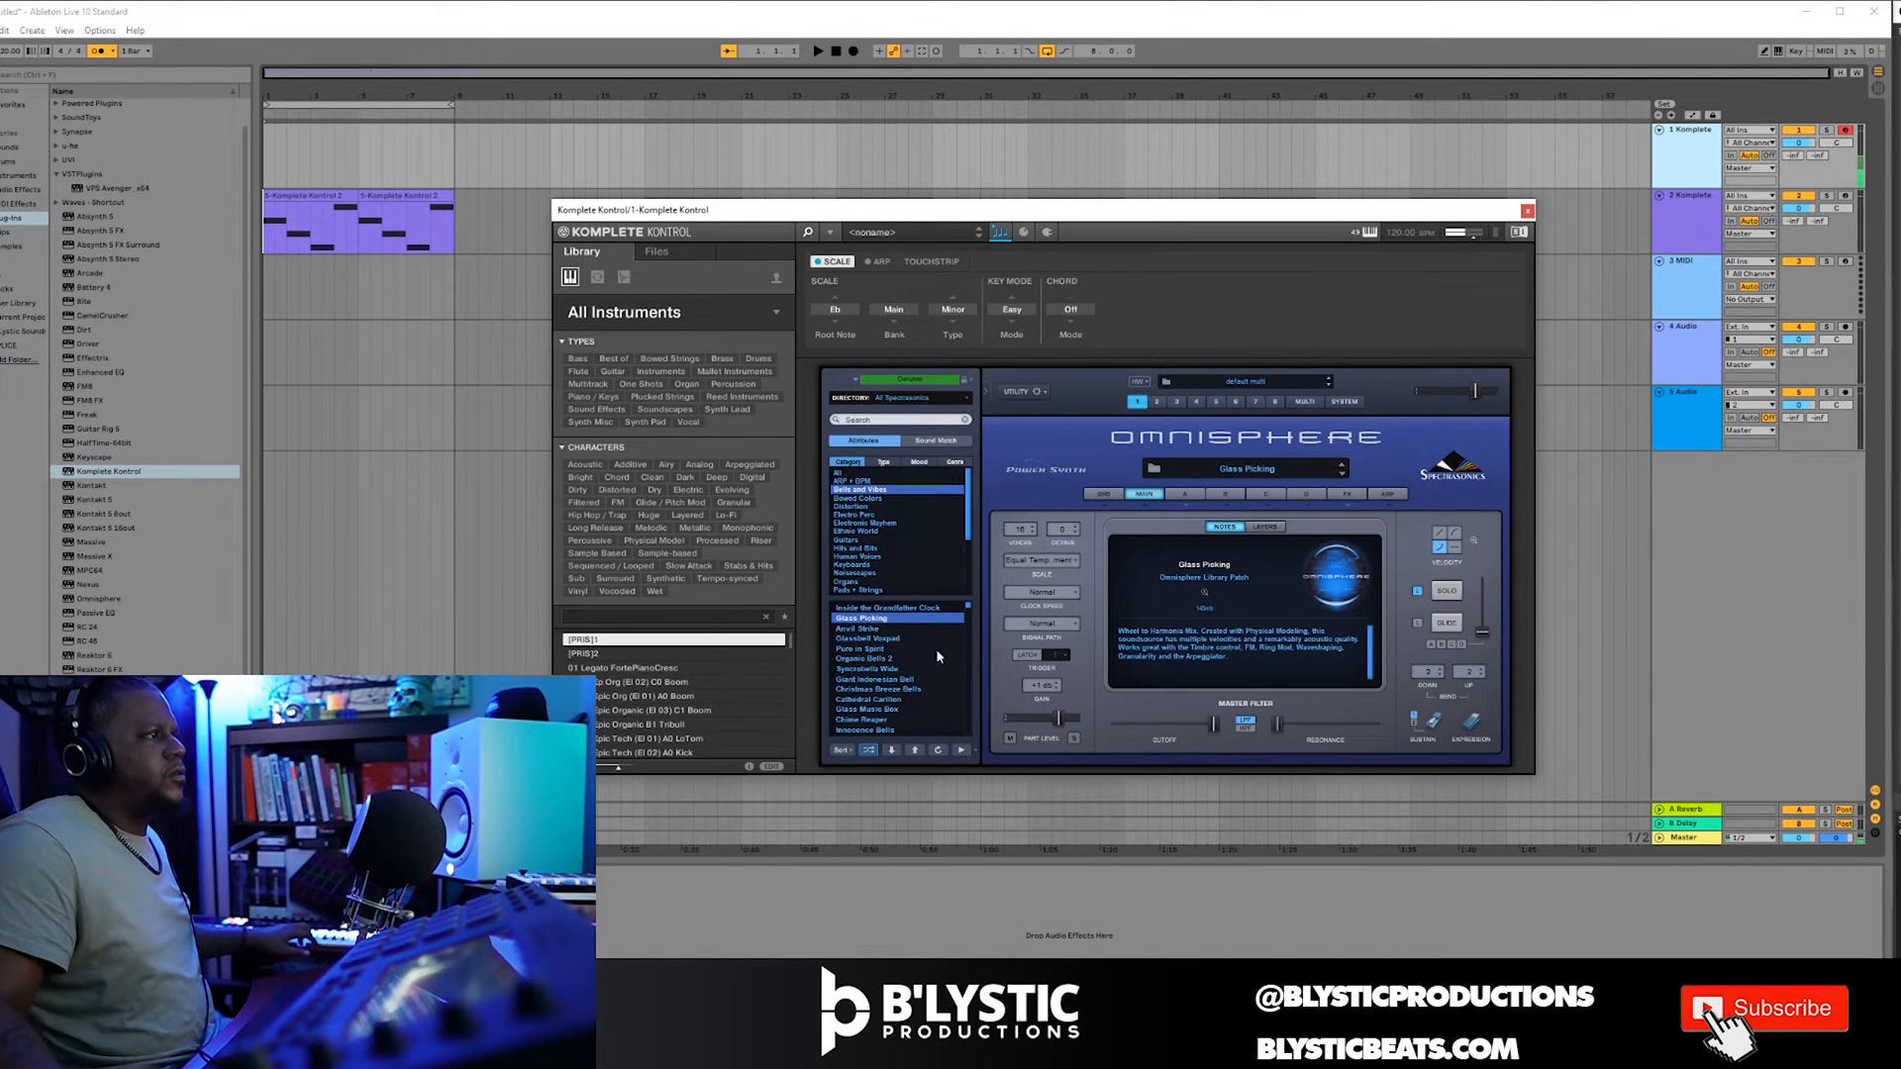
pyautogui.click(818, 52)
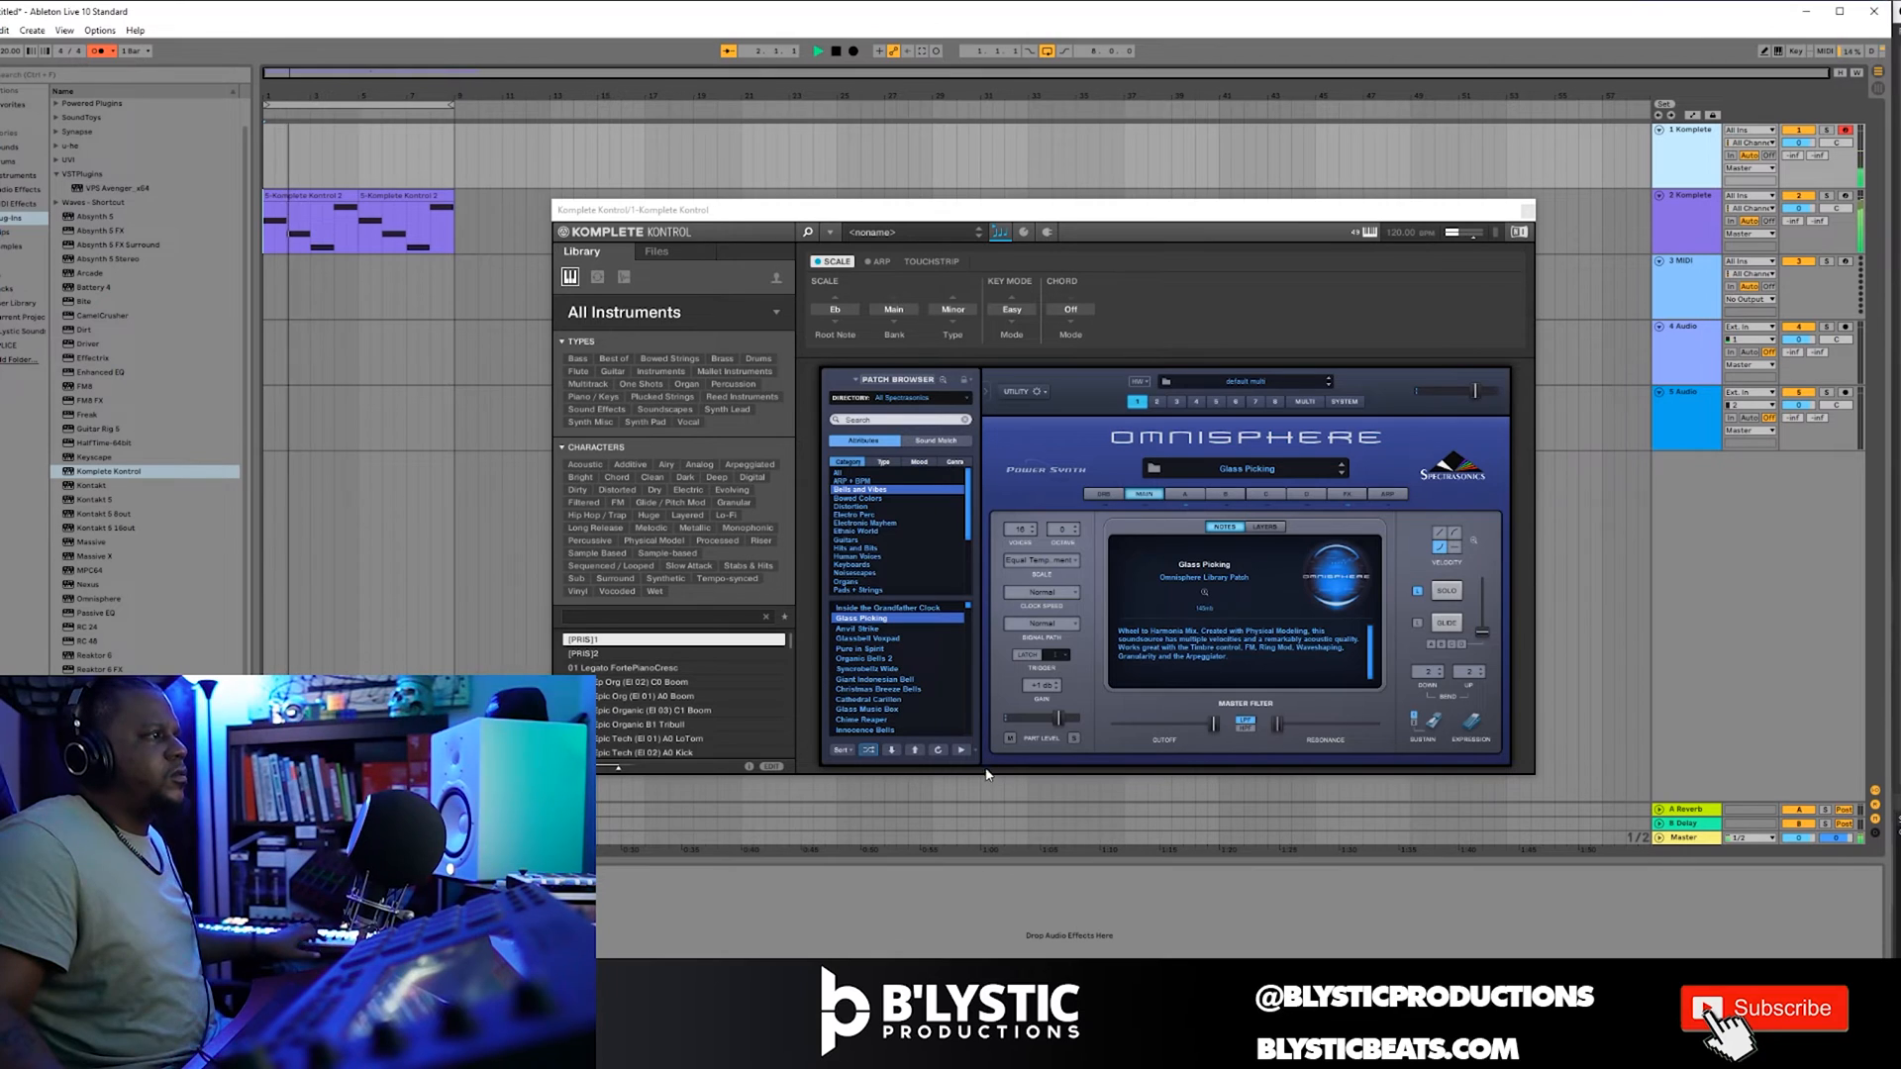
pyautogui.click(861, 627)
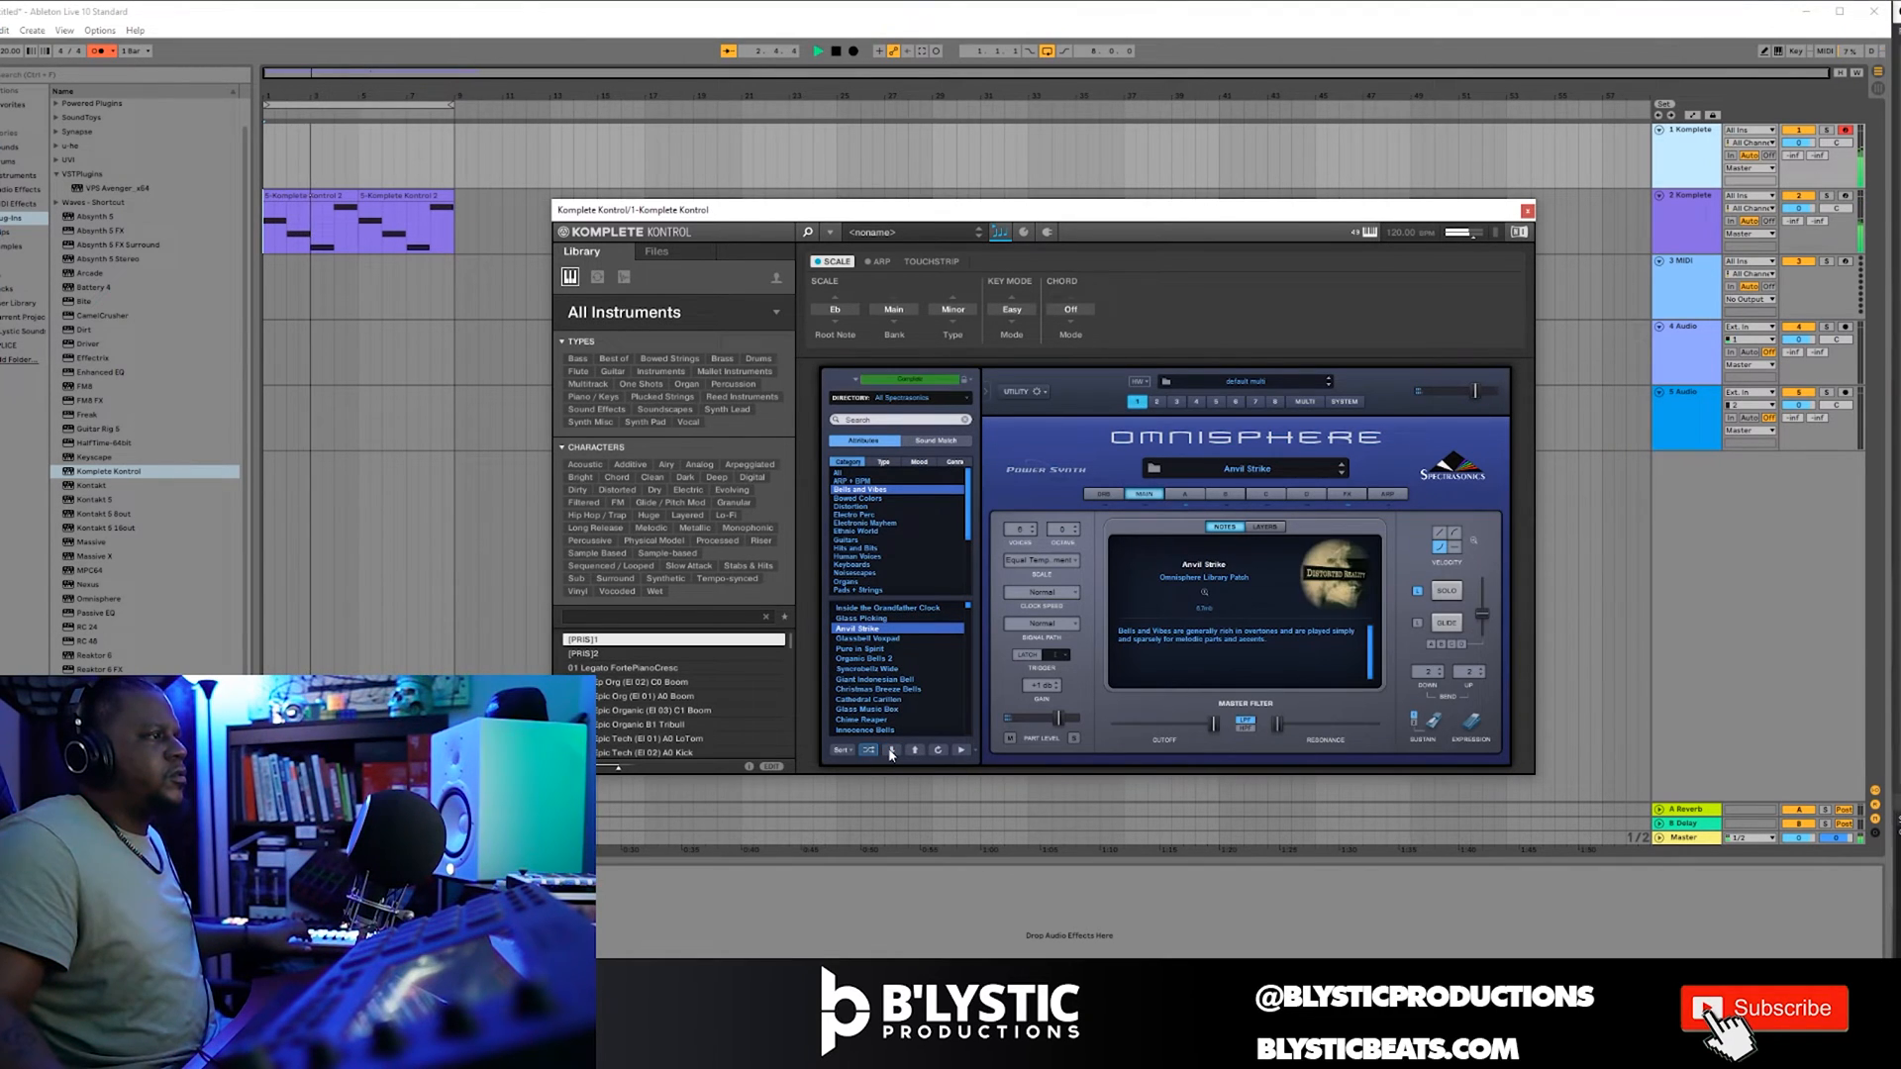
pyautogui.click(867, 639)
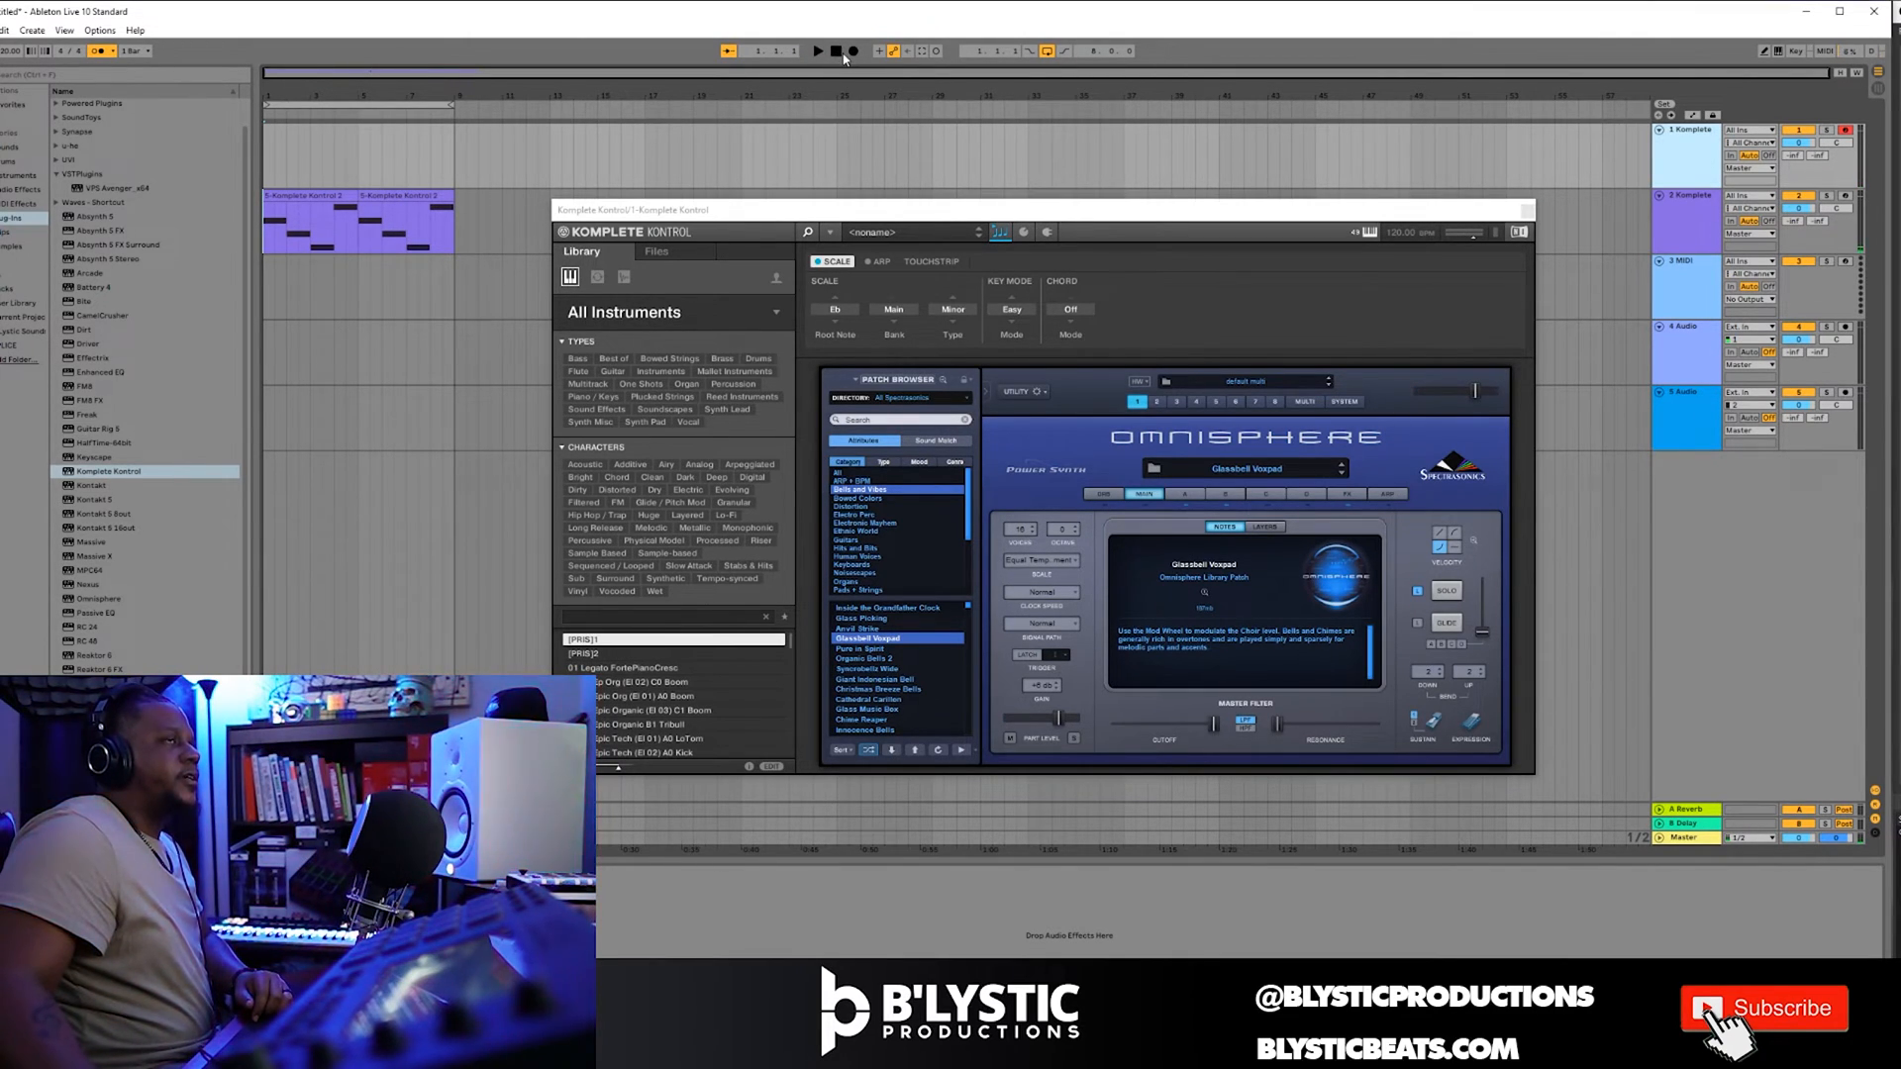
# Arm recording and capture the bell melody as MIDI on the new Komplete track.
pyautogui.click(833, 49)
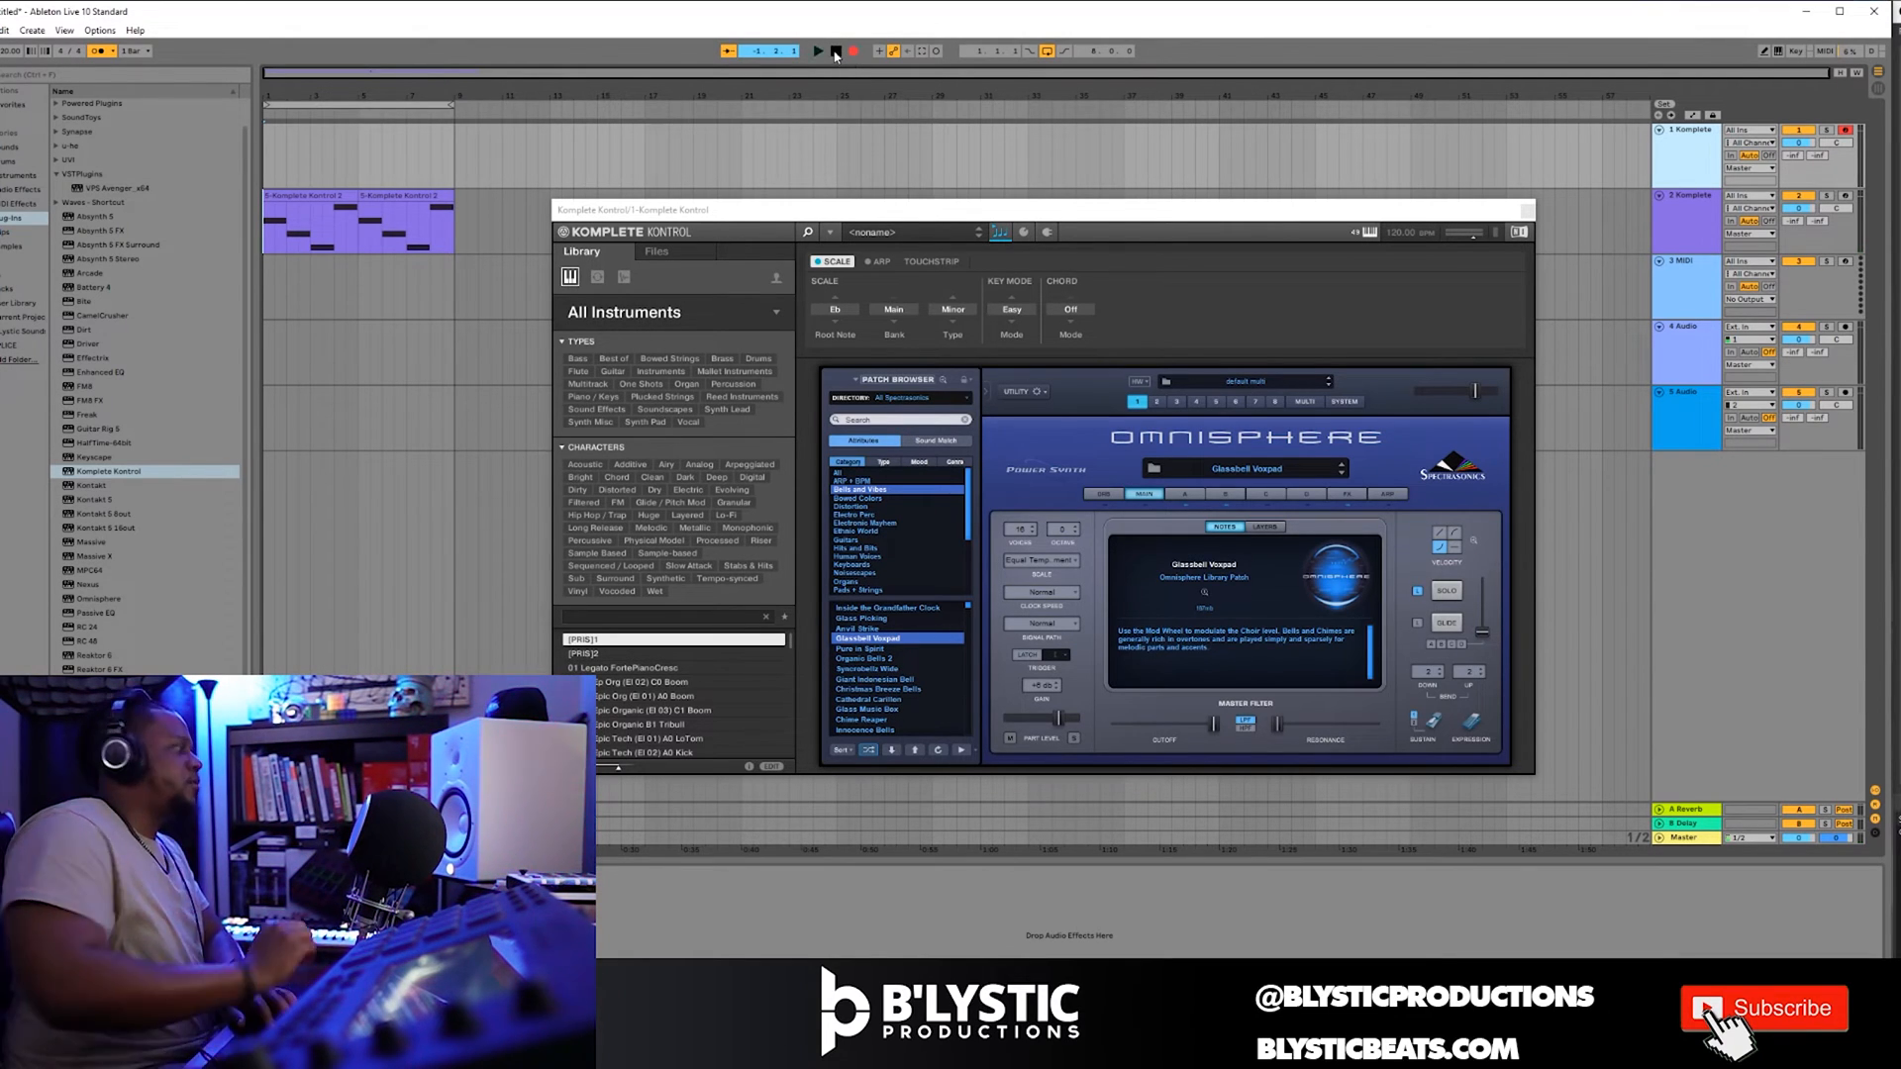
pyautogui.click(817, 51)
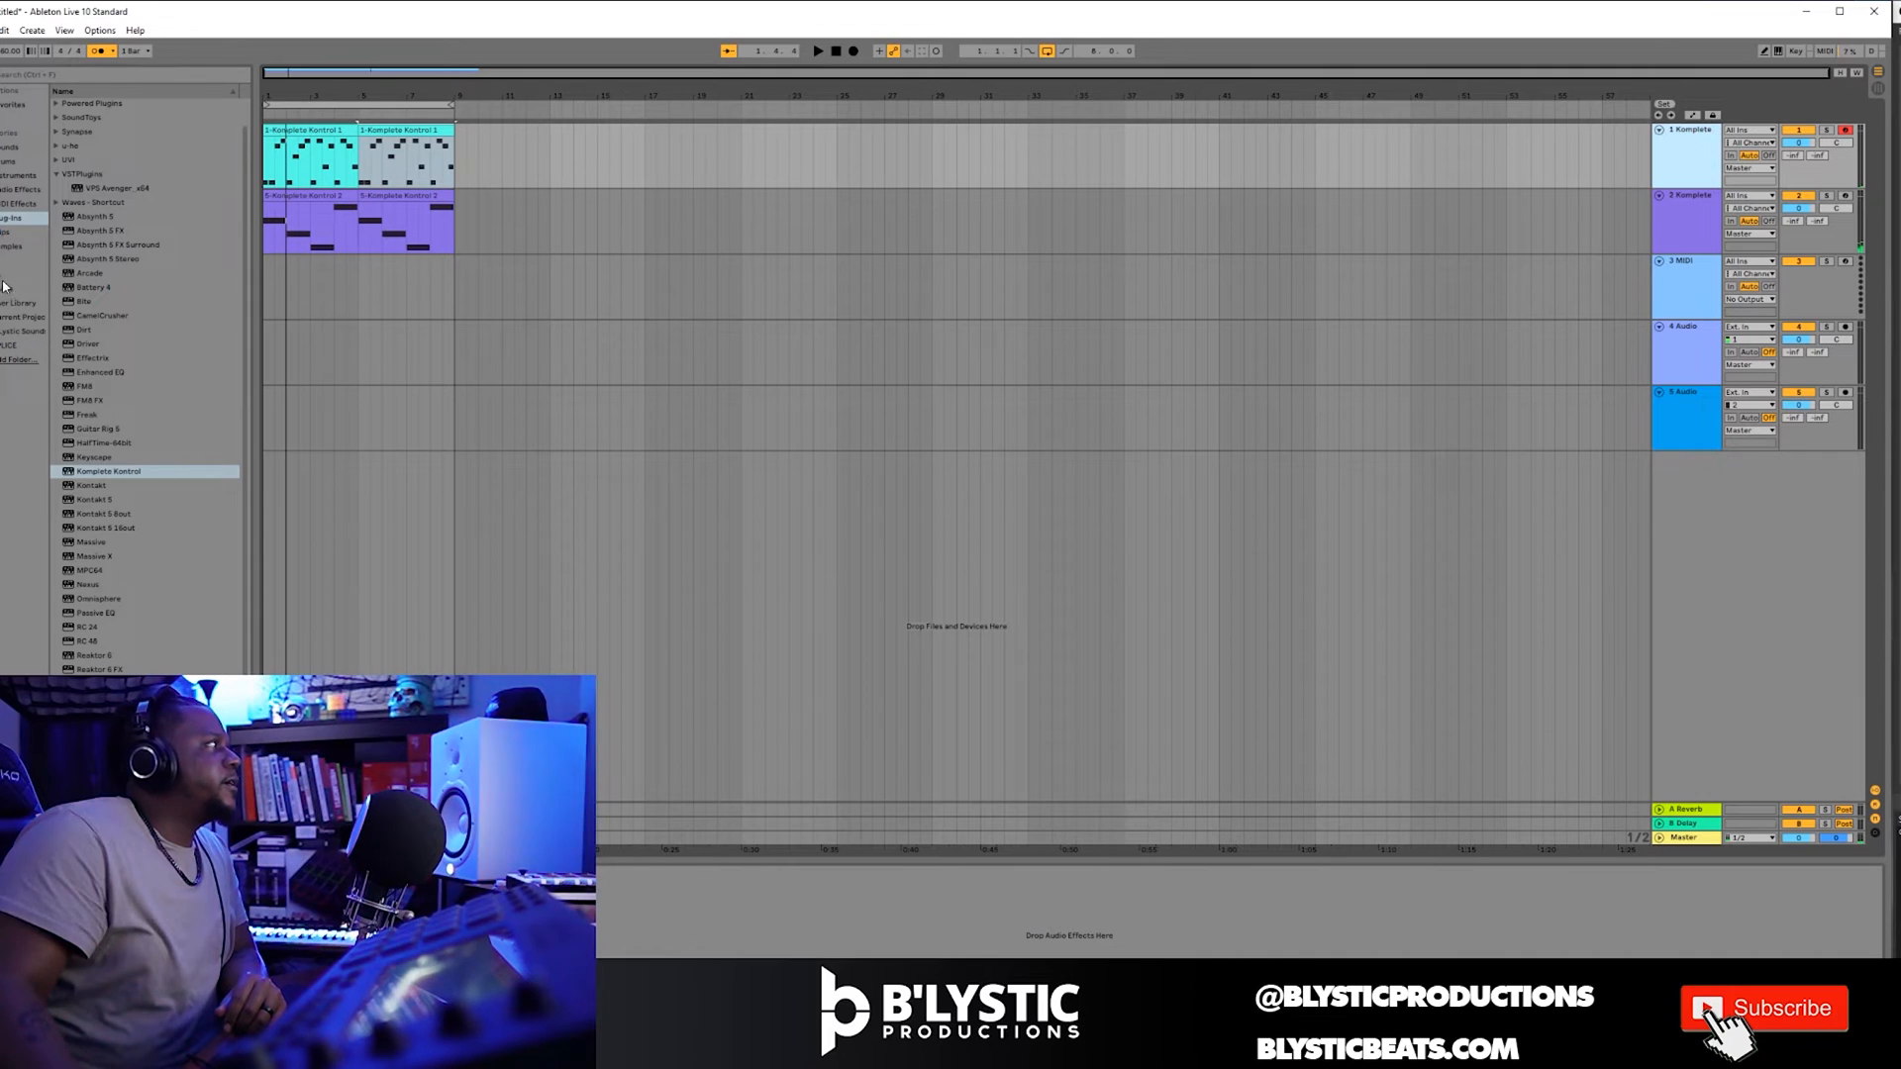
pyautogui.scroll(-3)
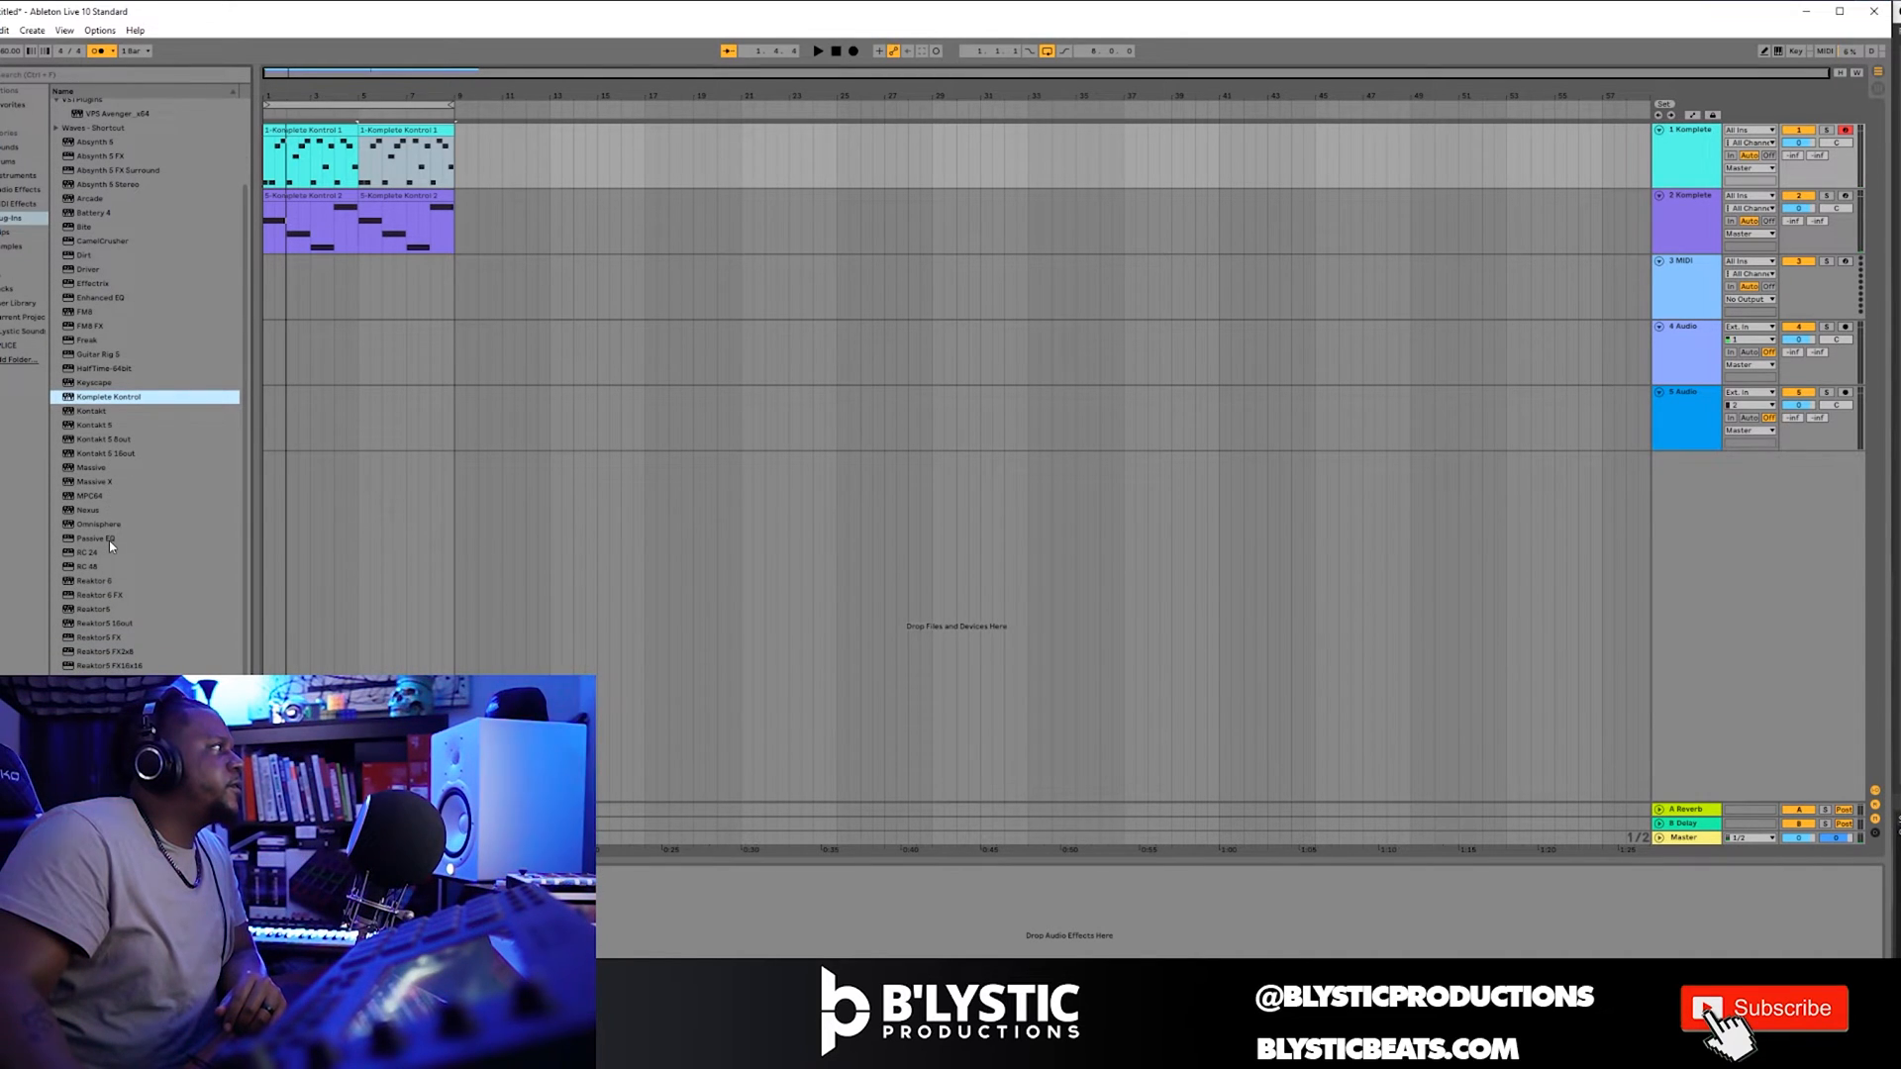
pyautogui.moveTo(97, 315)
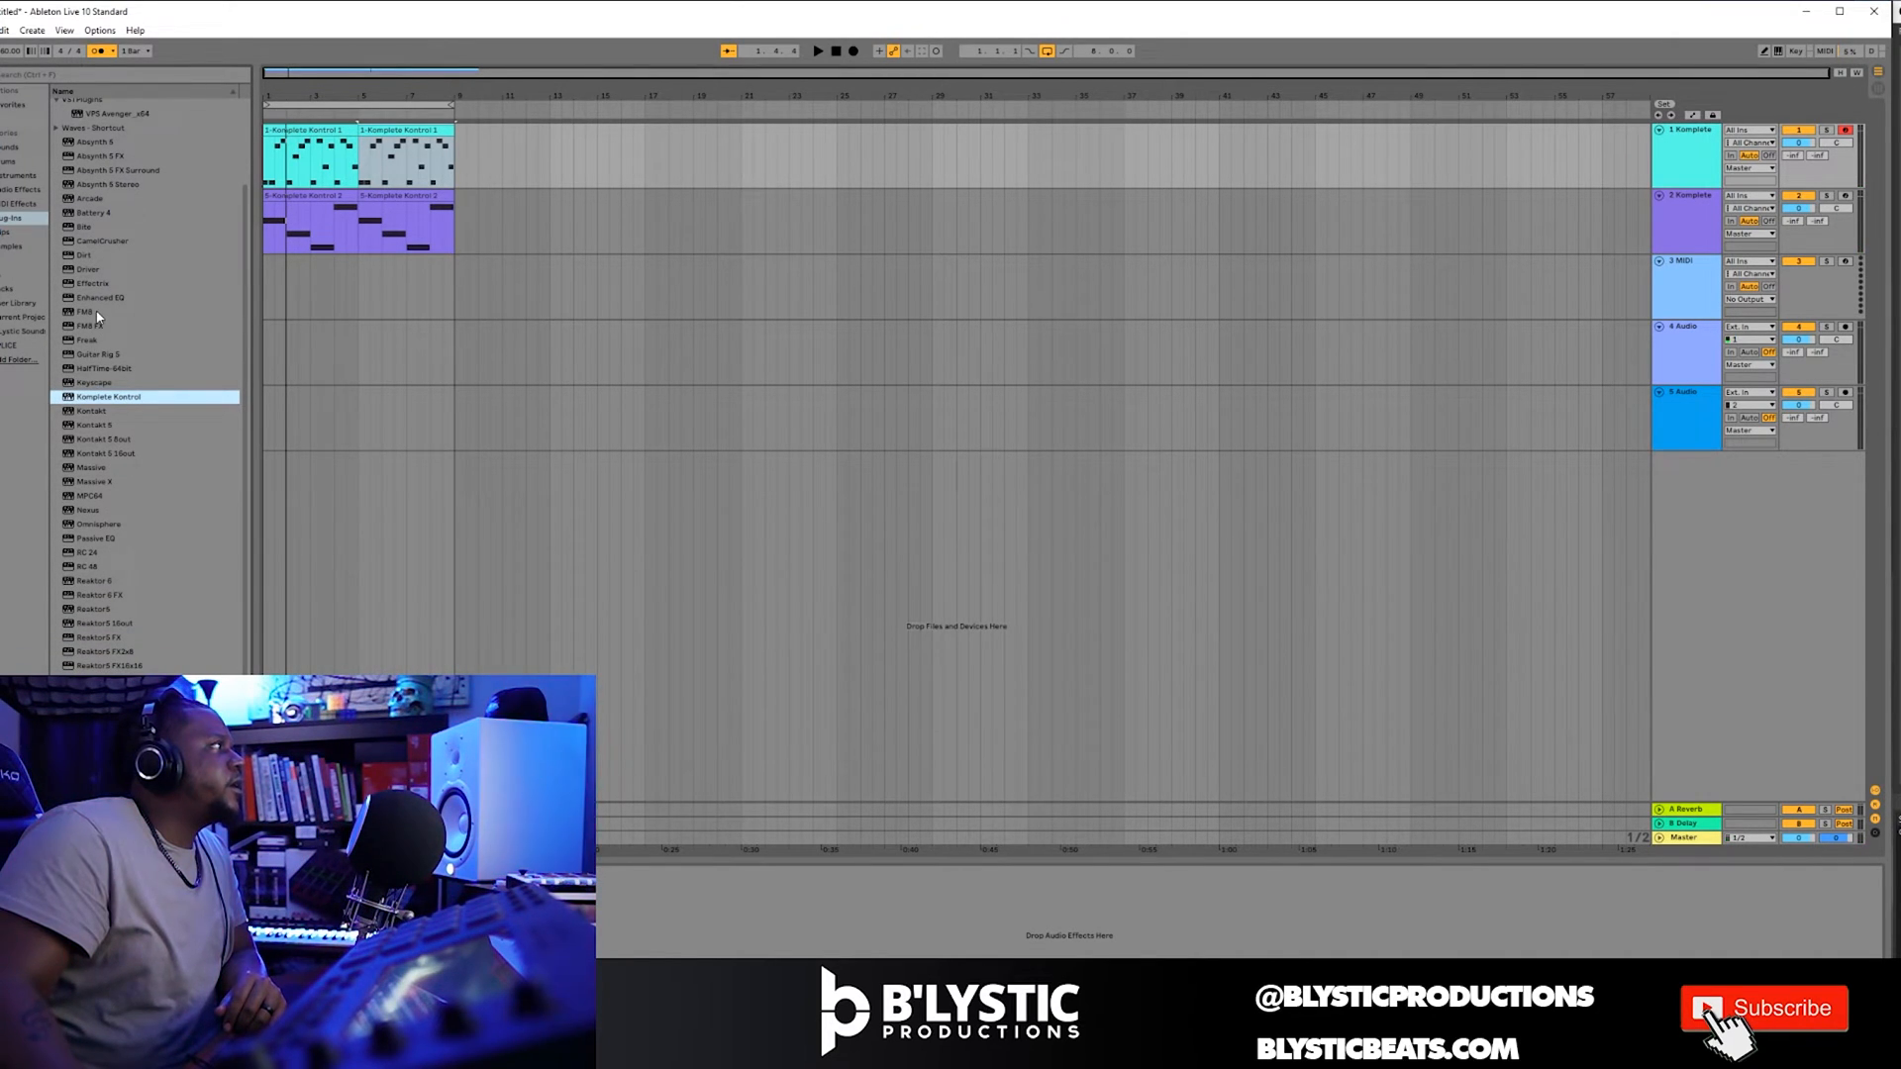
# Load HalfTime x64 on the bell track, set its length to 2 bars at 2x, and close its window.
pyautogui.click(109, 368)
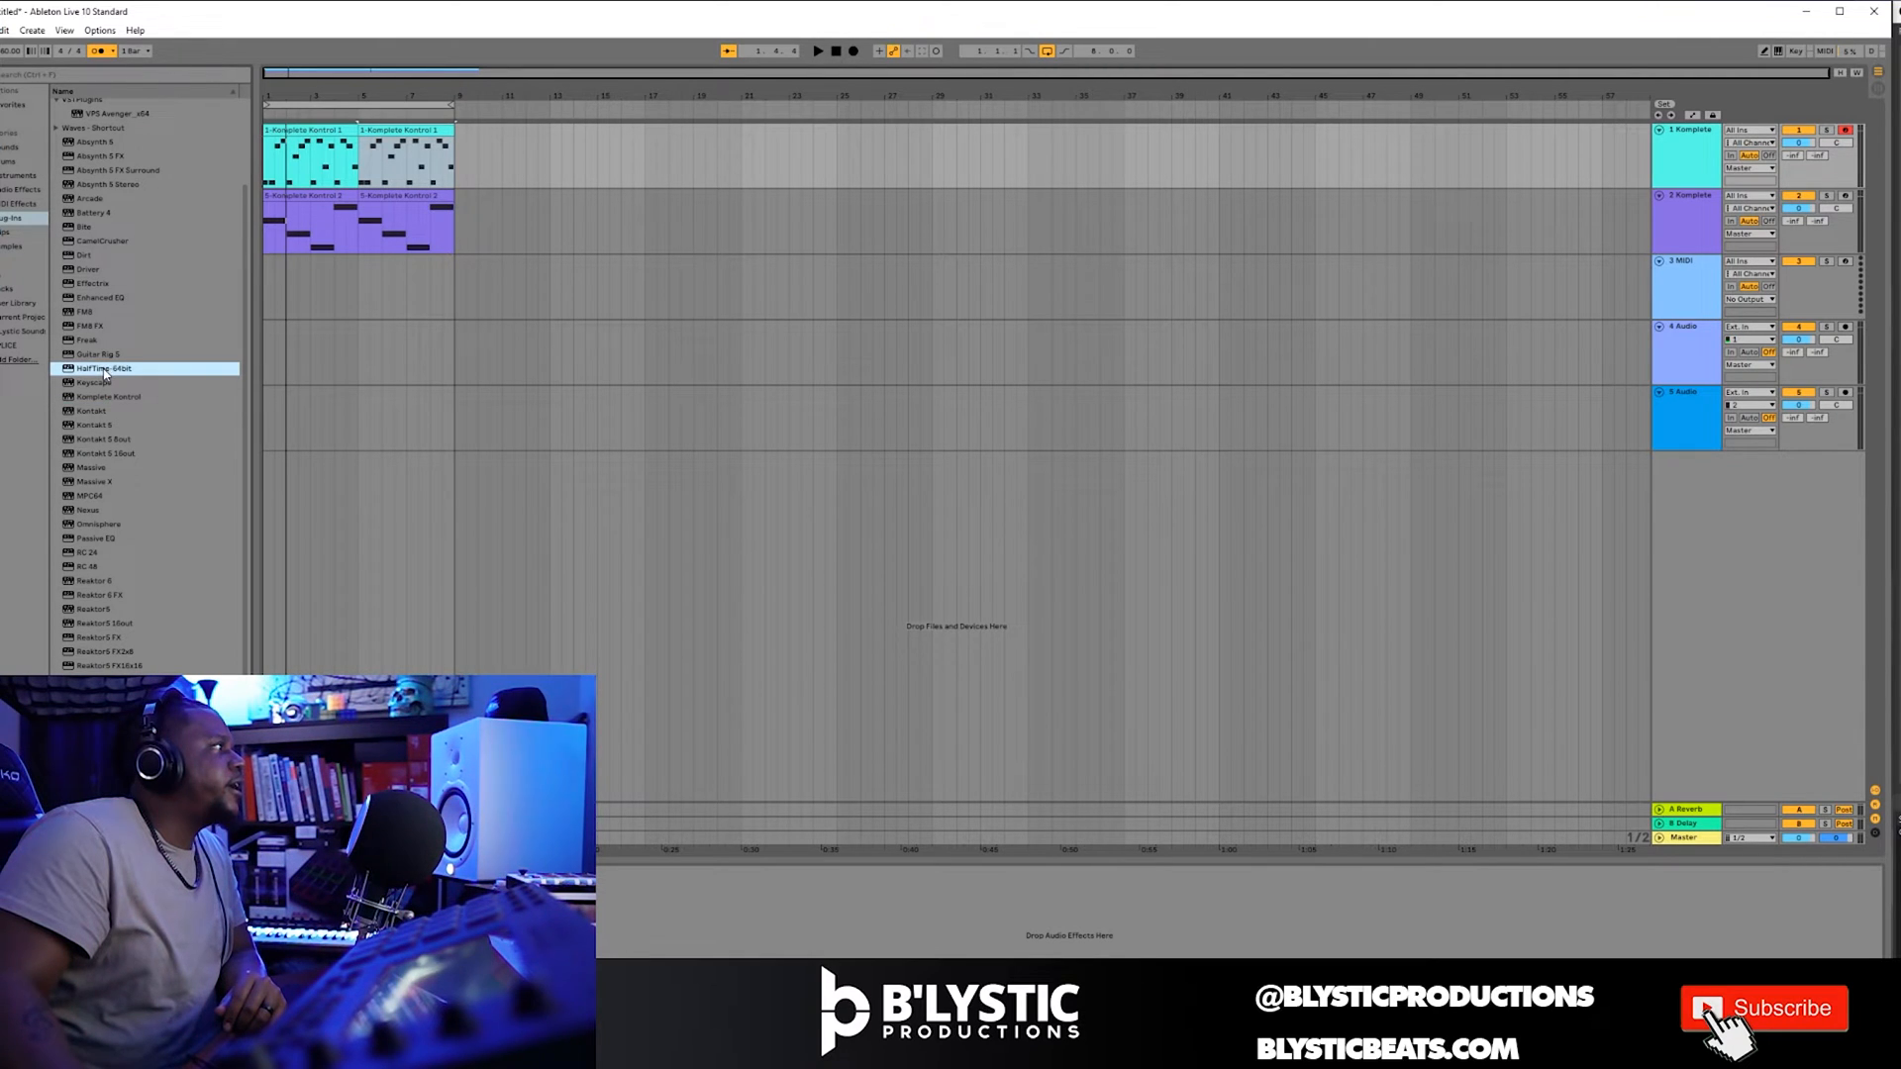
pyautogui.doubleClick(103, 368)
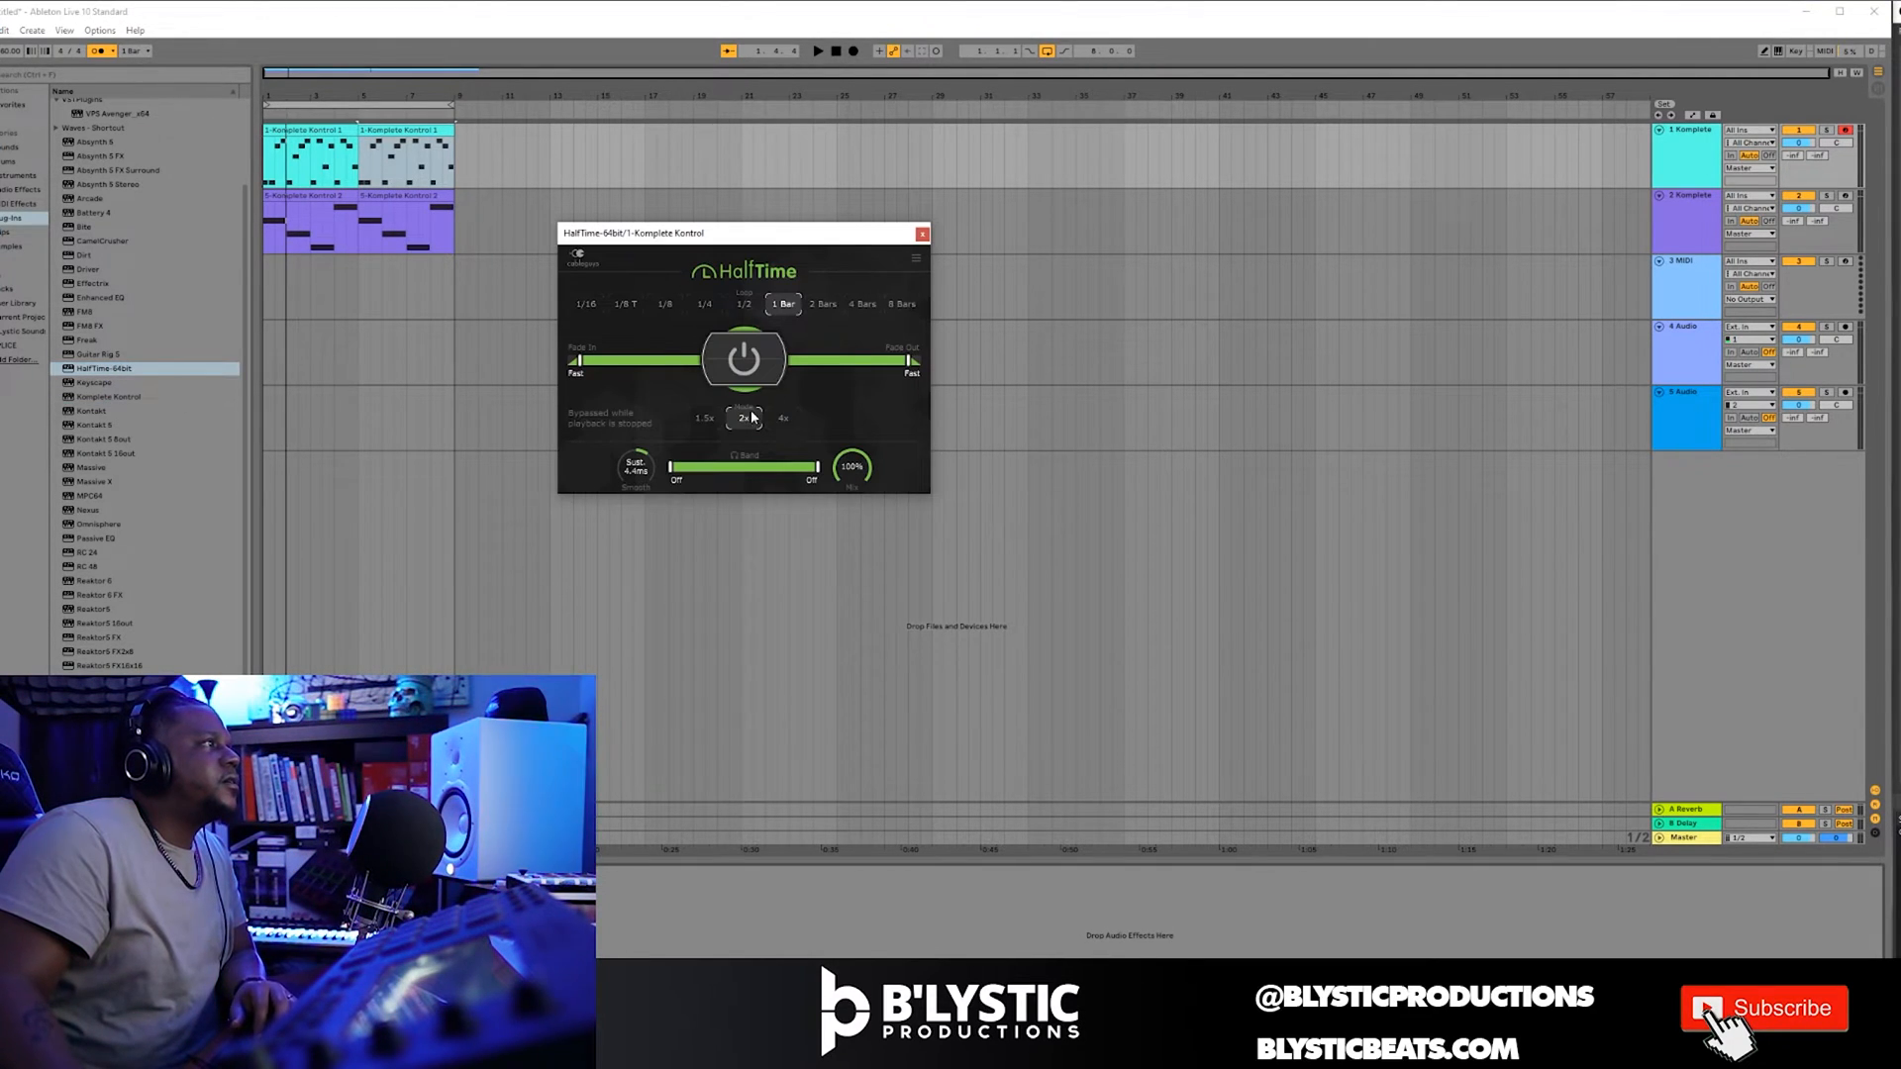
pyautogui.click(823, 303)
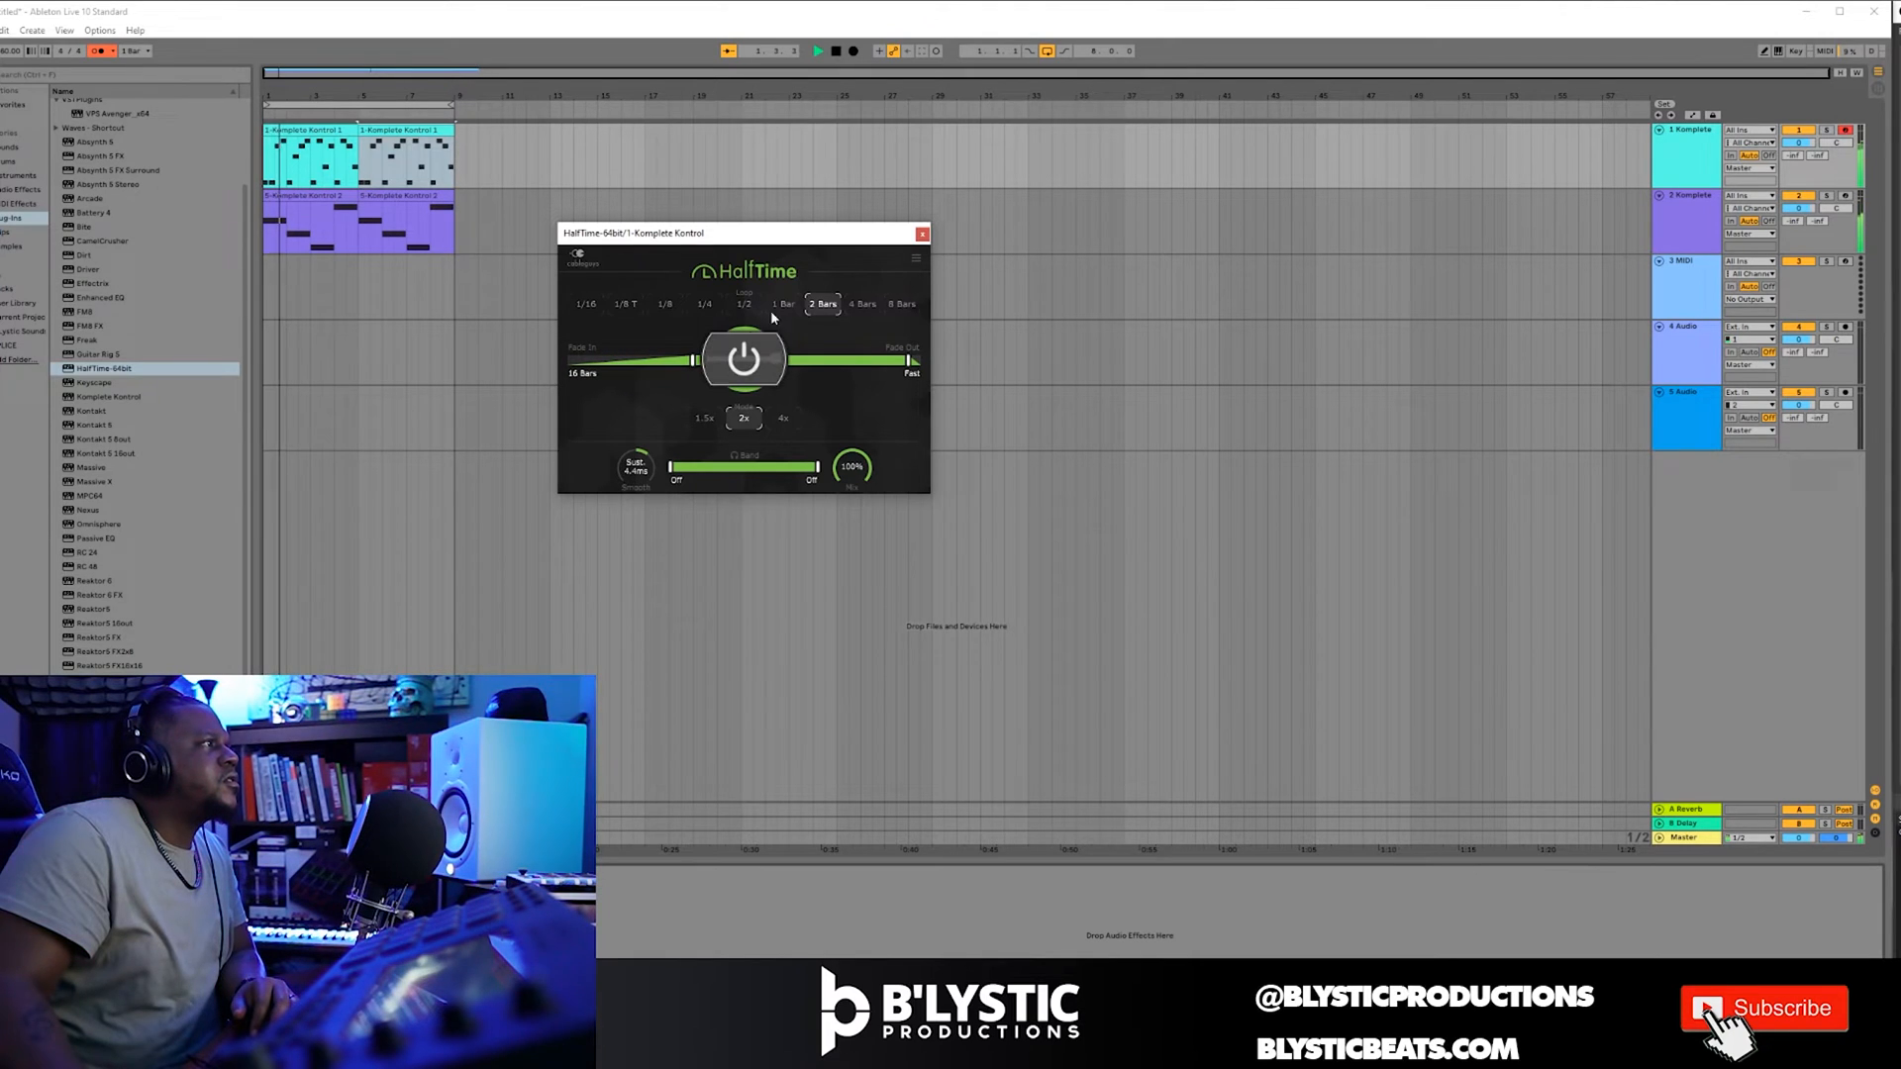
pyautogui.click(921, 234)
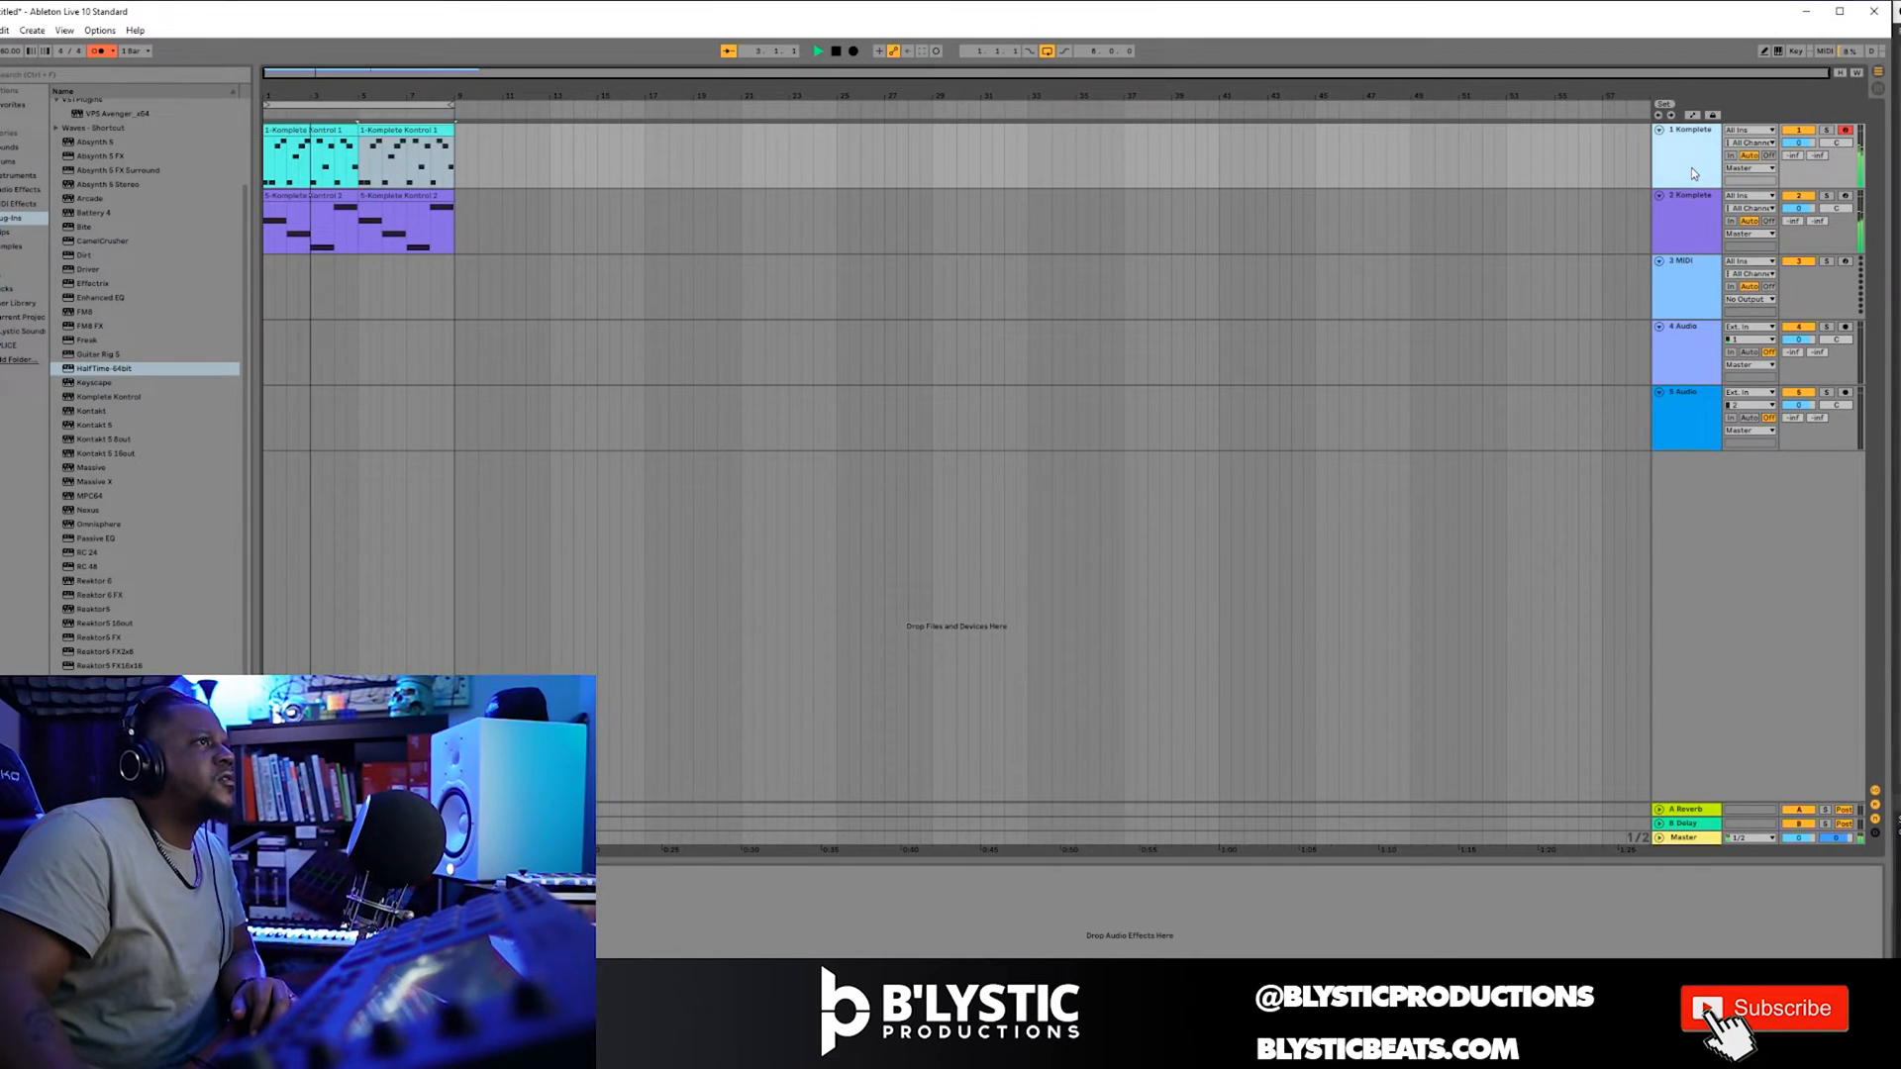
pyautogui.click(315, 155)
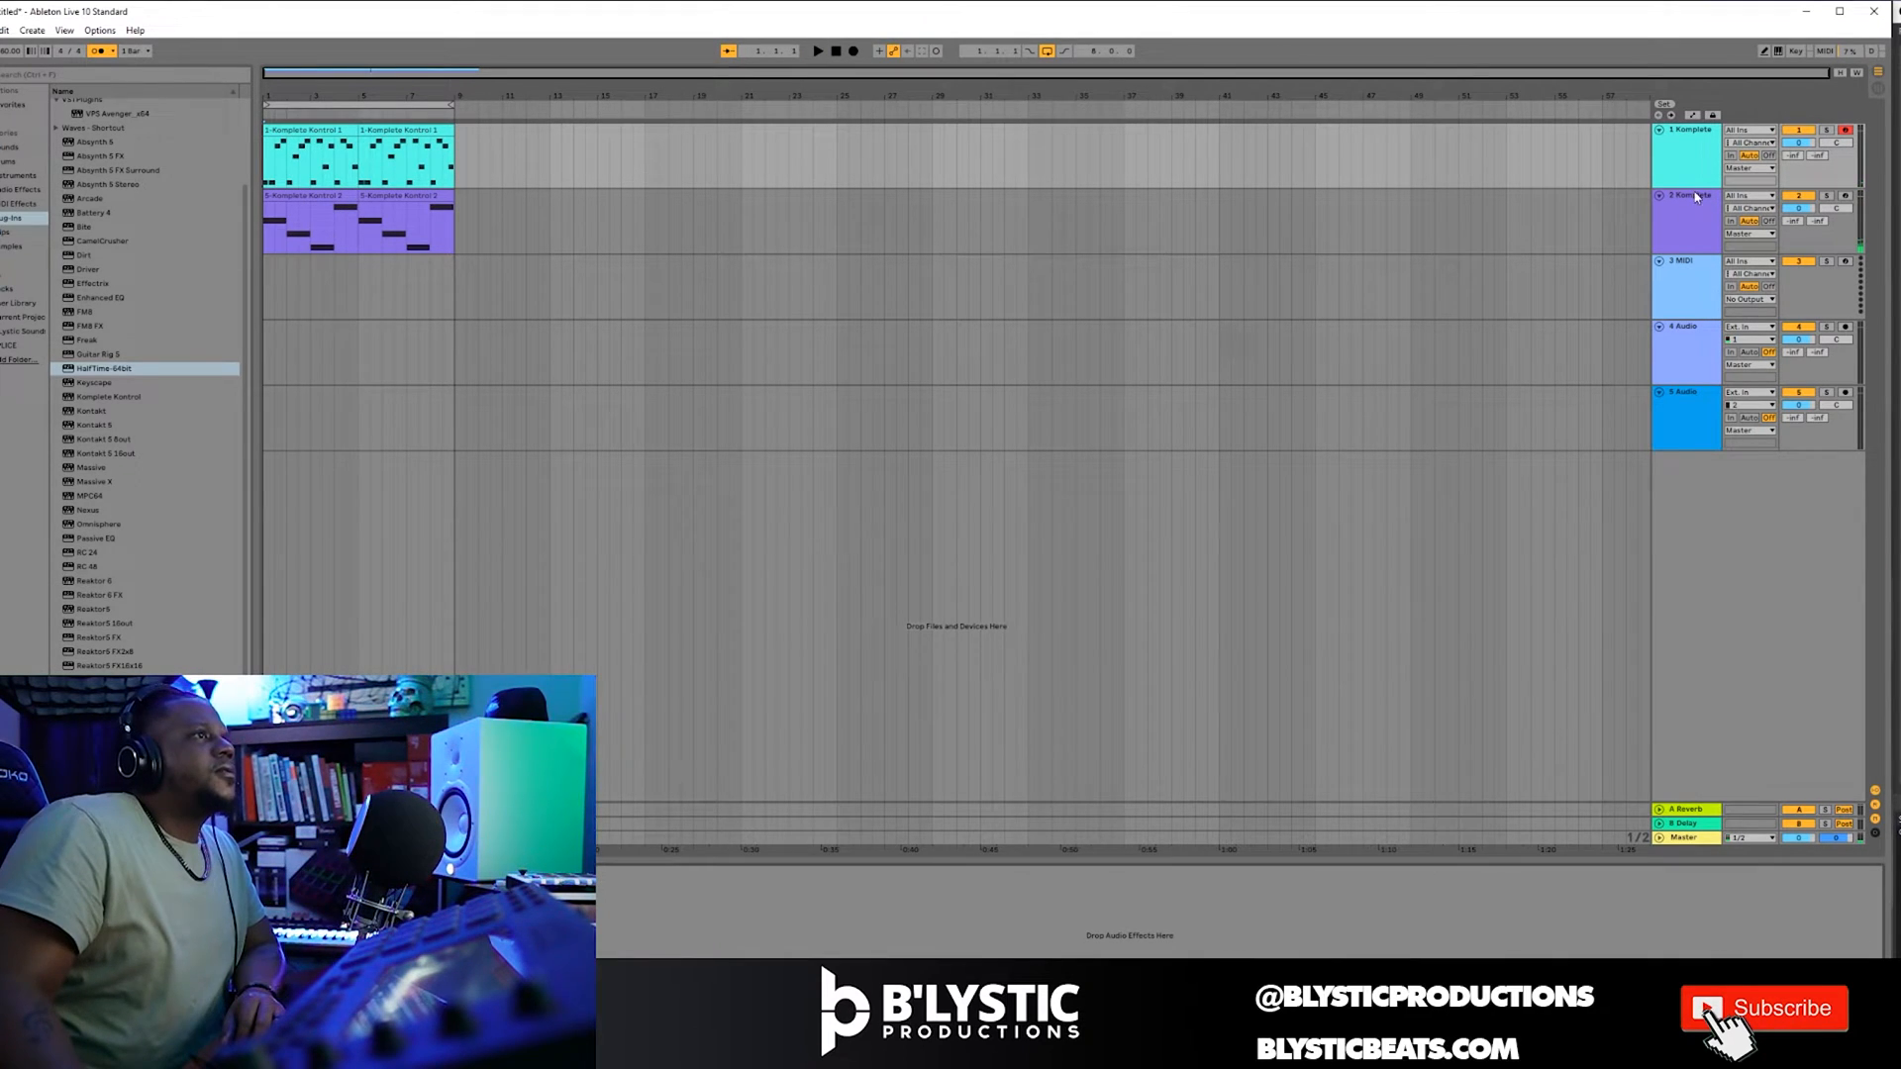
pyautogui.moveTo(1667, 382)
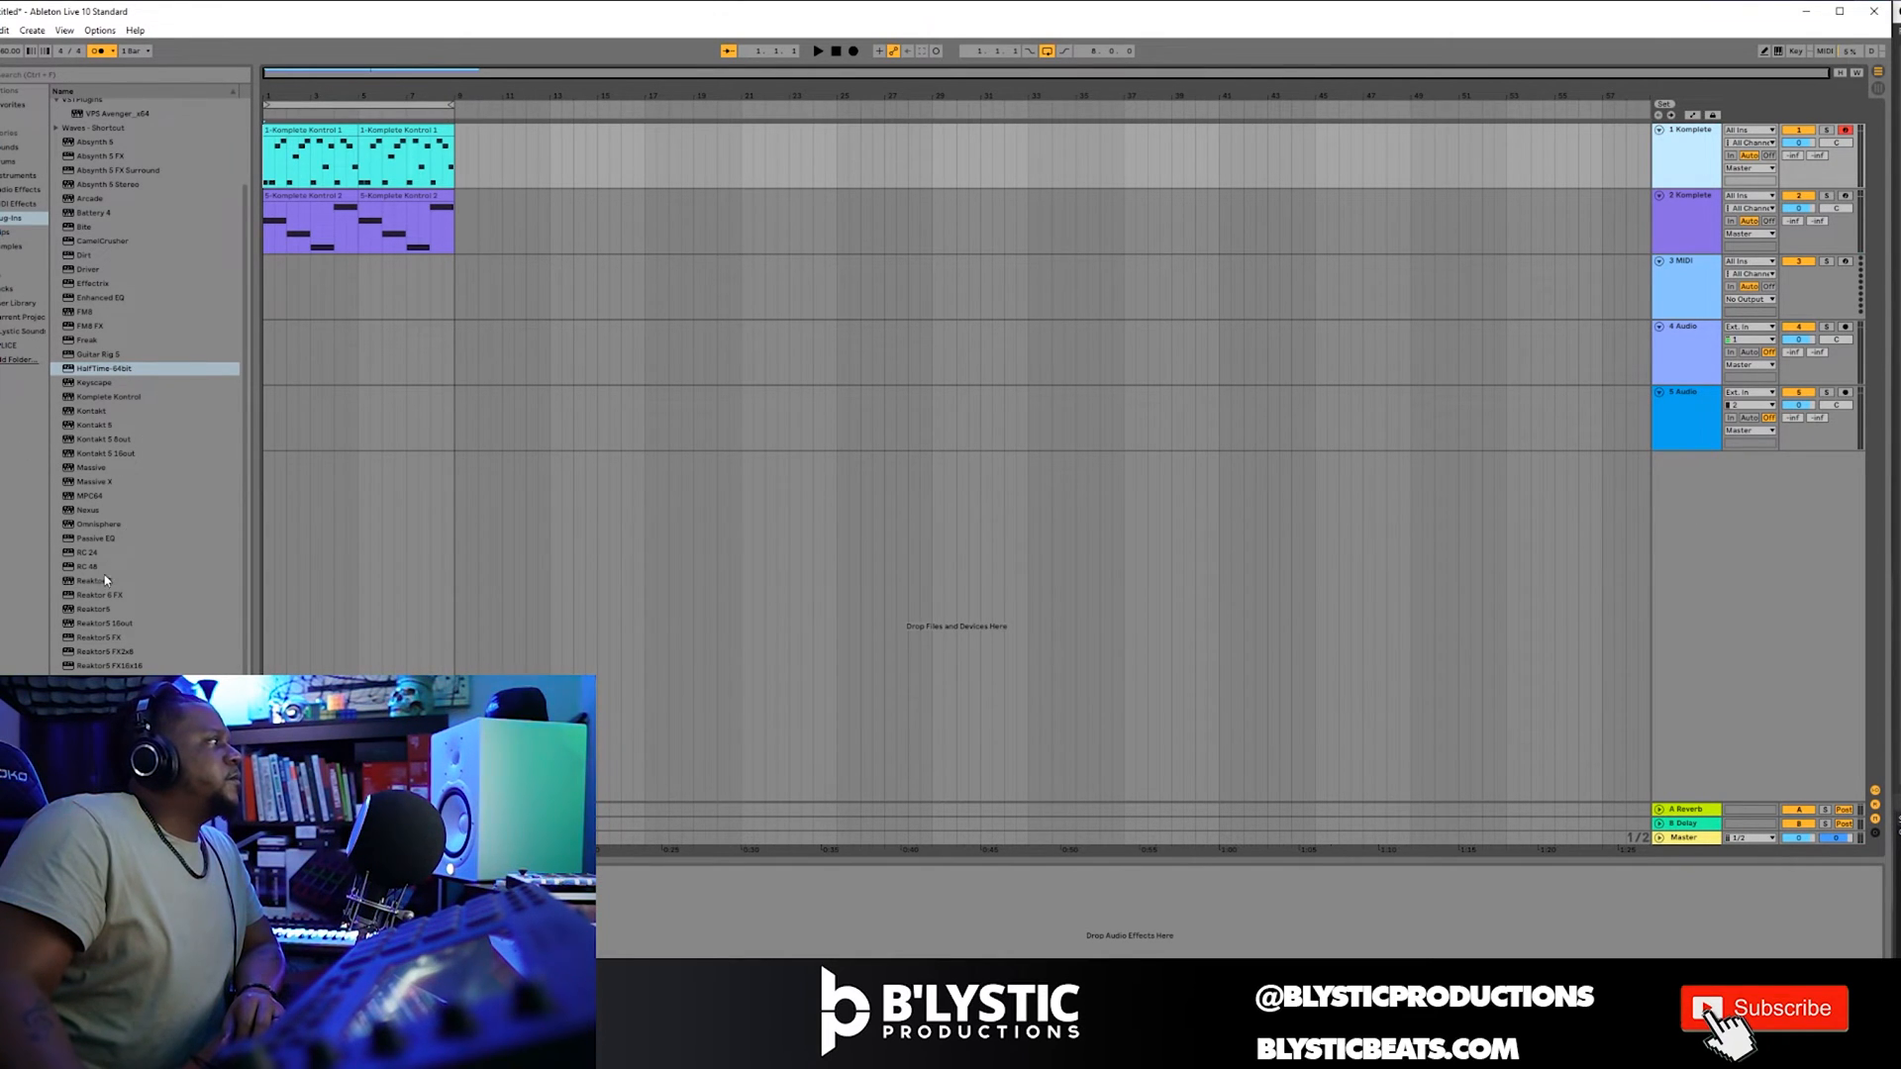
# Preview ATL PERC 2.wav in the MPC File Browser and load it onto a pad with ATL CLAP 8.
pyautogui.click(108, 495)
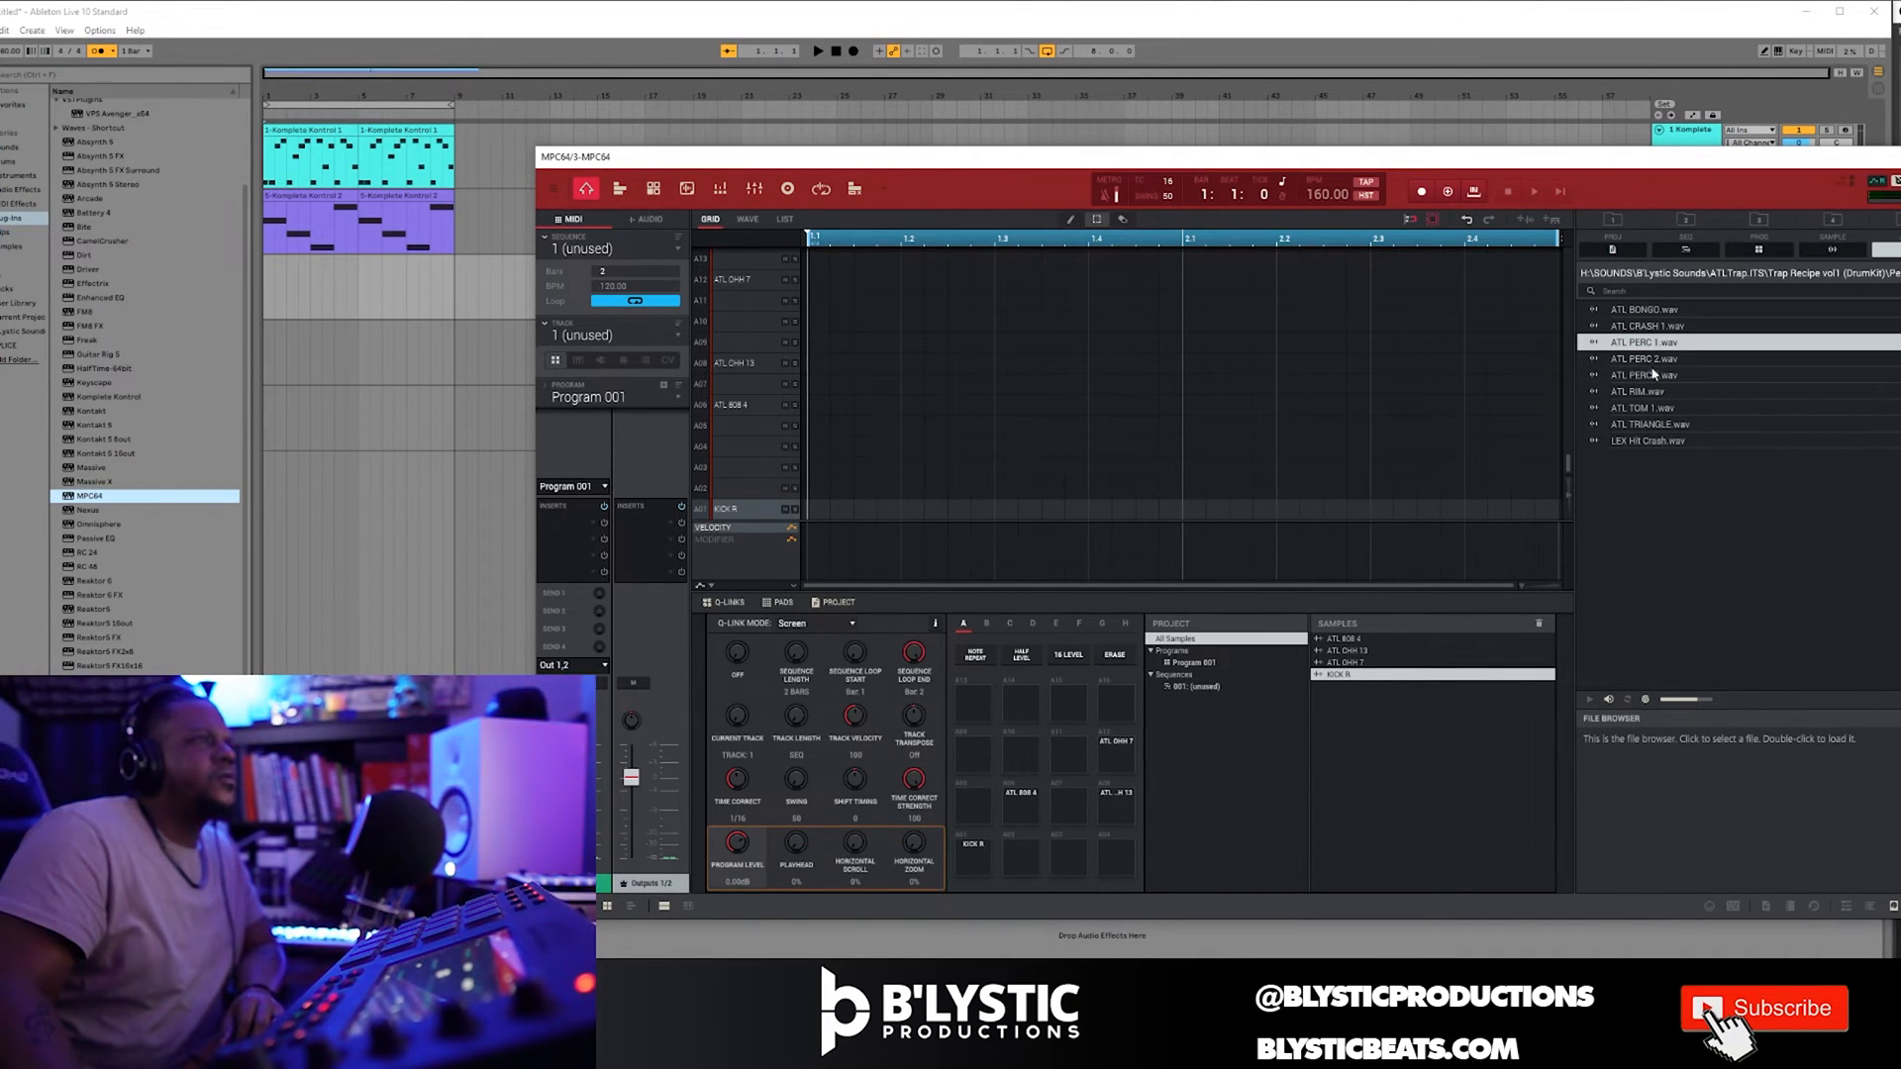
pyautogui.click(1696, 358)
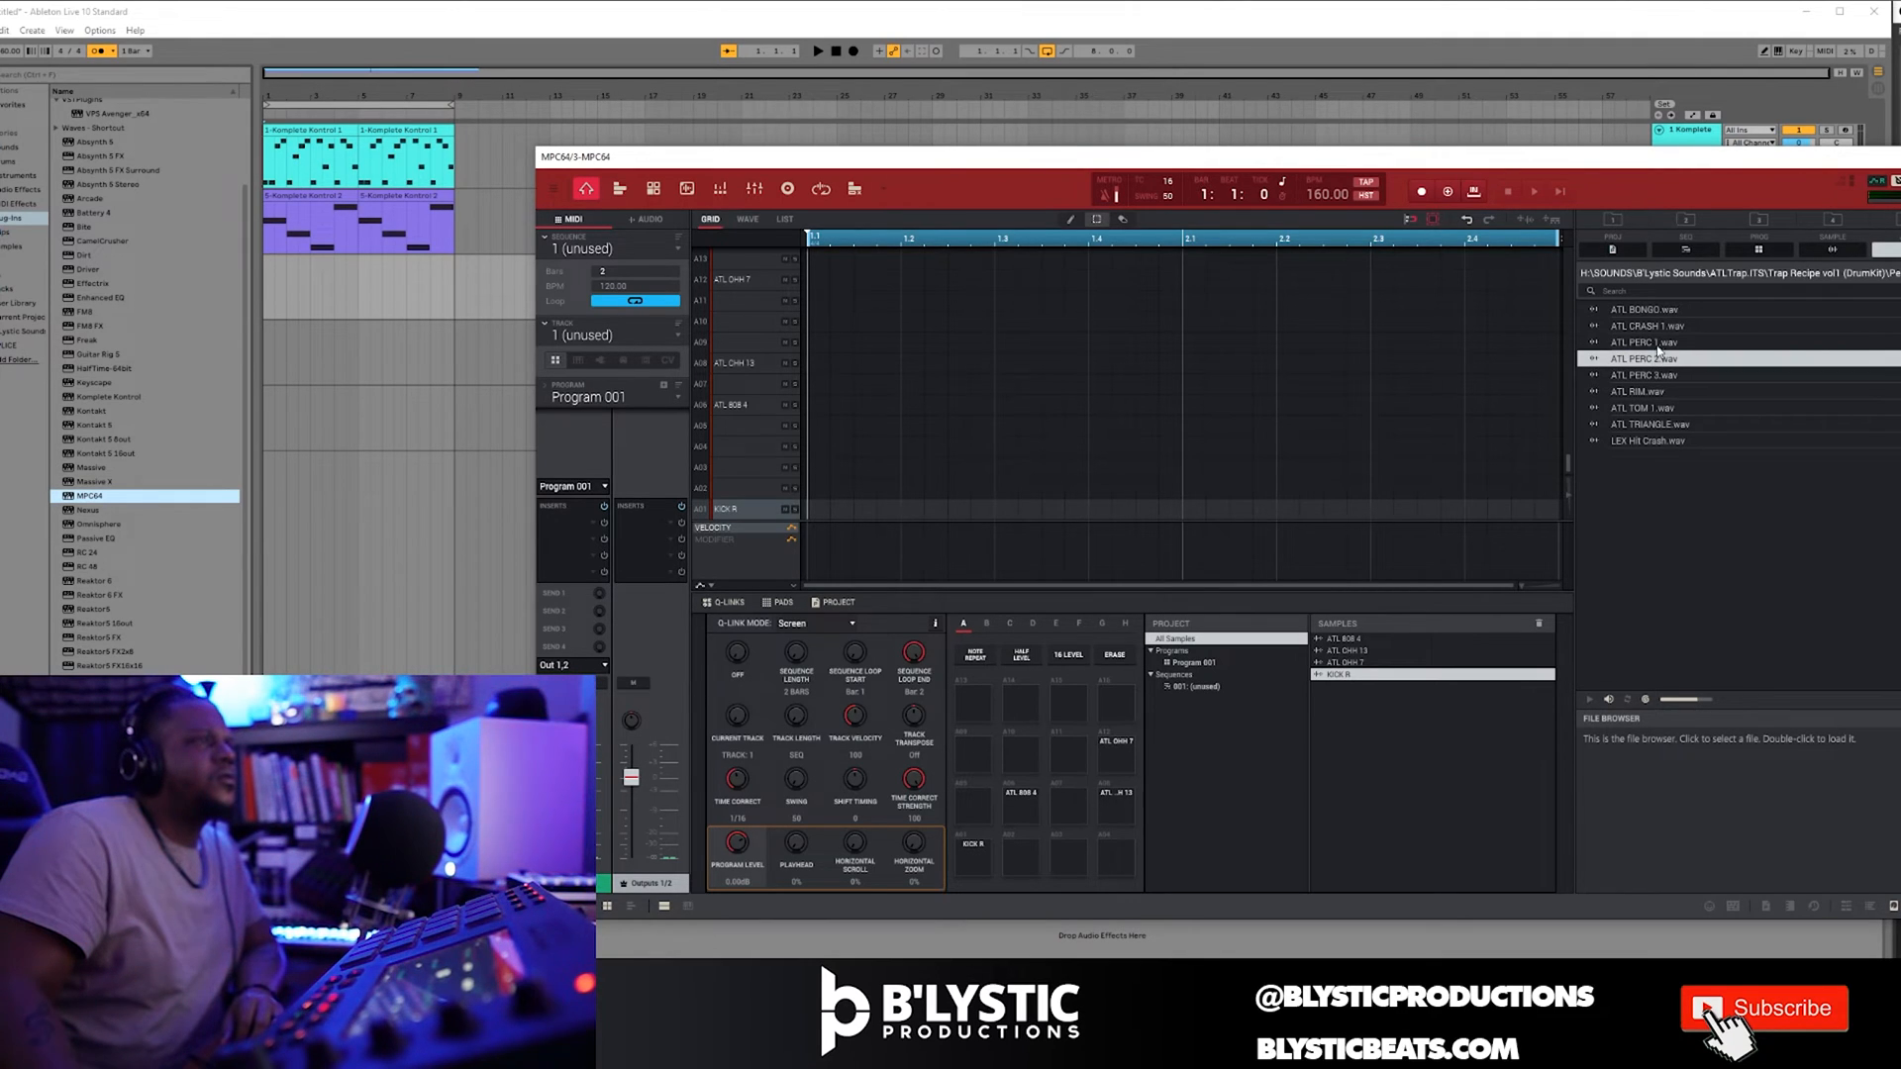
pyautogui.click(1644, 358)
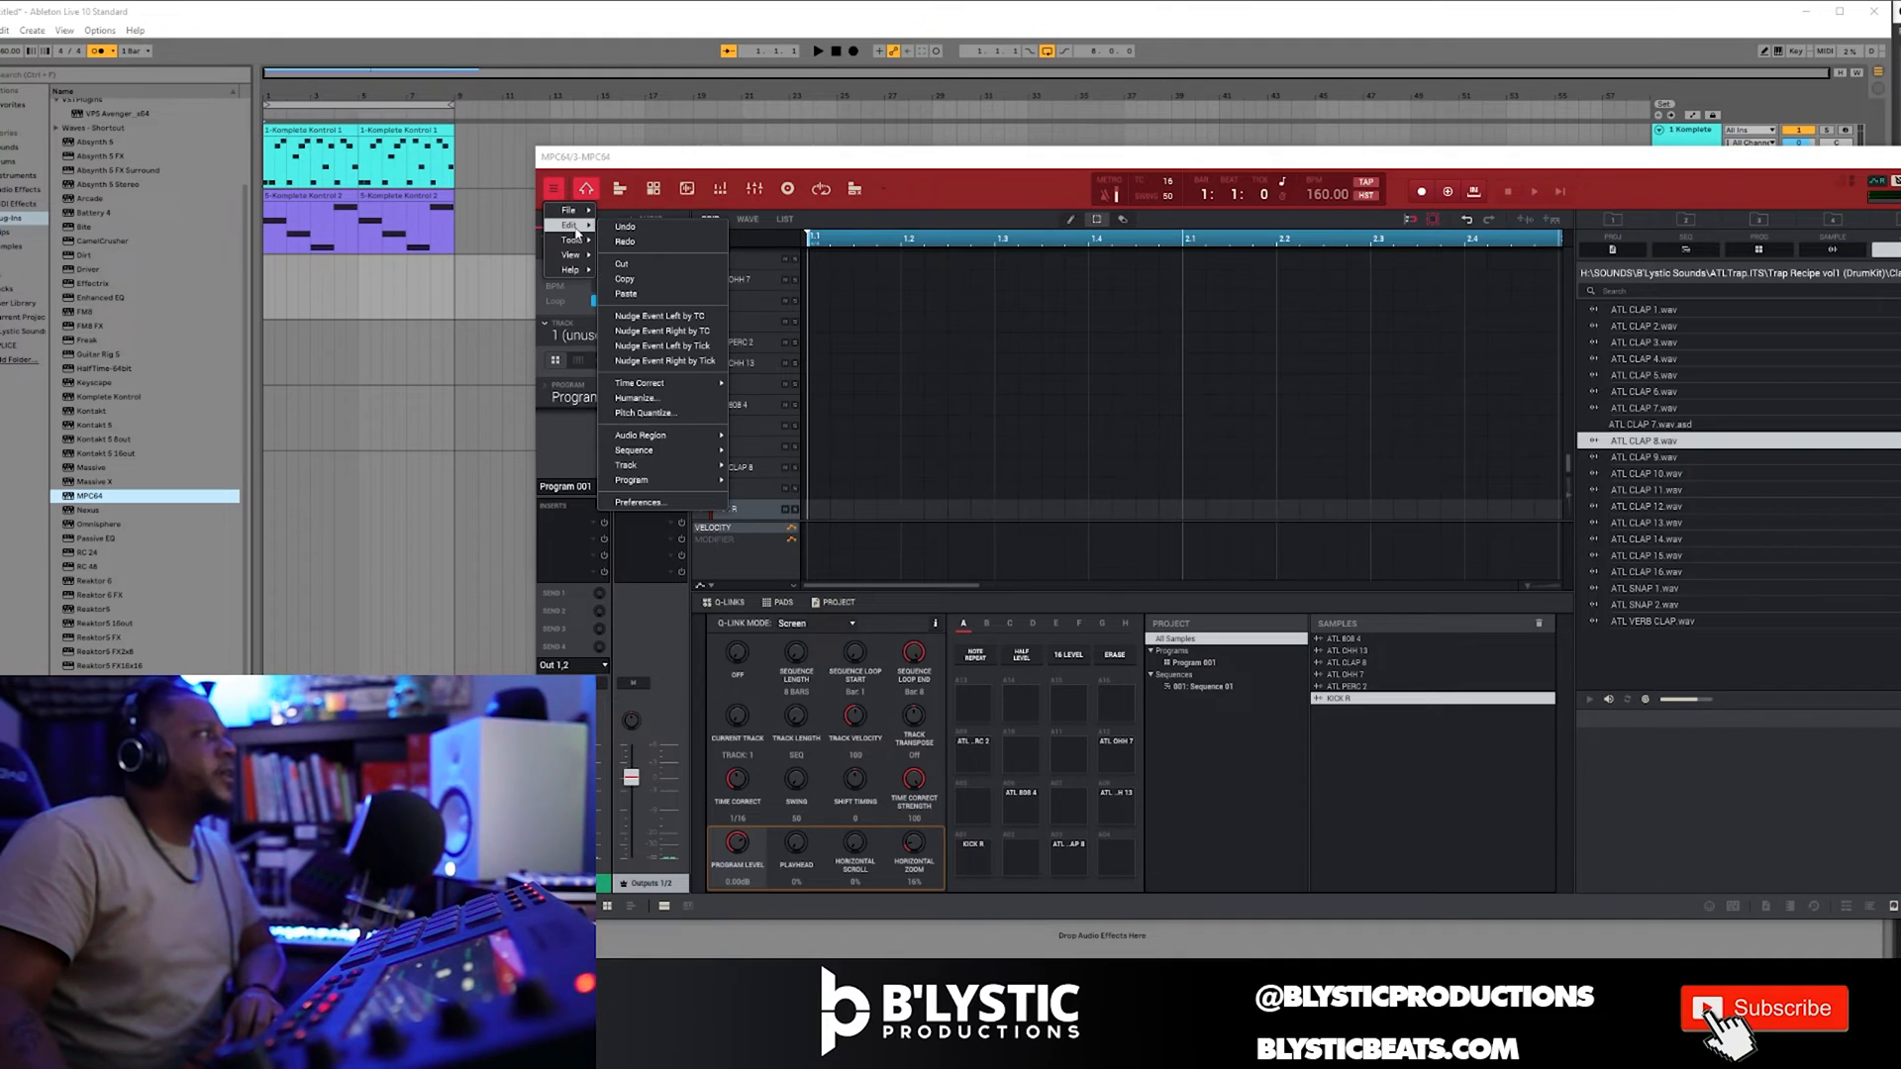
pyautogui.moveTo(655, 241)
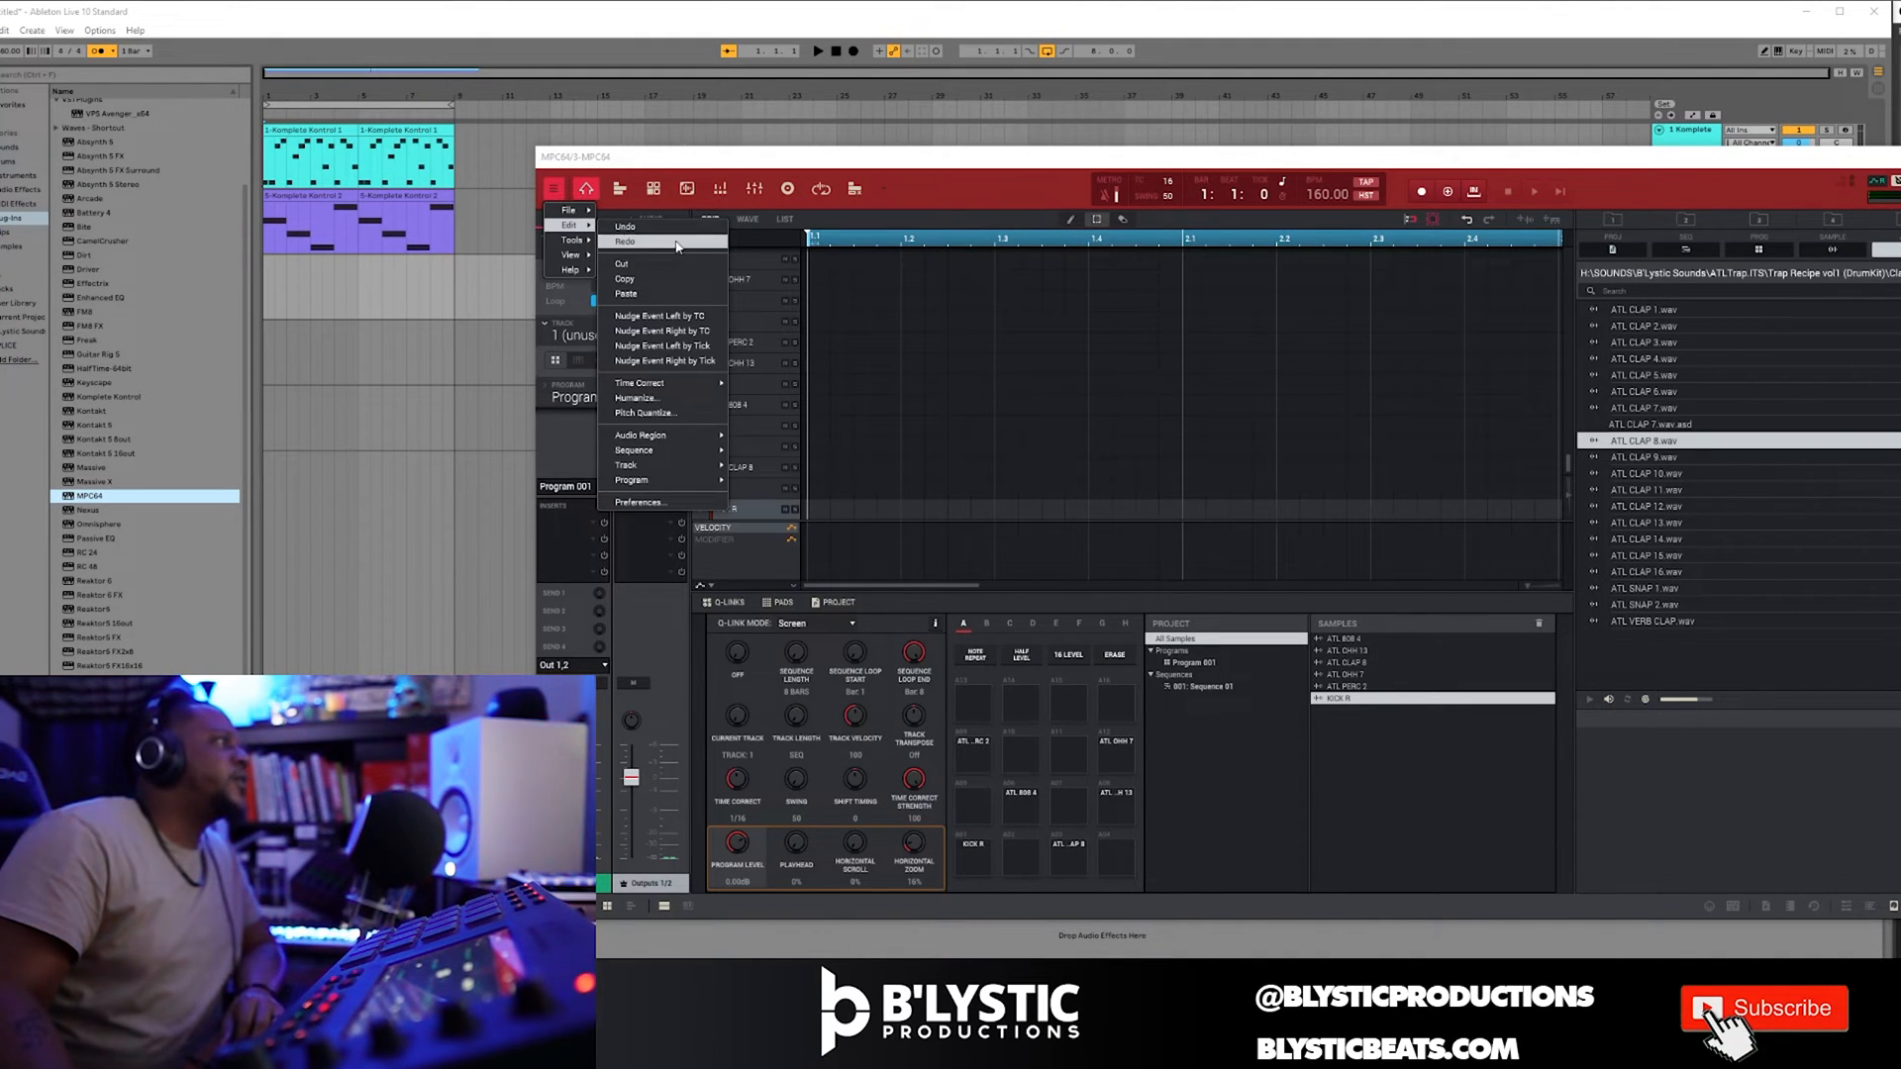
pyautogui.moveTo(634, 242)
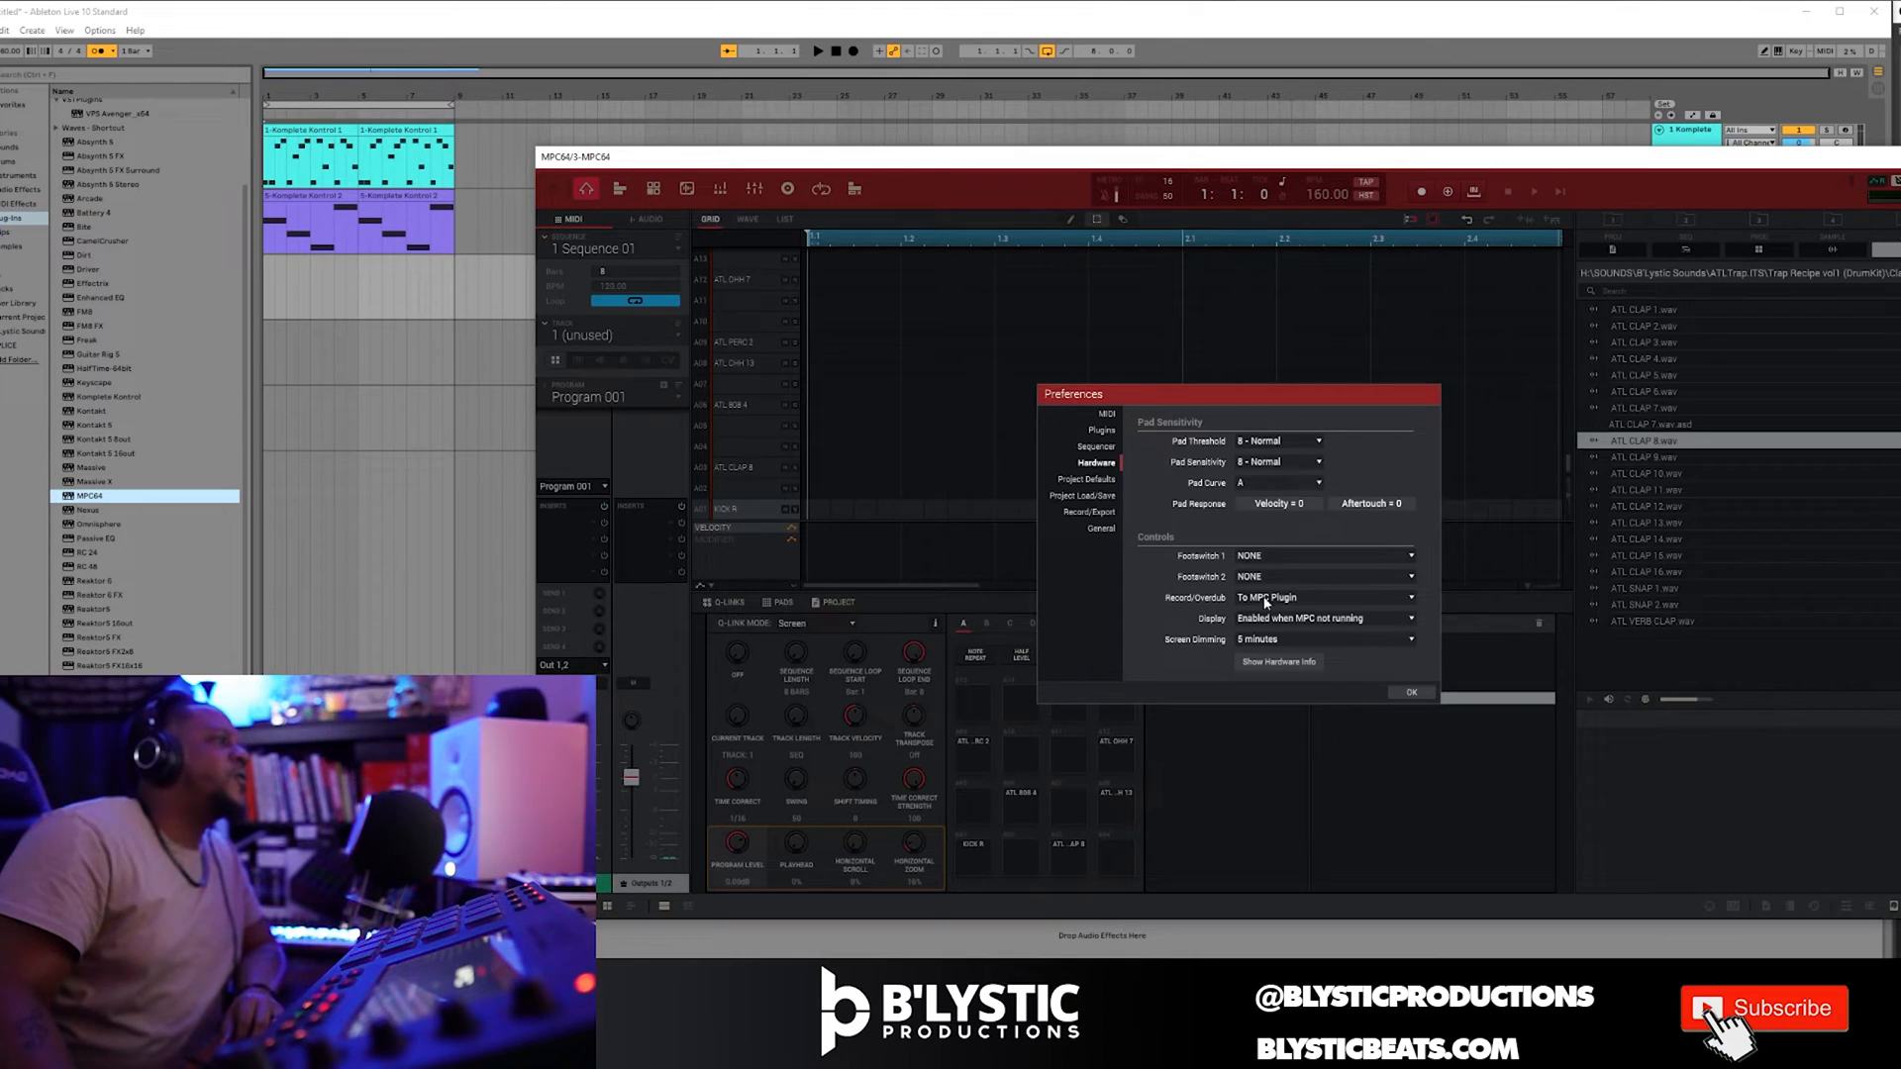
# Set the Hardware Record/Overdub destination to 'To MPC Plugin' in MPC Preferences.
pyautogui.click(1325, 617)
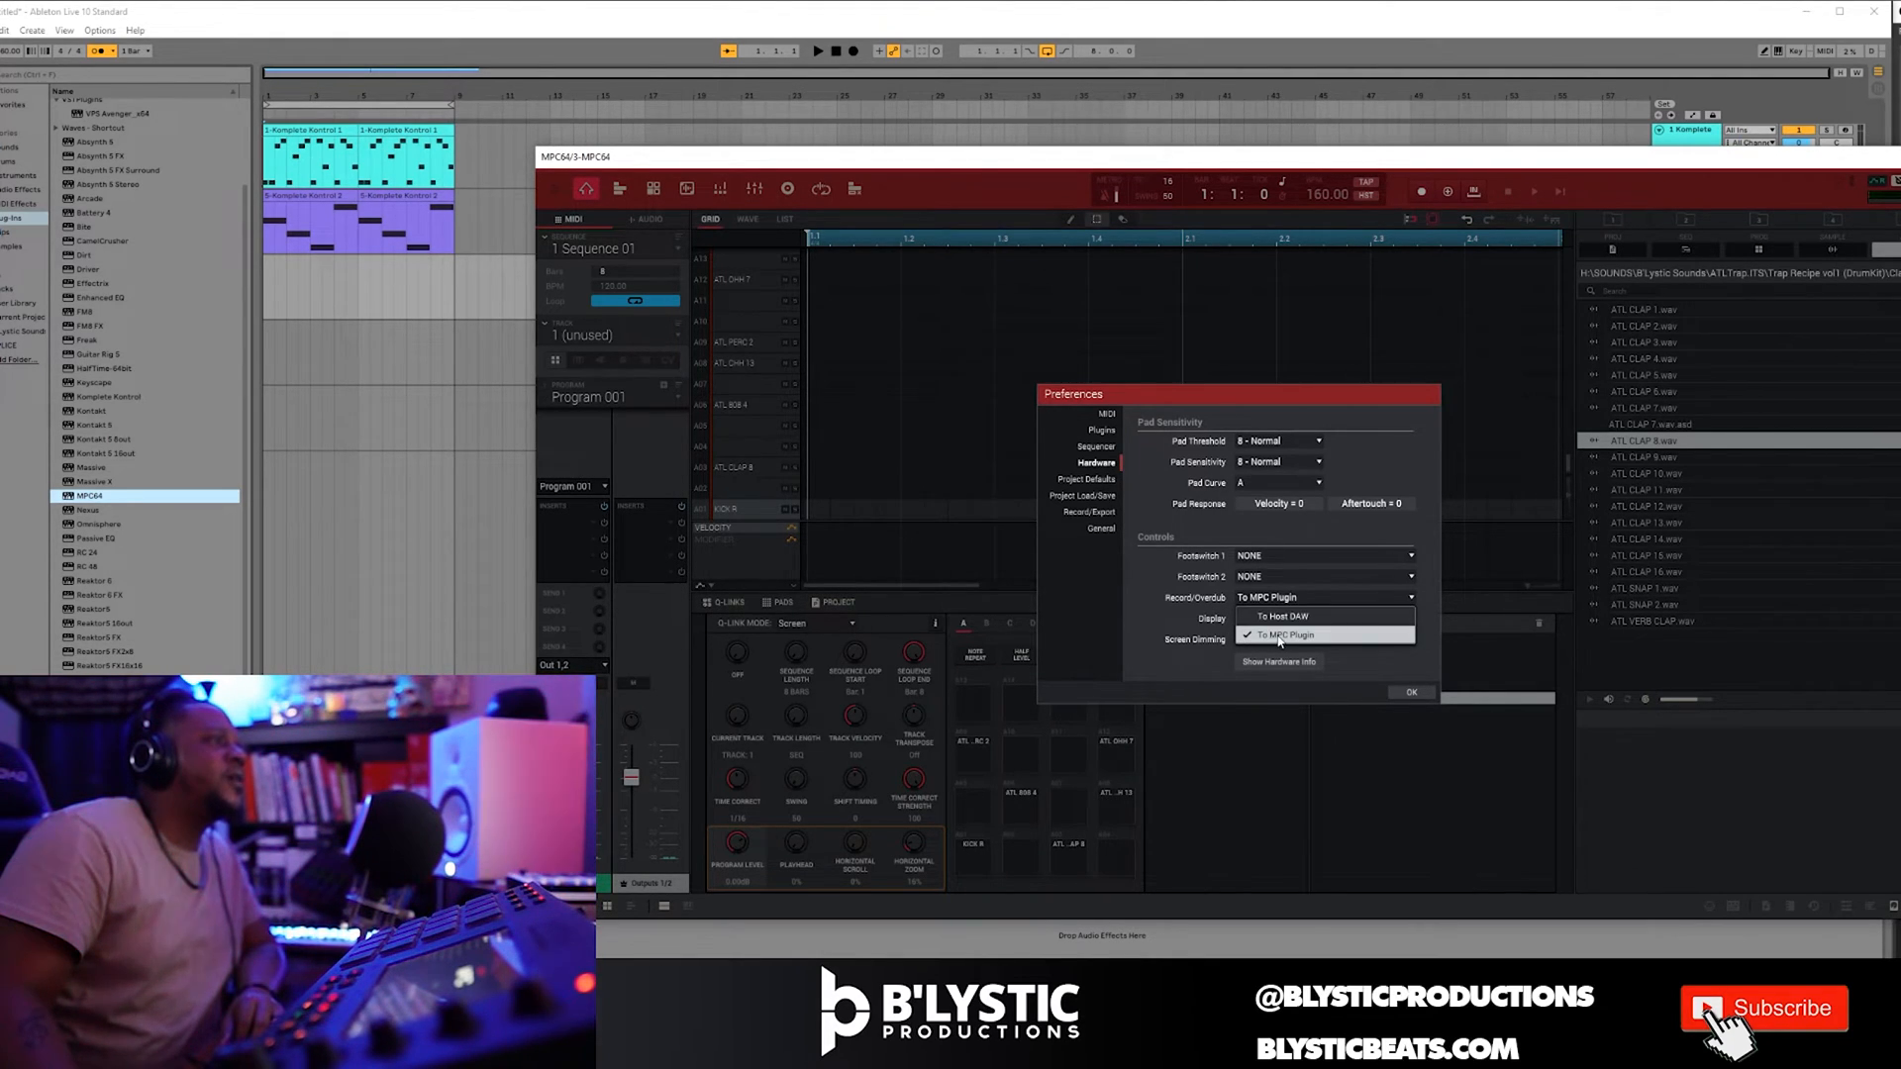
pyautogui.click(1412, 693)
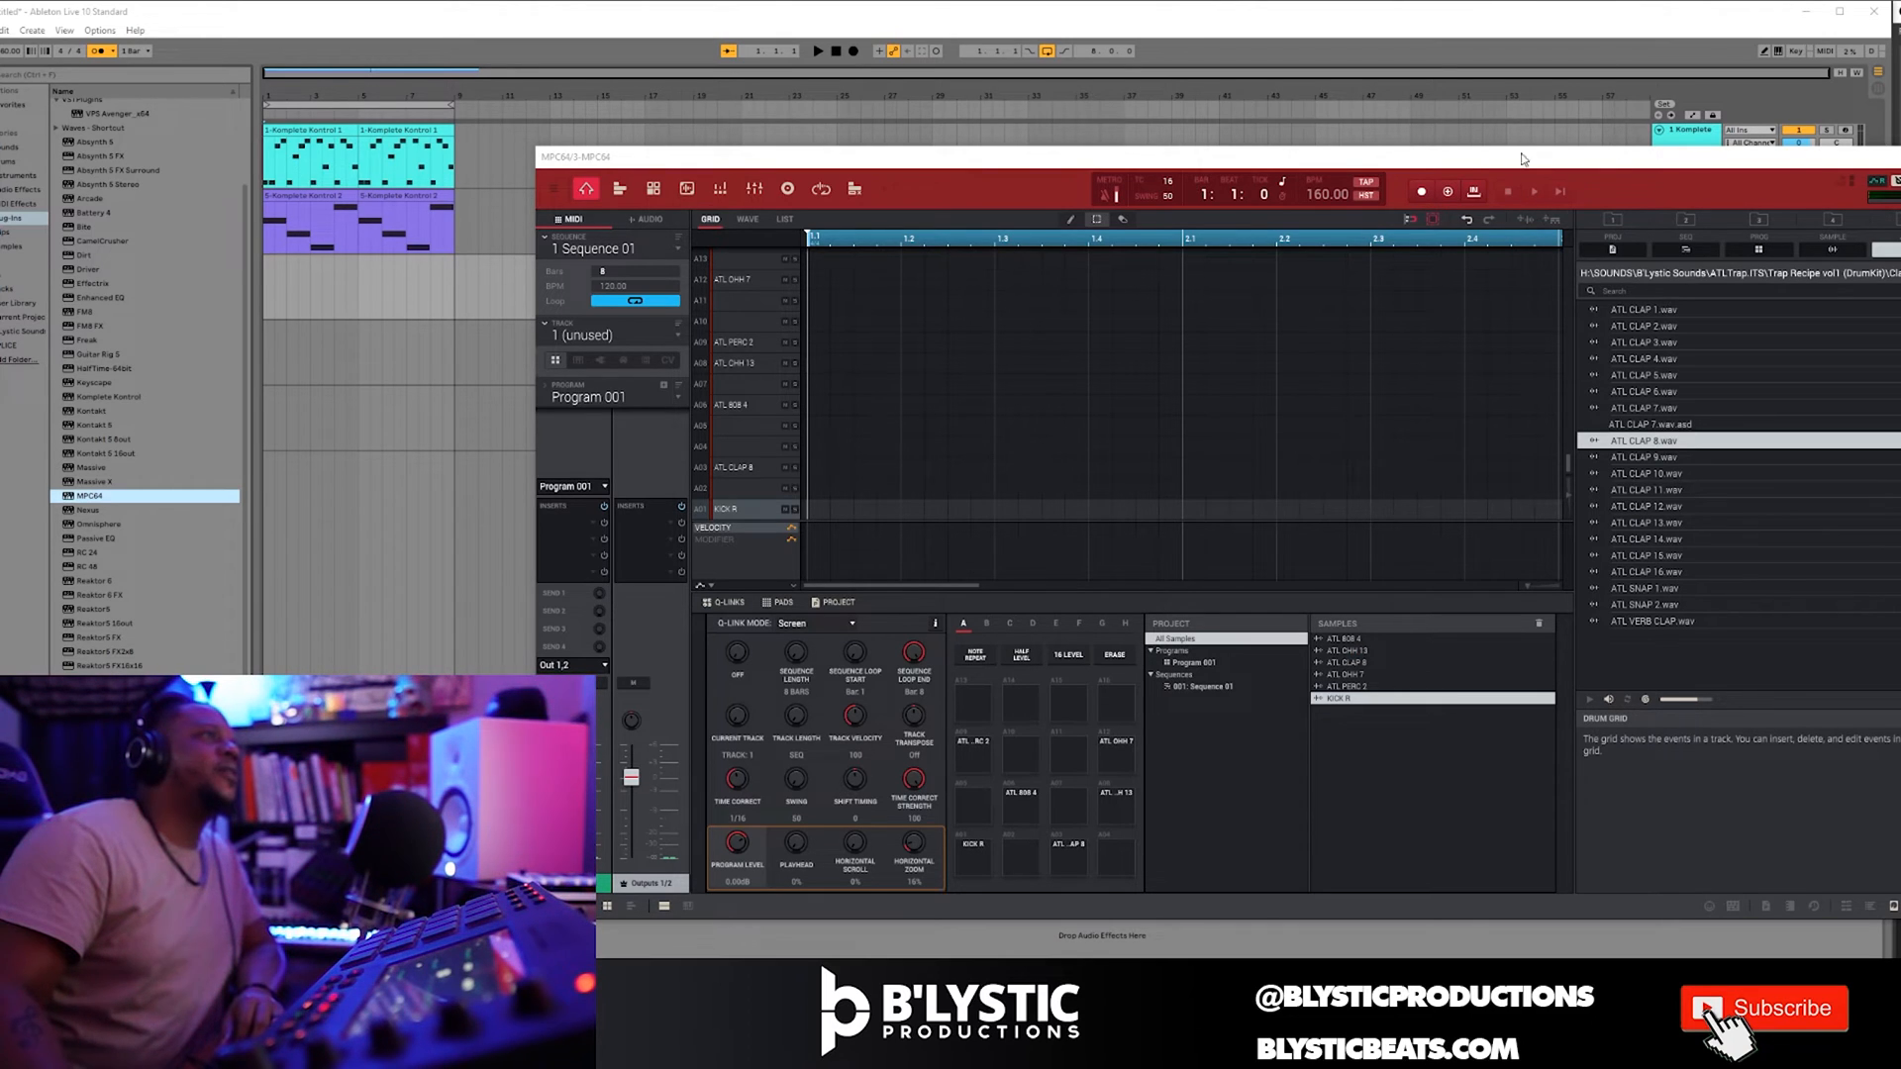
pyautogui.moveTo(1461, 285)
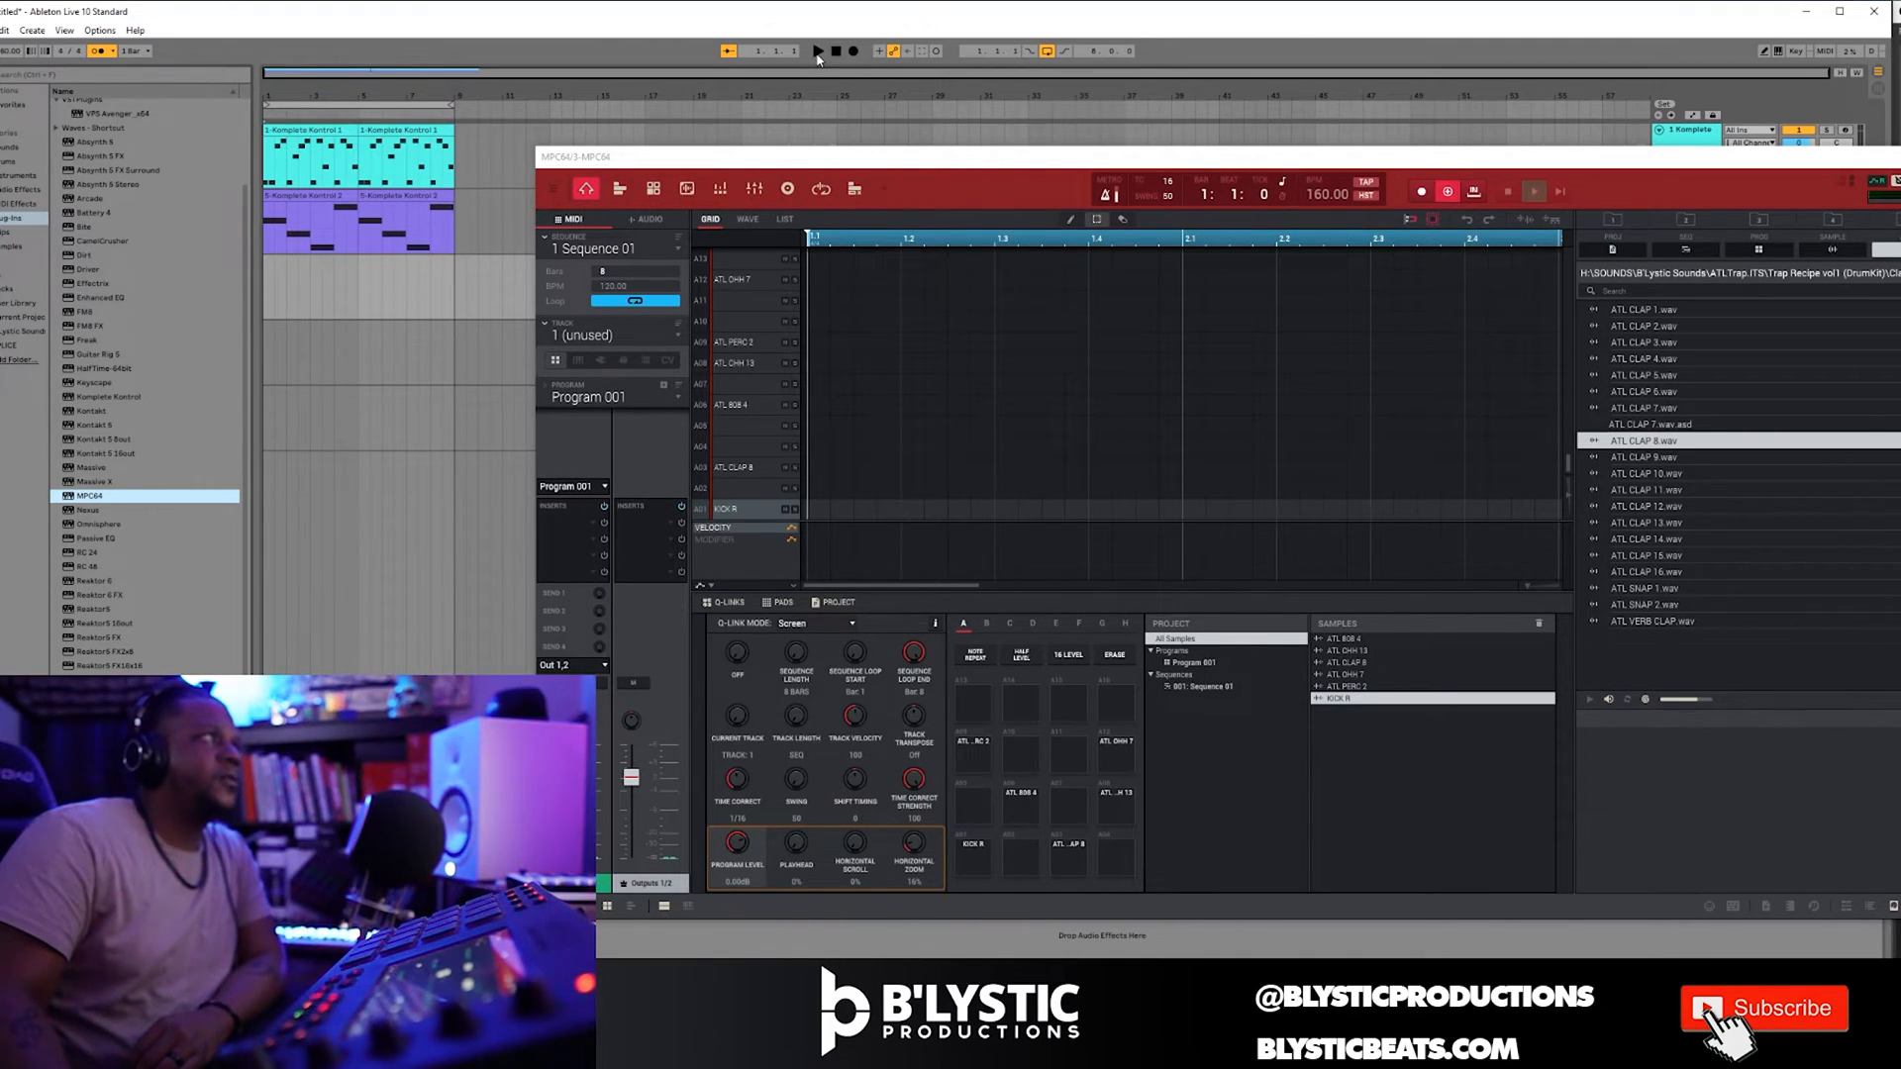
# Record two clap hits on ATL CLAP 8 into the MPC sequence while Live's transport plays.
pyautogui.click(815, 52)
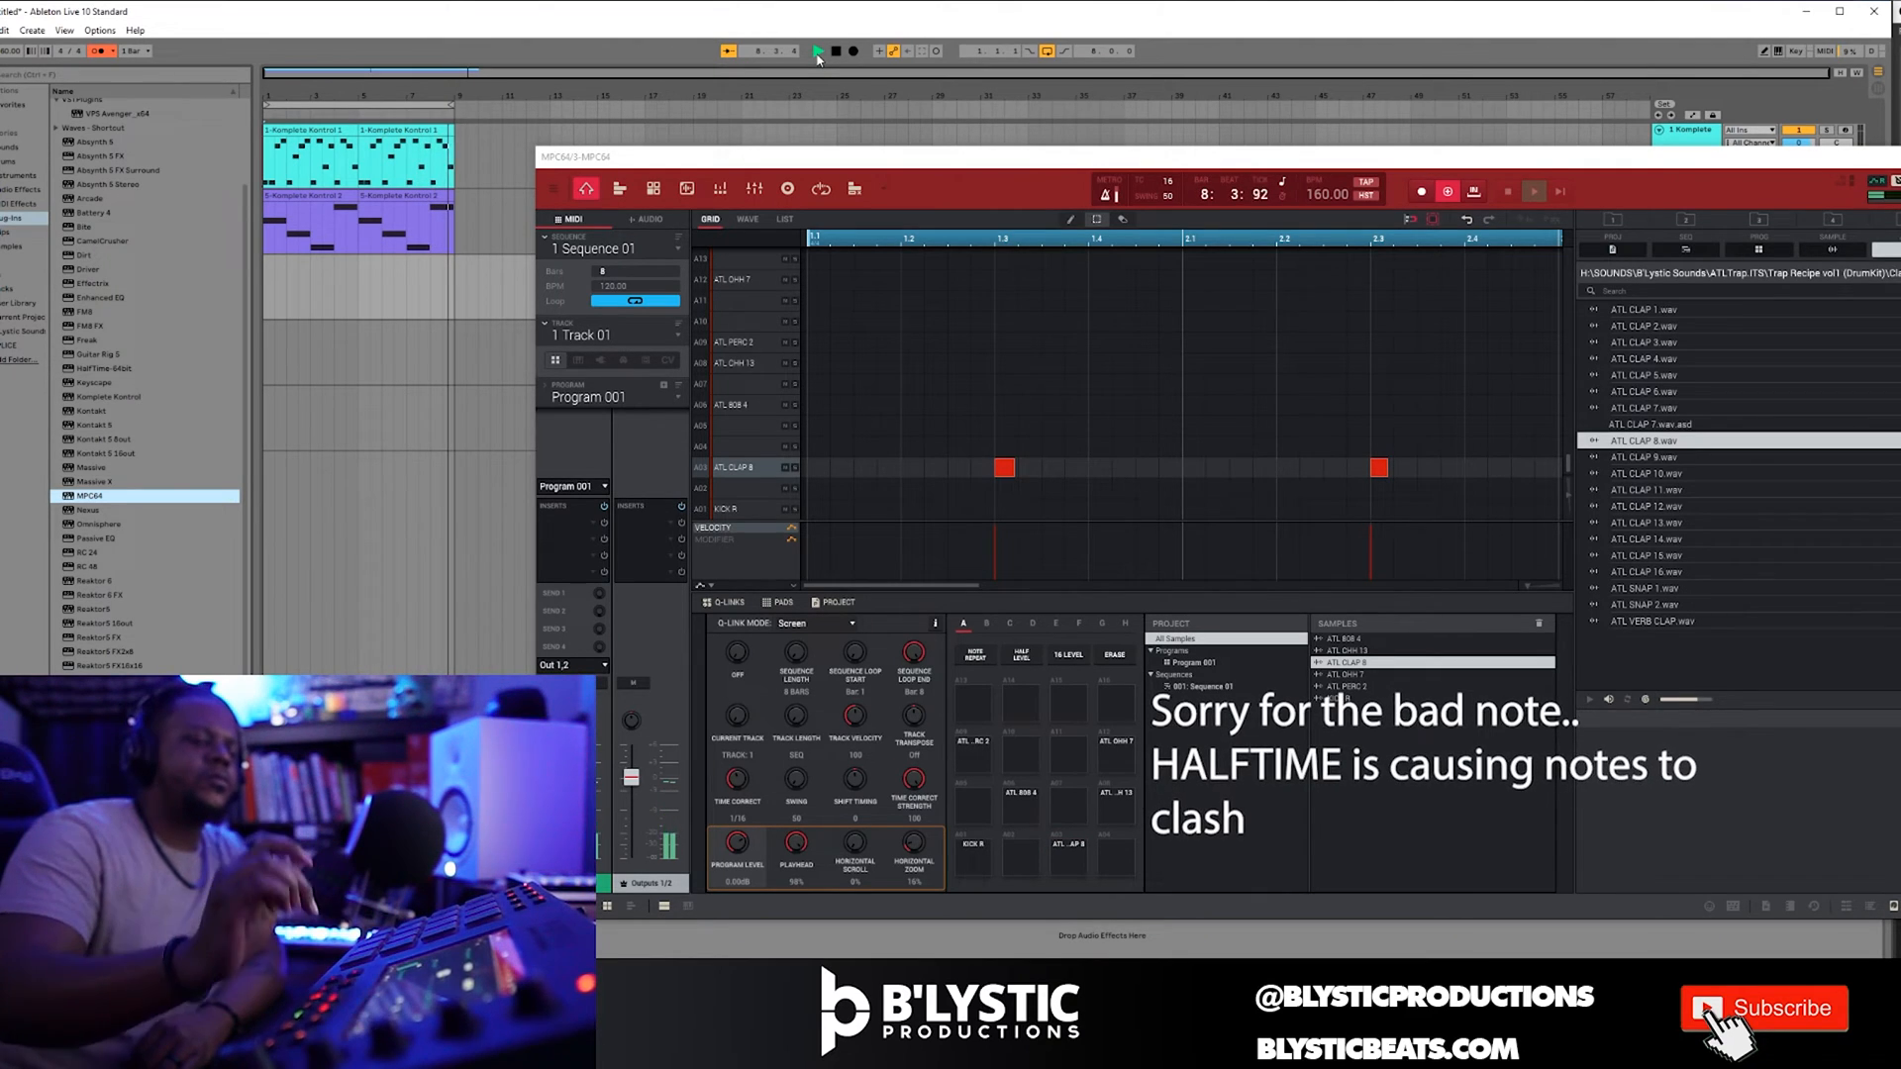
pyautogui.click(818, 51)
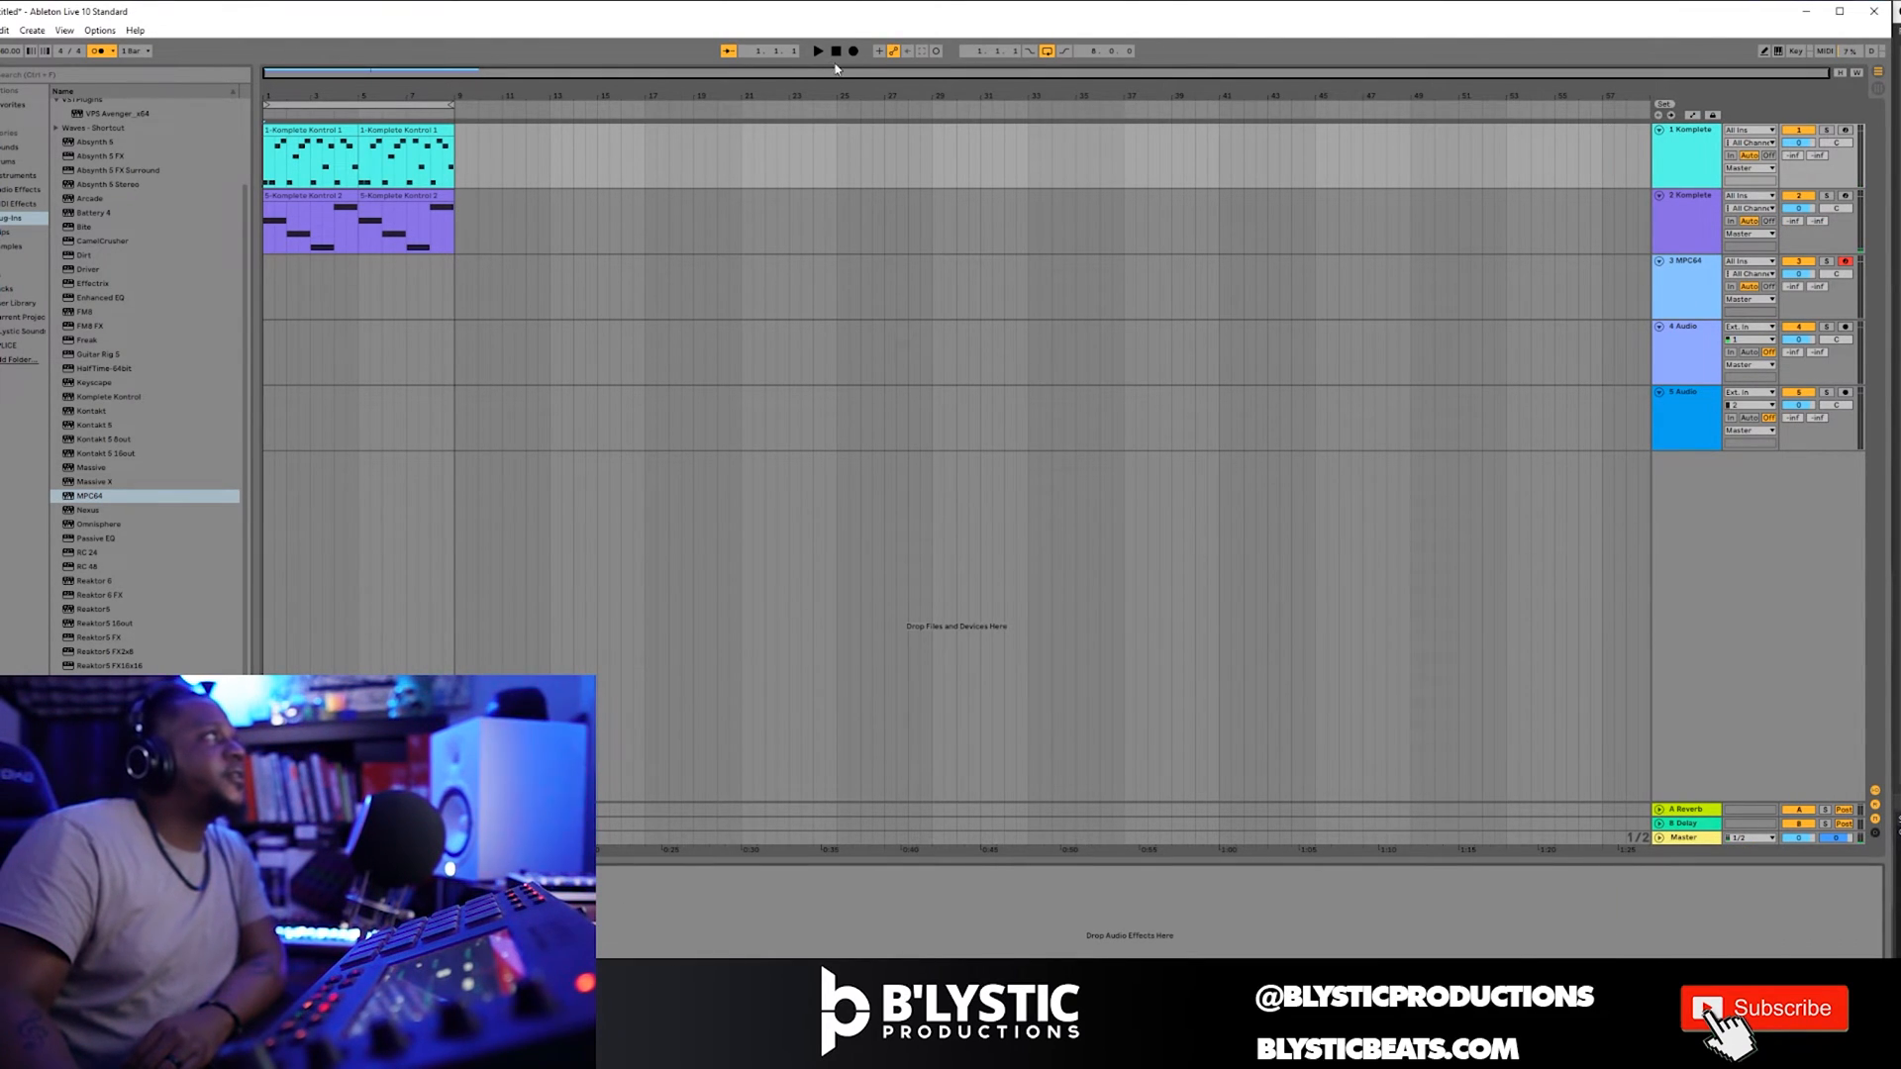
# Record the remaining hi-hat, perc, 808 and kick pads into the MPC64 pattern with transport running.
pyautogui.click(818, 51)
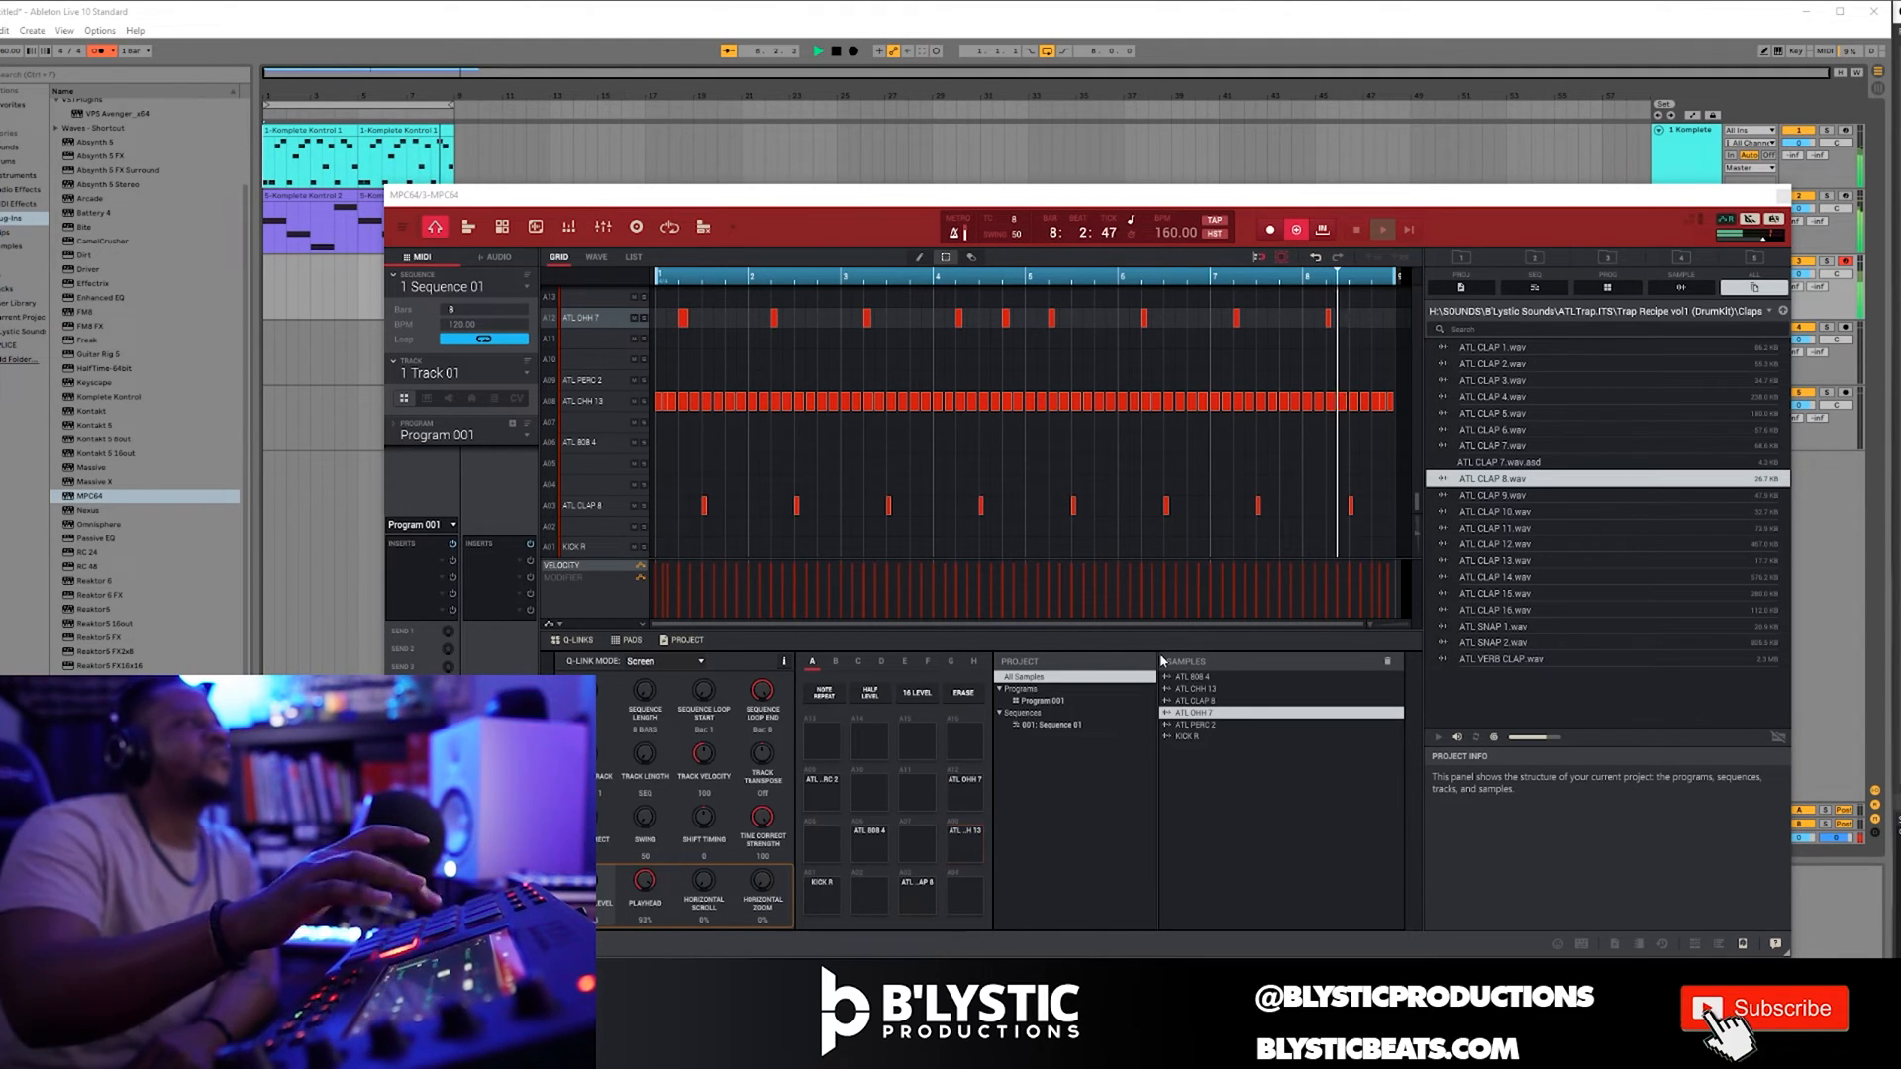
# Enable 16 Levels tuning on the ATL 808 4 pad and dismiss its dialog.
pyautogui.click(914, 693)
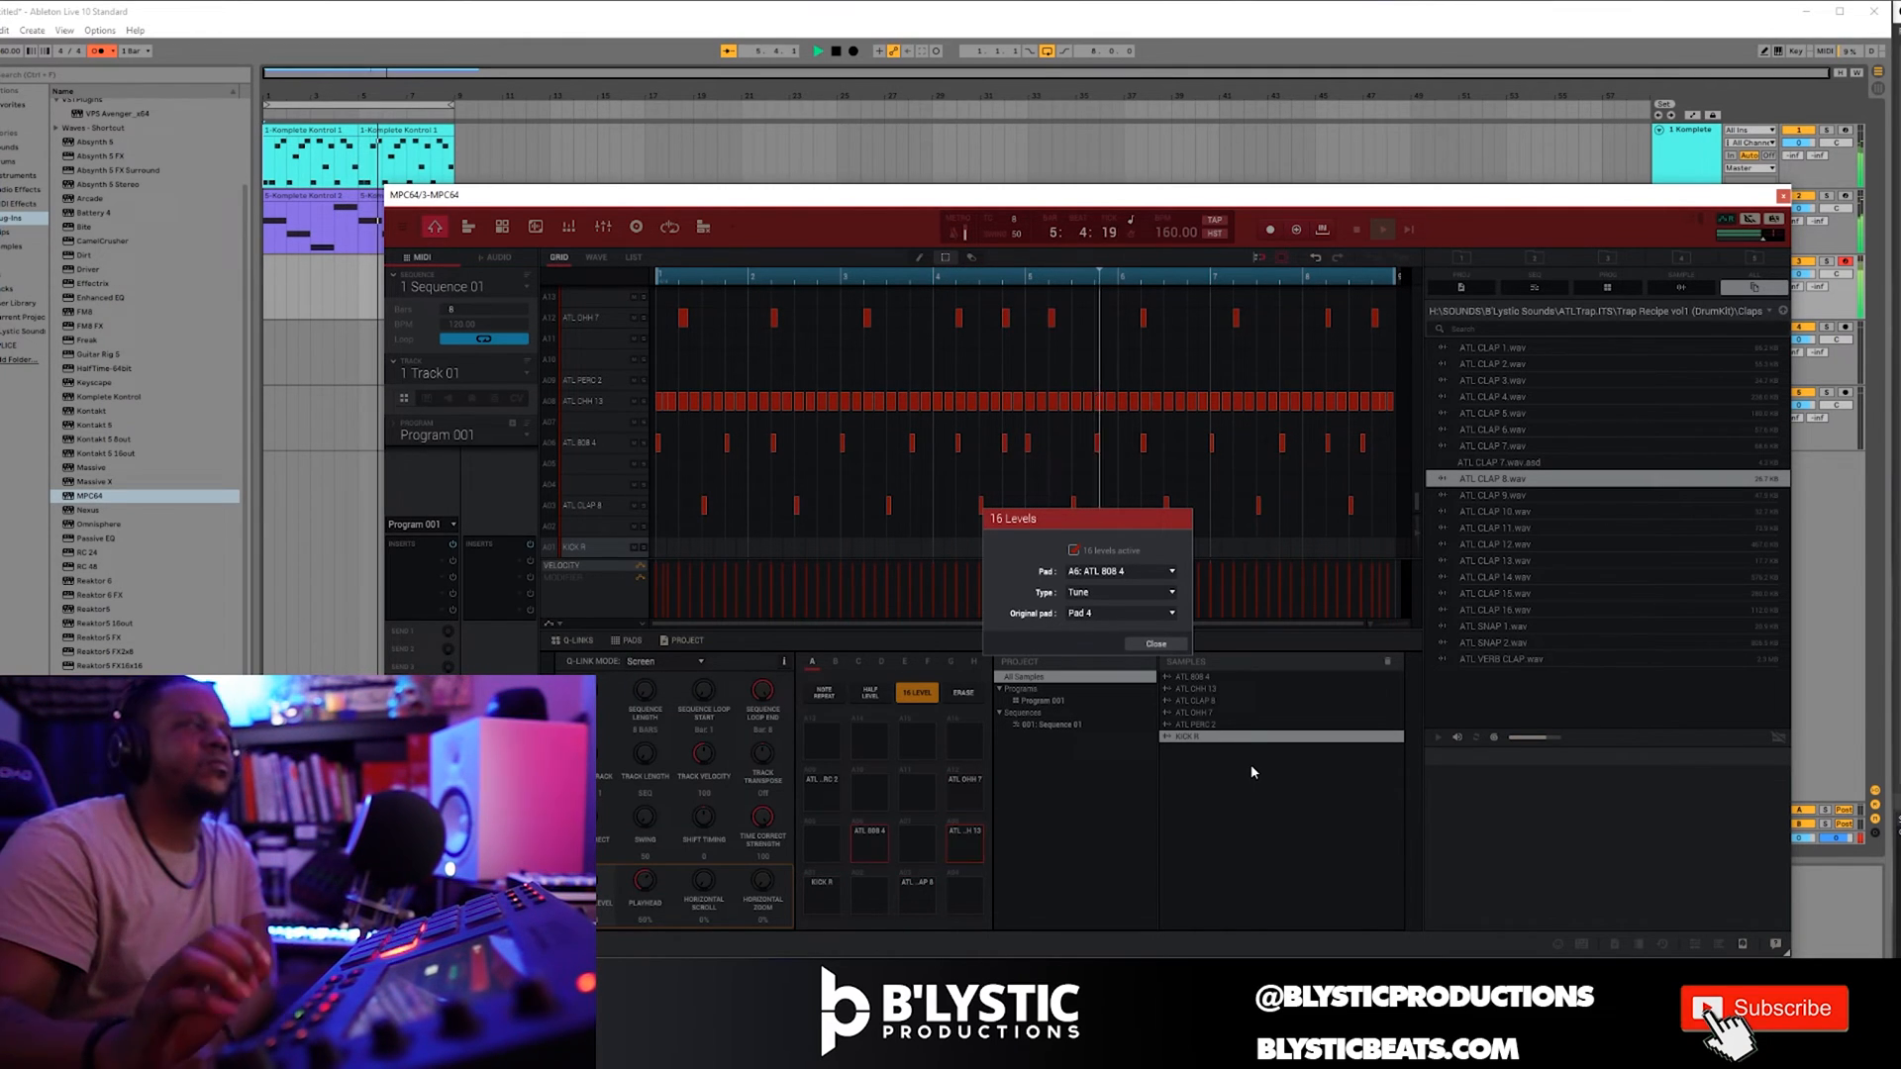
pyautogui.click(1153, 641)
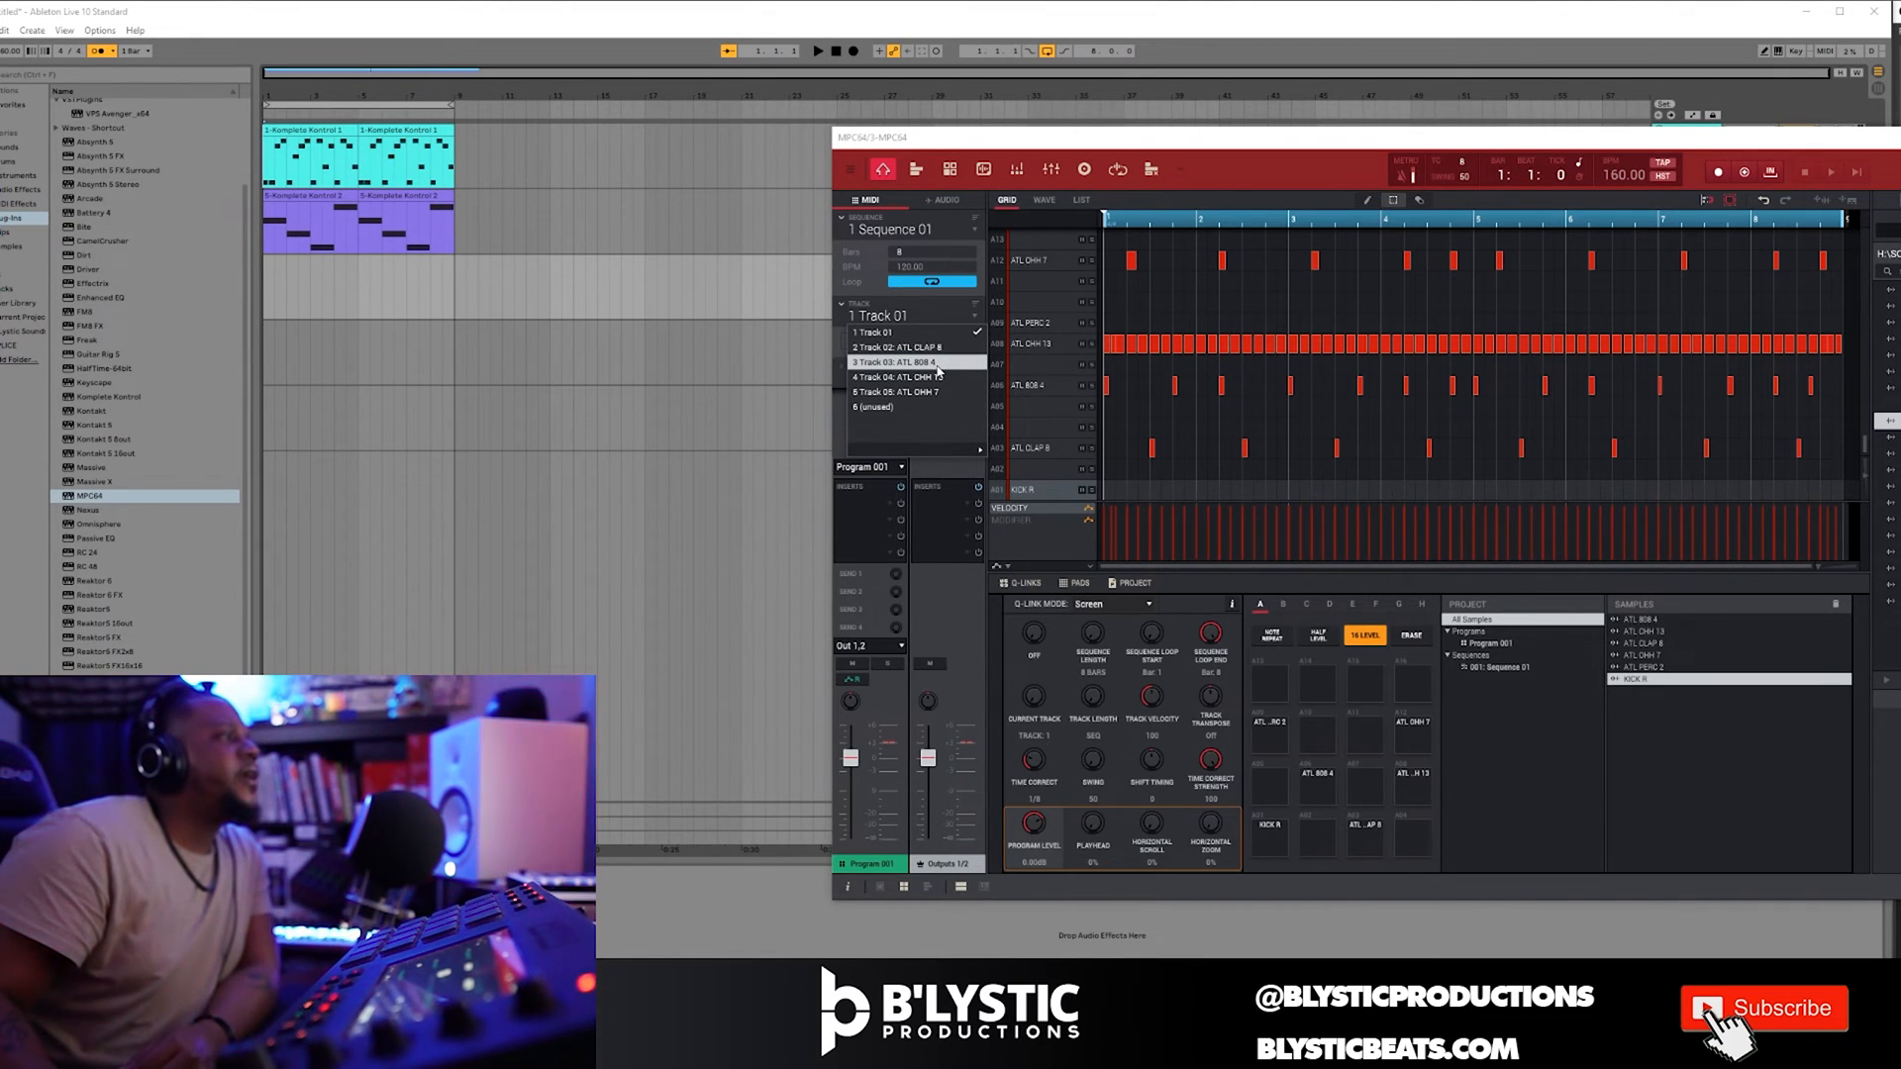
# Export the ATL CLAP 8 track into an empty Live lane, then move on to the ATL 808 4 track.
pyautogui.click(906, 348)
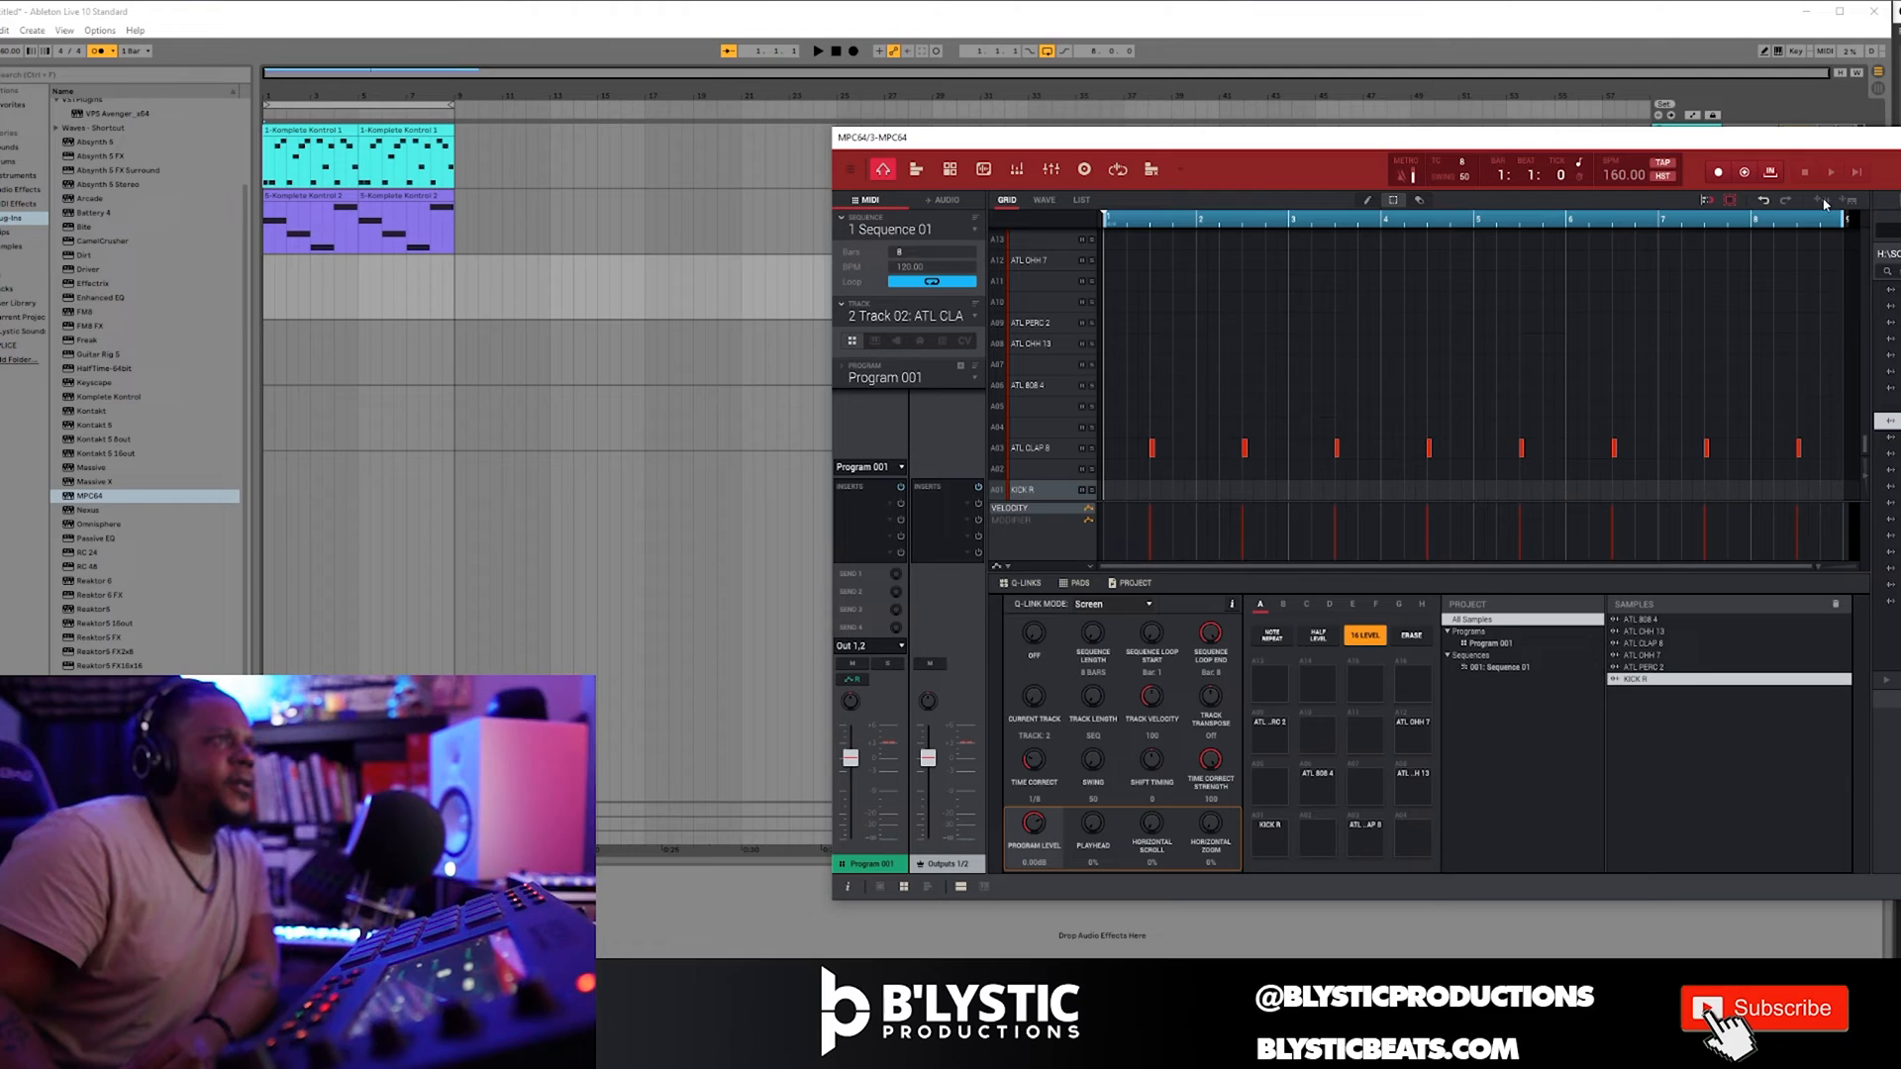
pyautogui.moveTo(1805, 200)
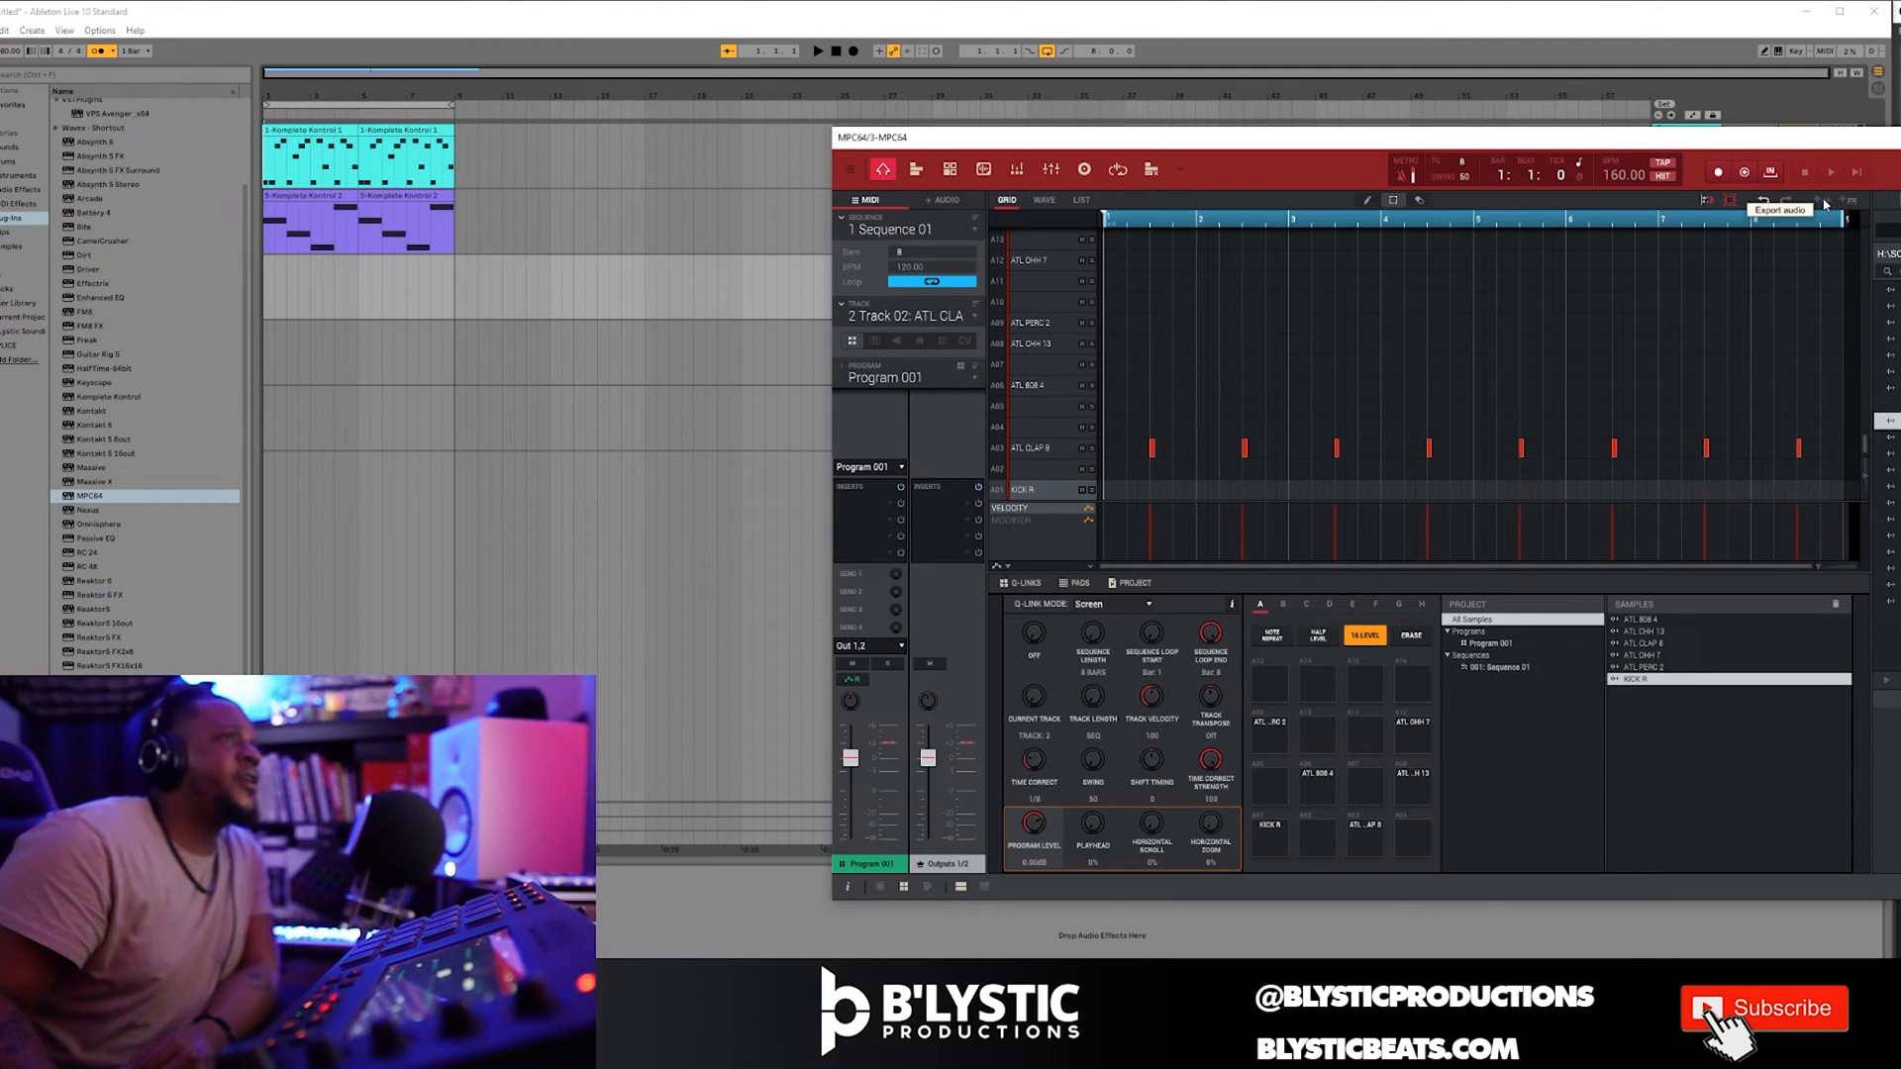
pyautogui.moveTo(1844, 202)
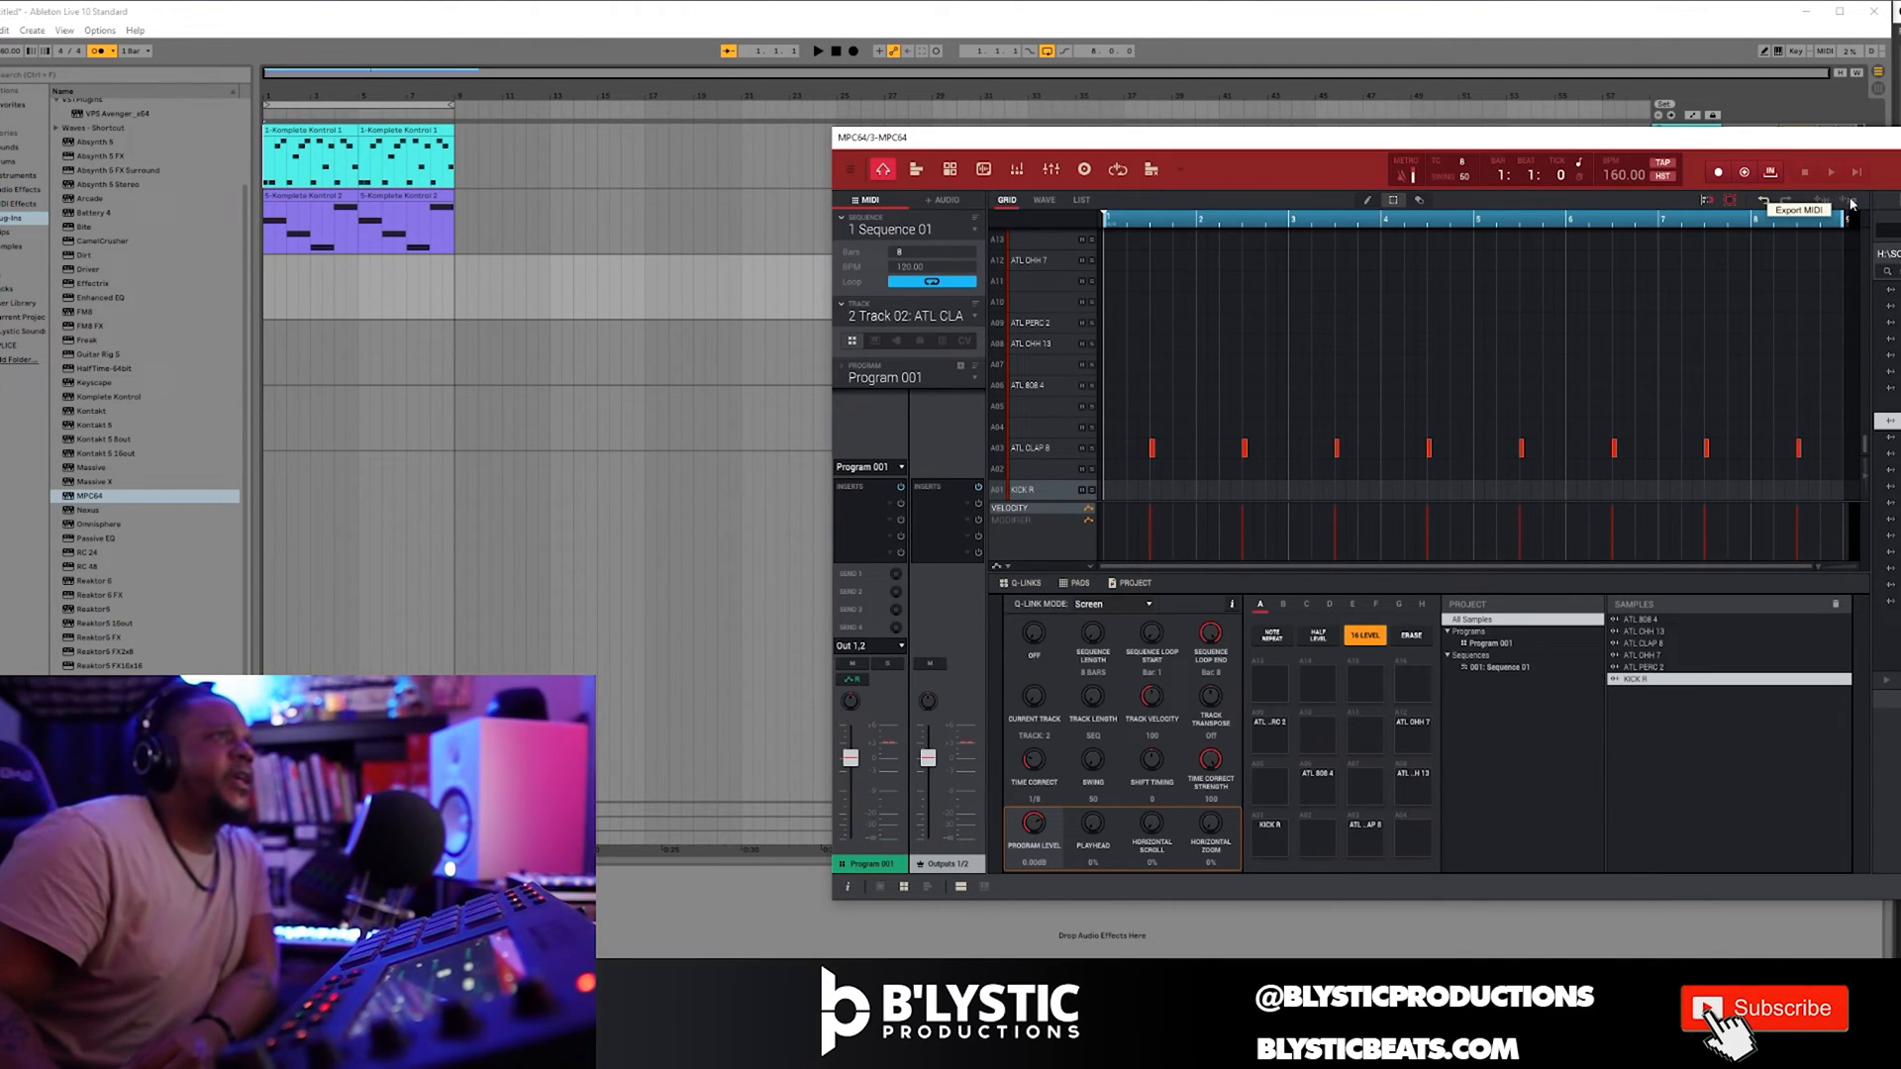
pyautogui.moveTo(1837, 202)
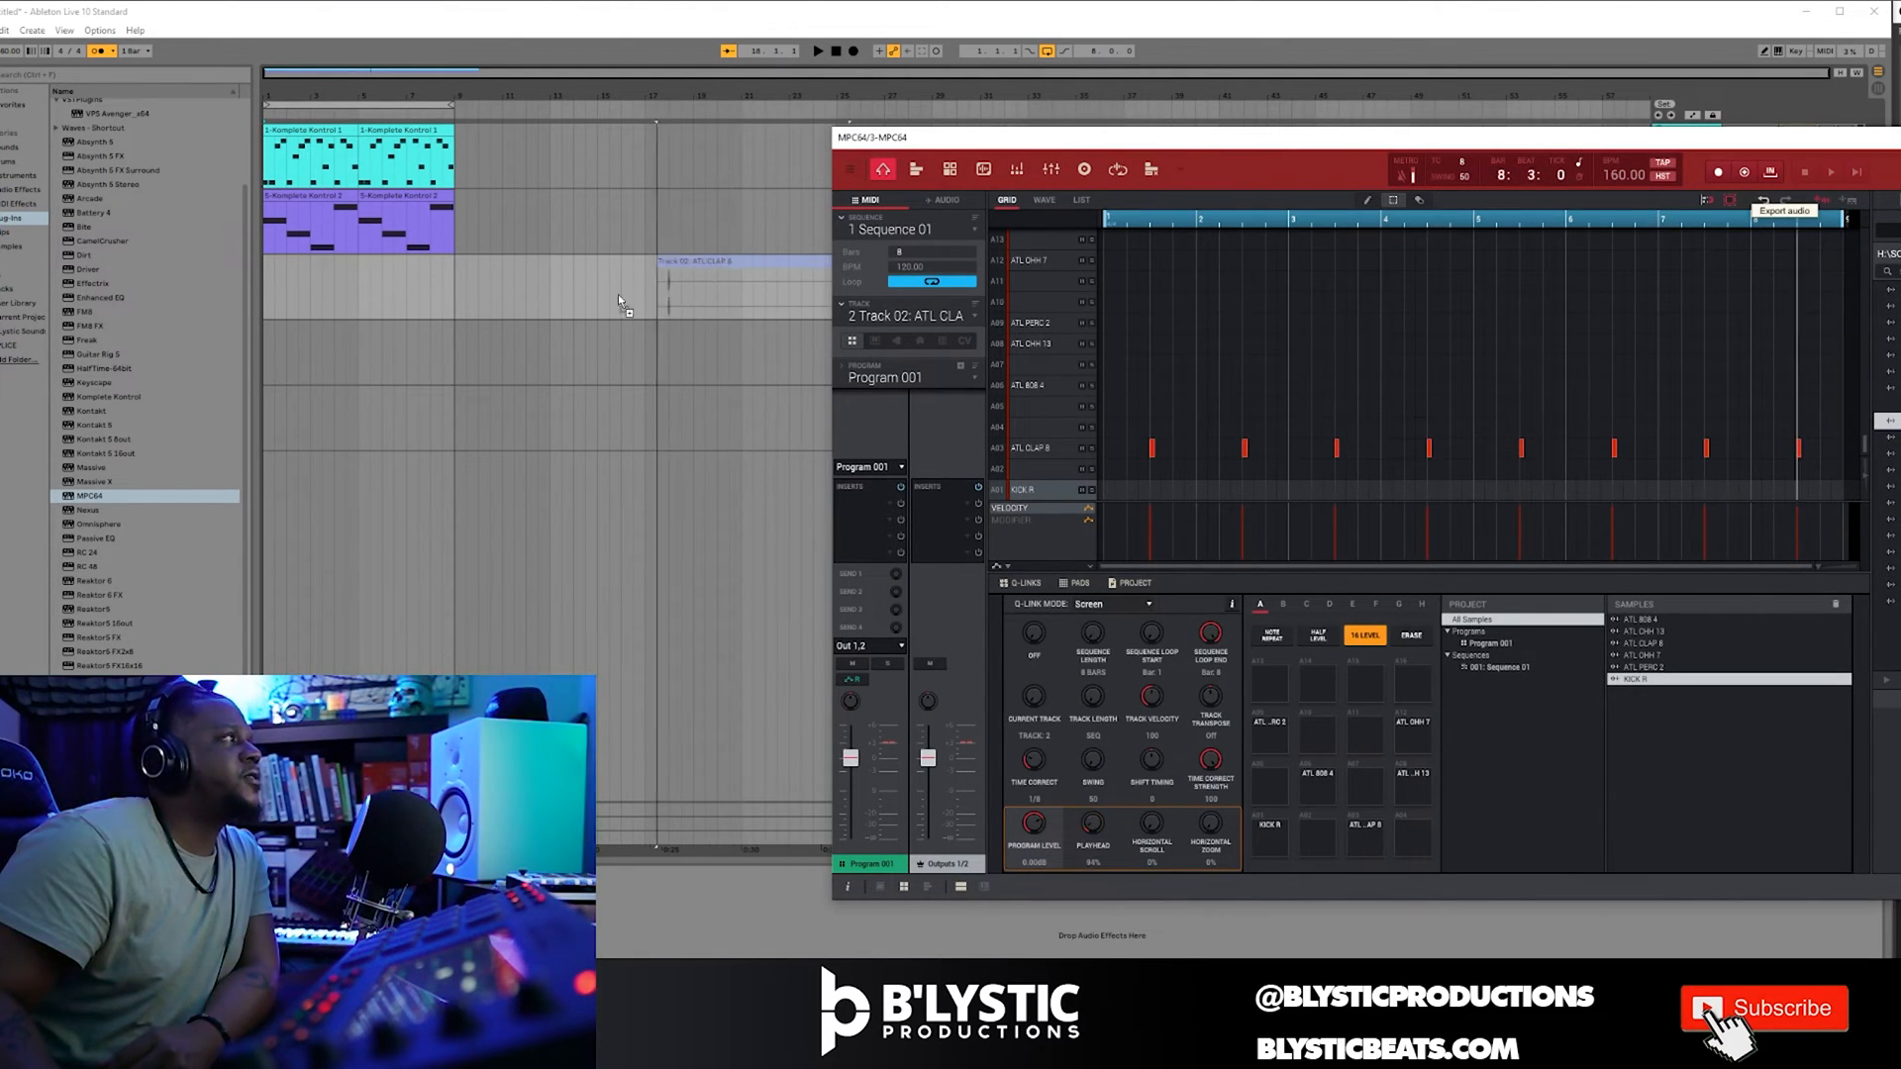
pyautogui.moveTo(662, 261); pyautogui.dragTo(352, 457)
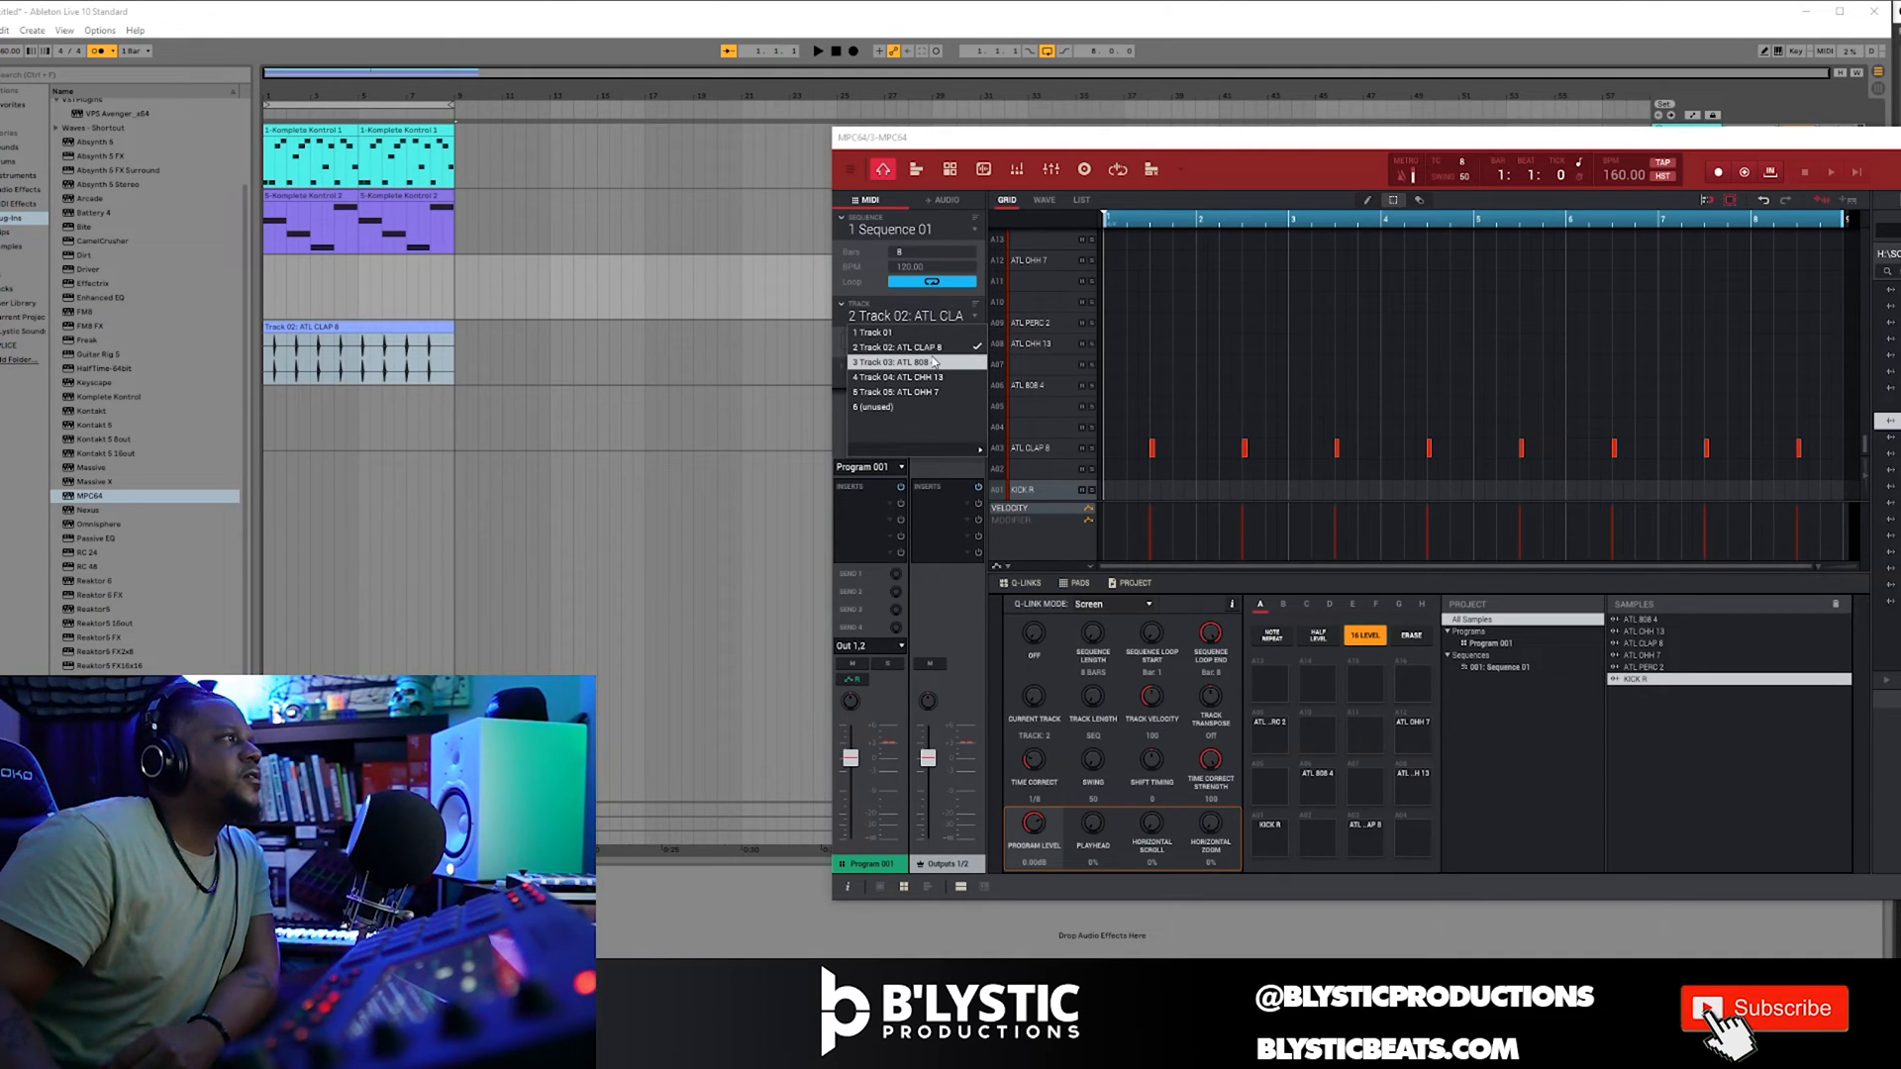
pyautogui.click(902, 360)
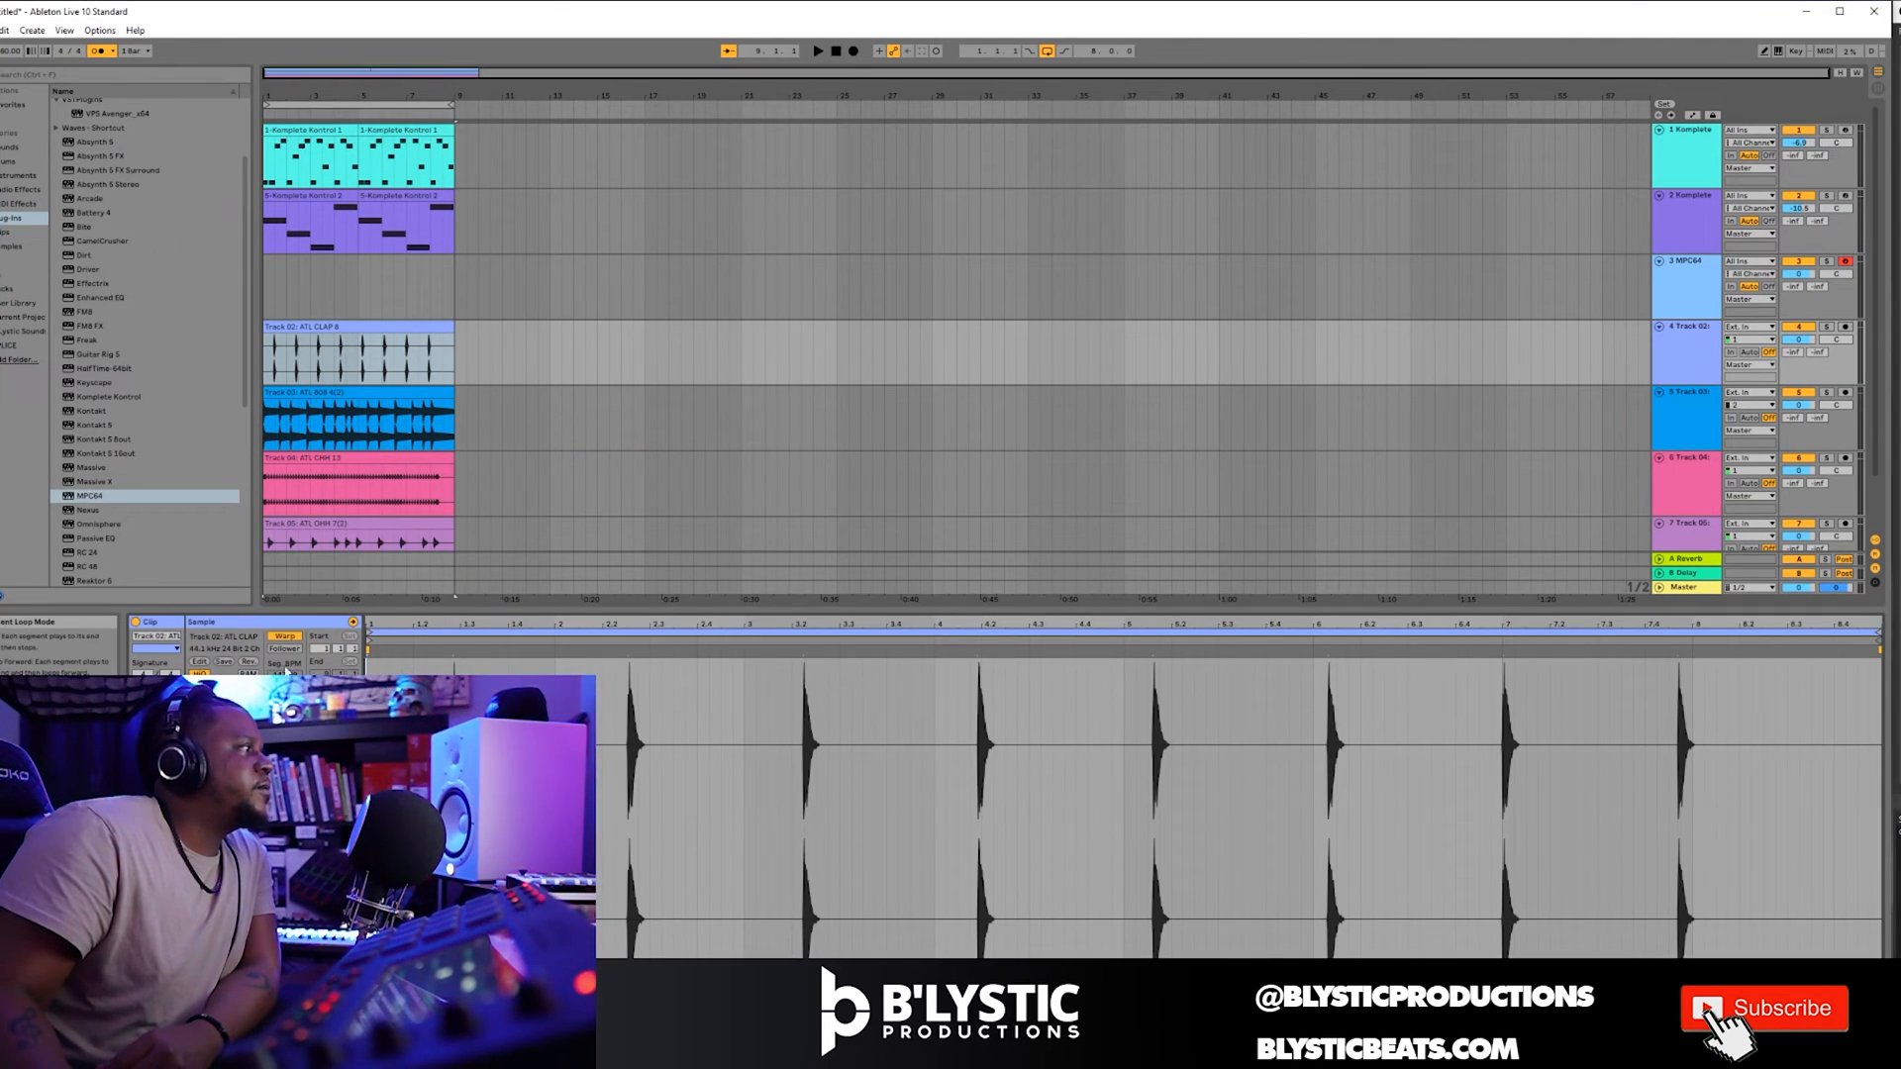
# Select the ATL CLAP 8 audio track and play the arrangement to audition it.
pyautogui.click(358, 417)
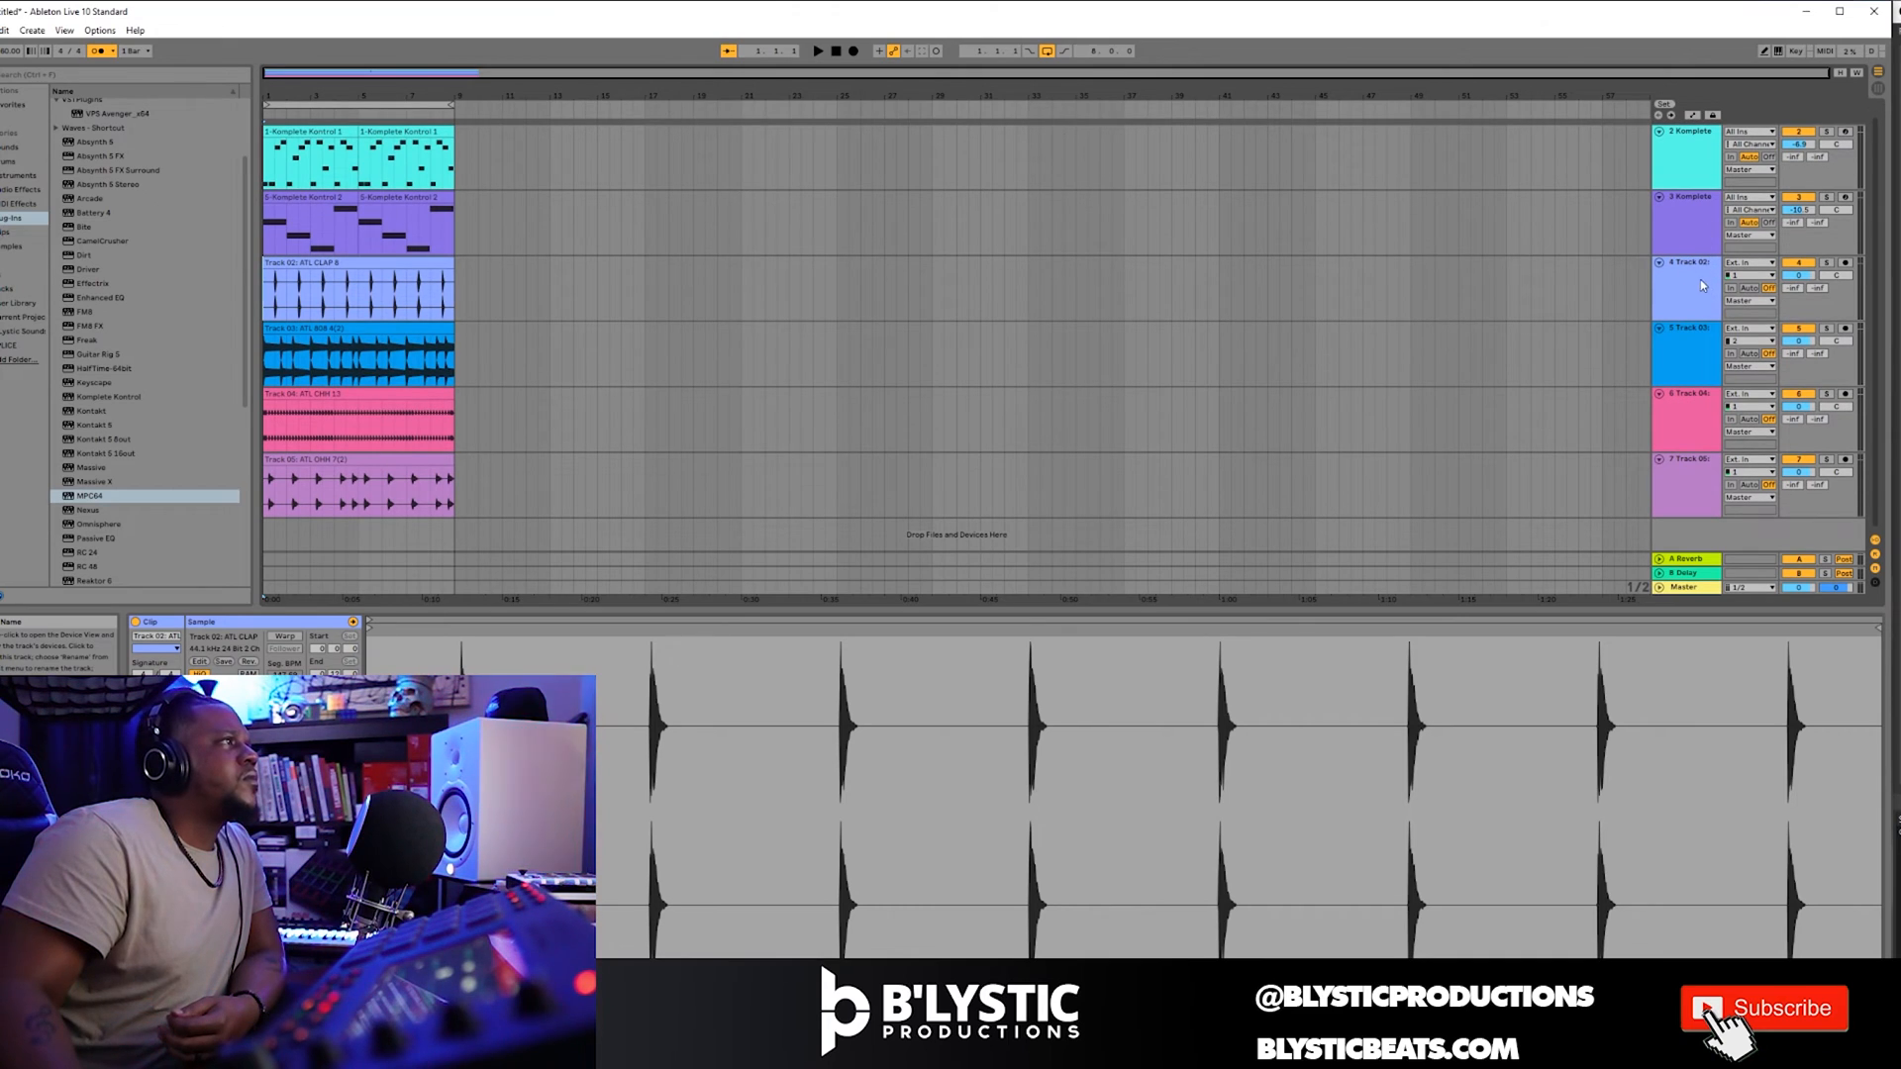
pyautogui.click(834, 52)
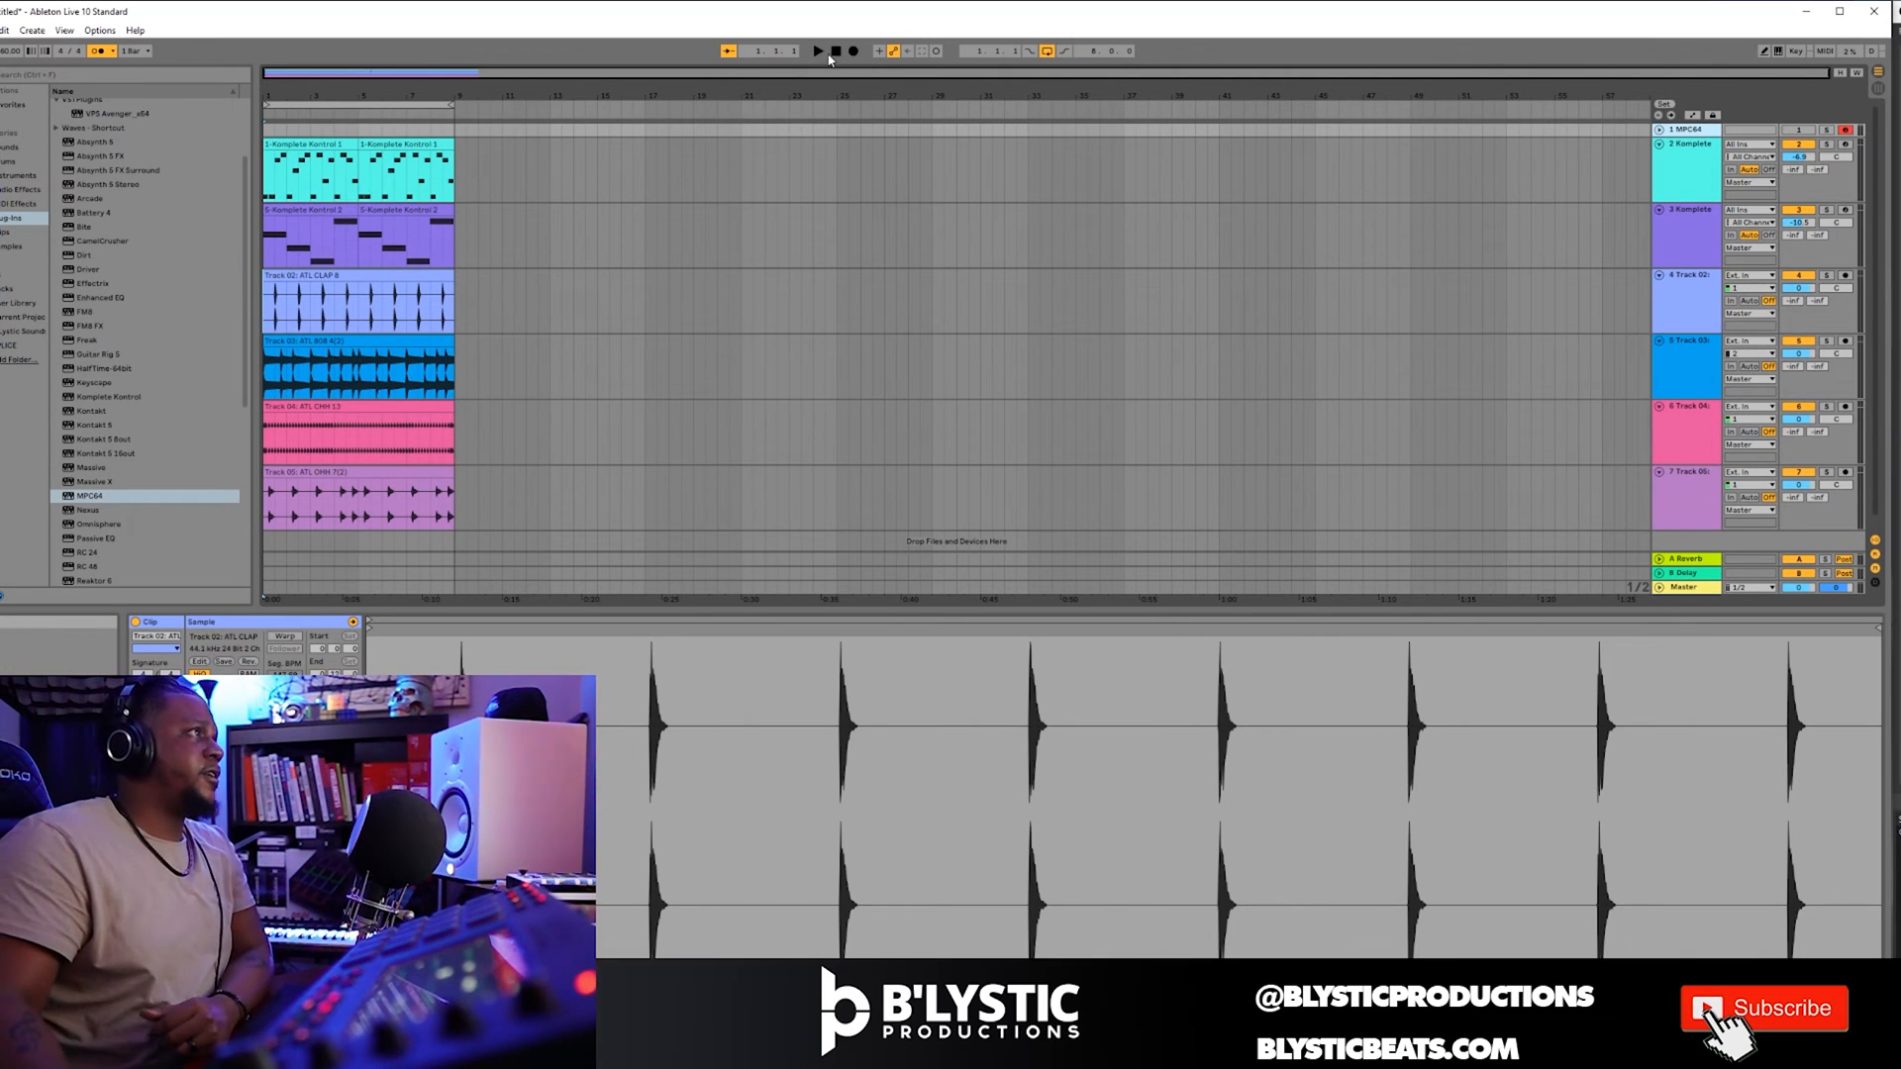
pyautogui.click(818, 51)
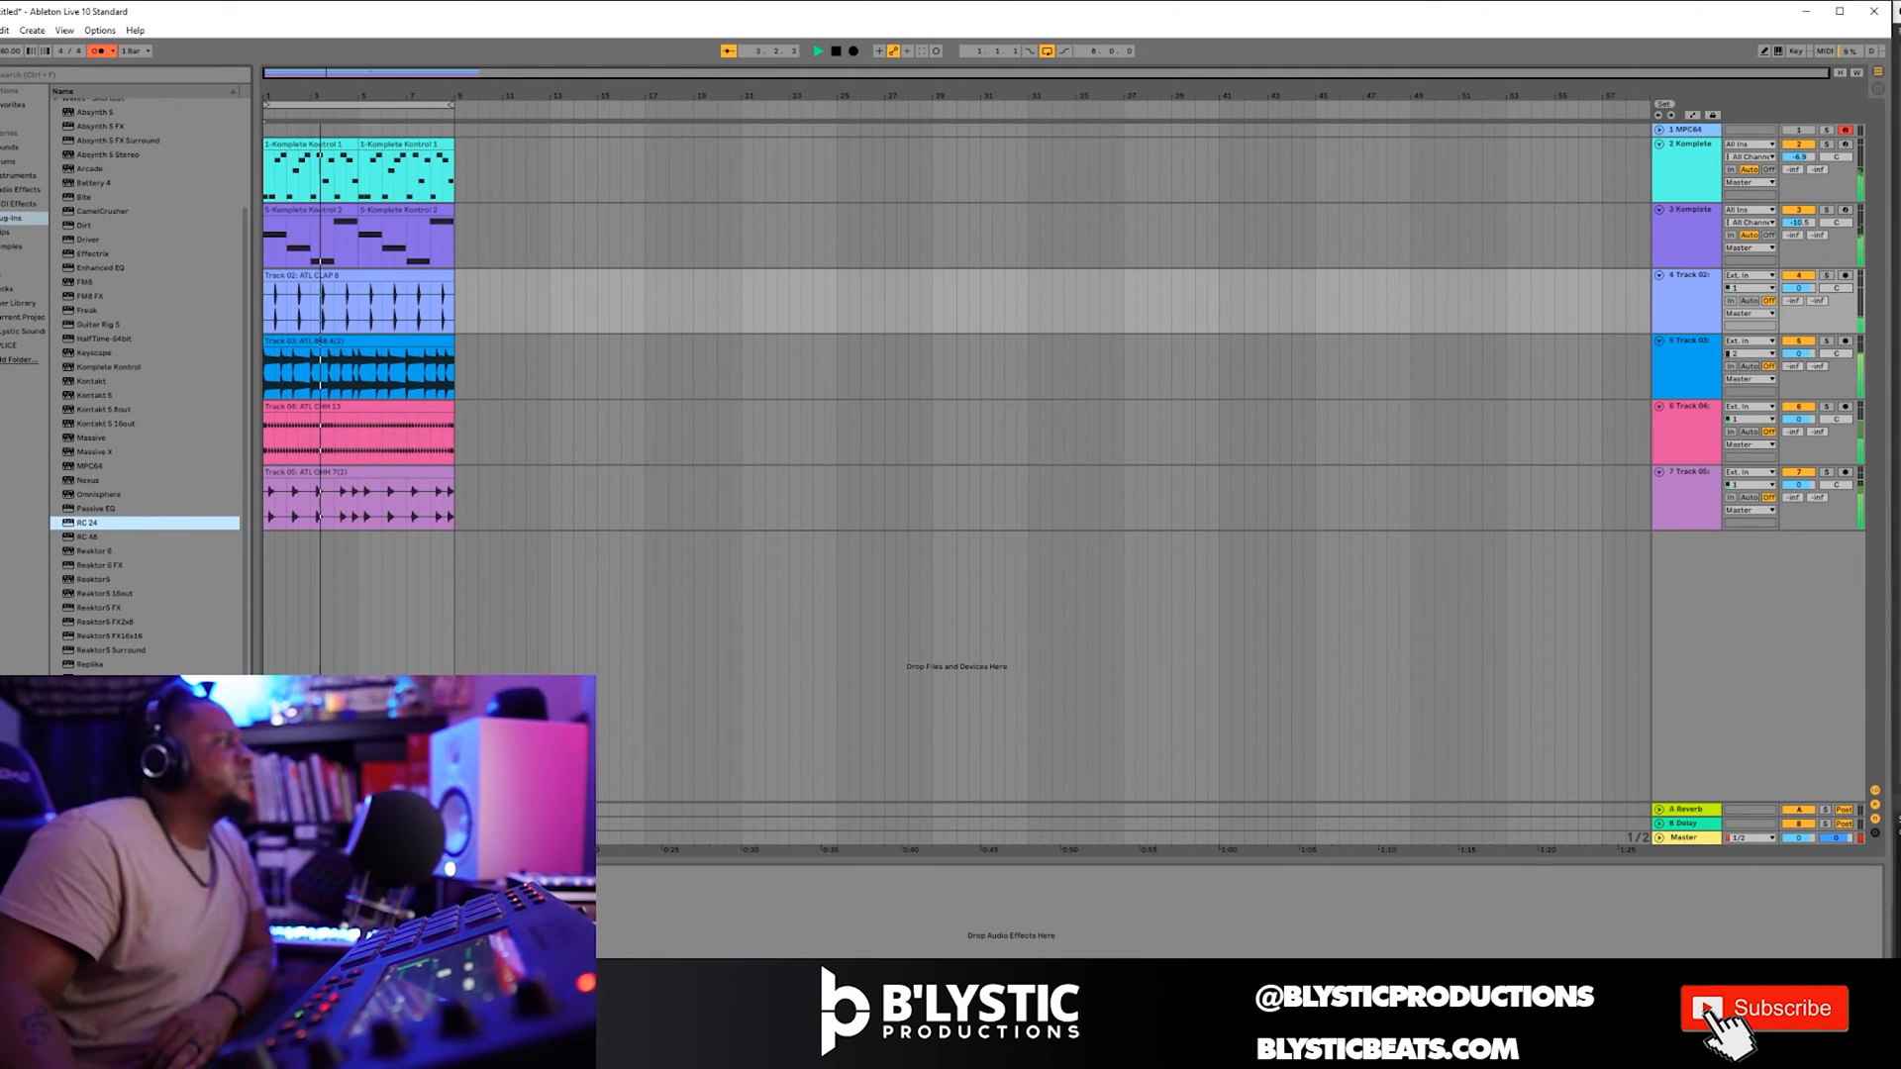
# Load the Softube RC 24 reverb onto the clap track and close its window.
pyautogui.doubleClick(85, 523)
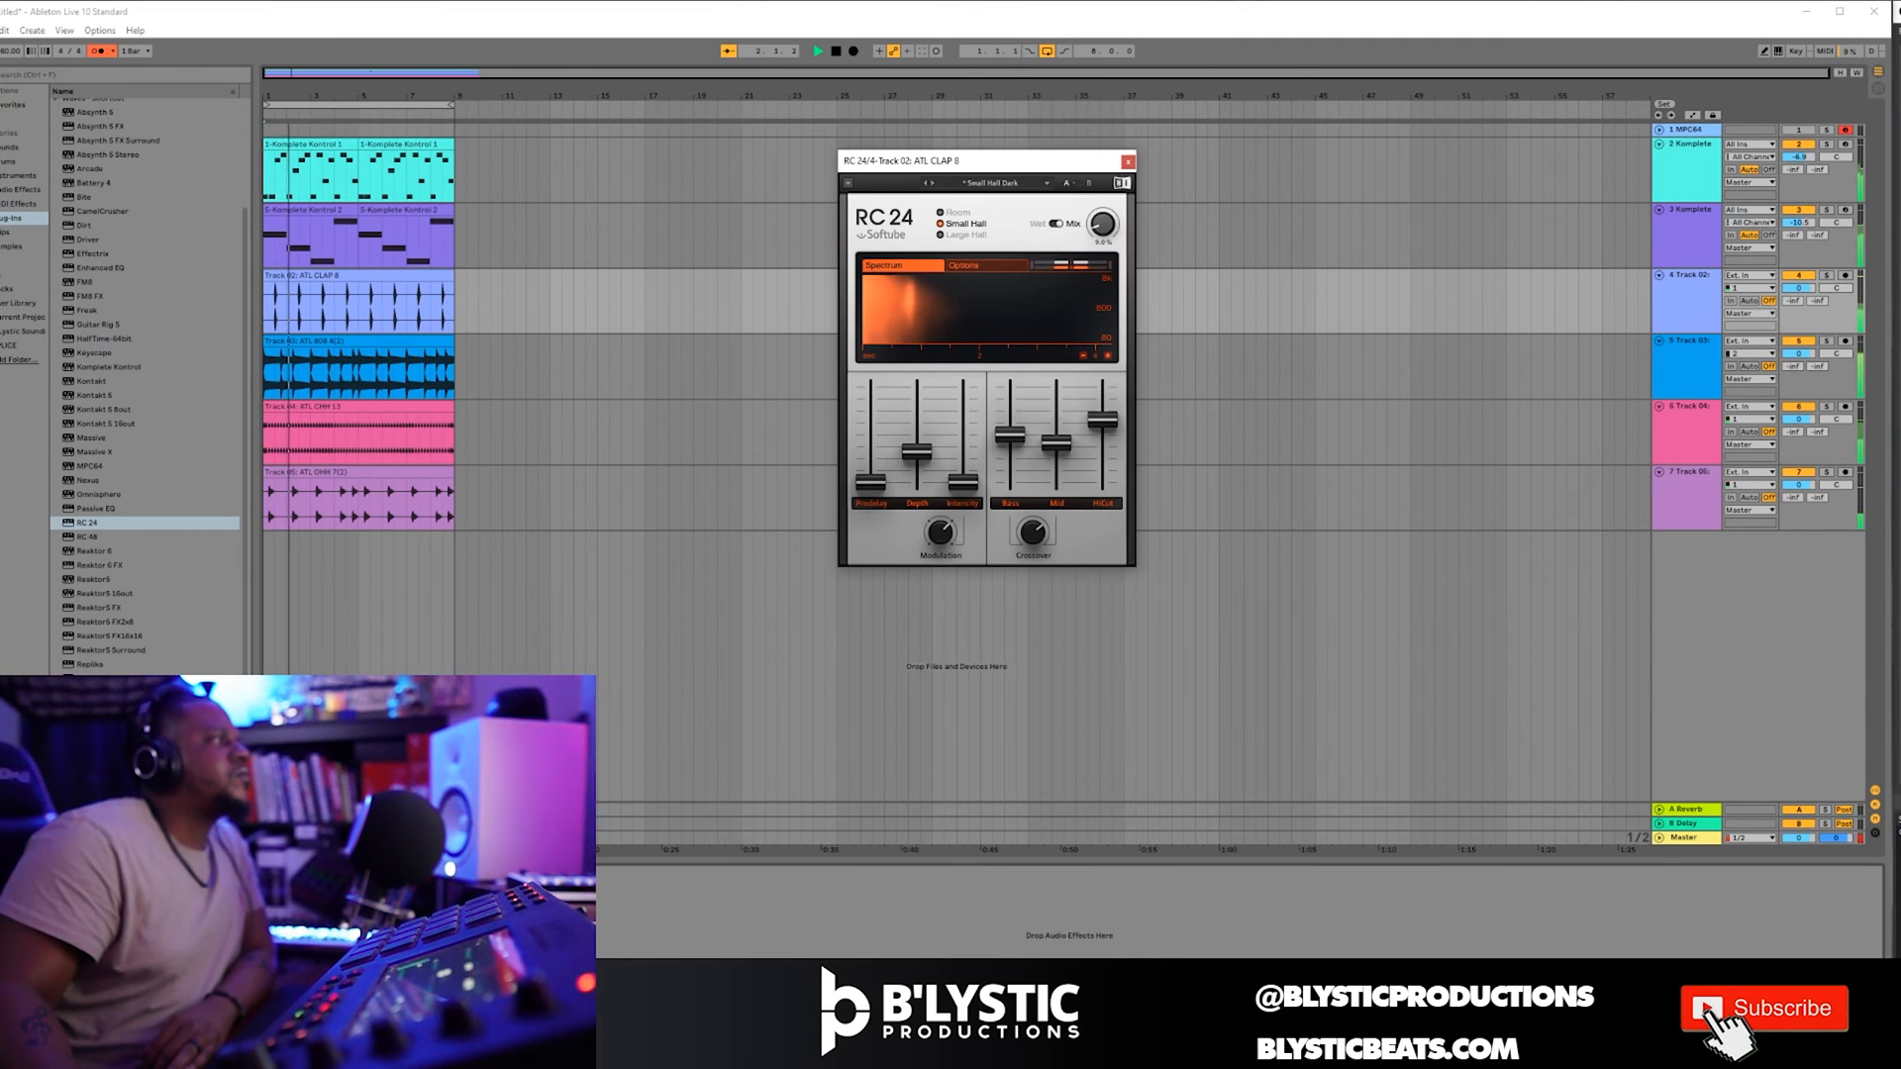
pyautogui.click(1126, 160)
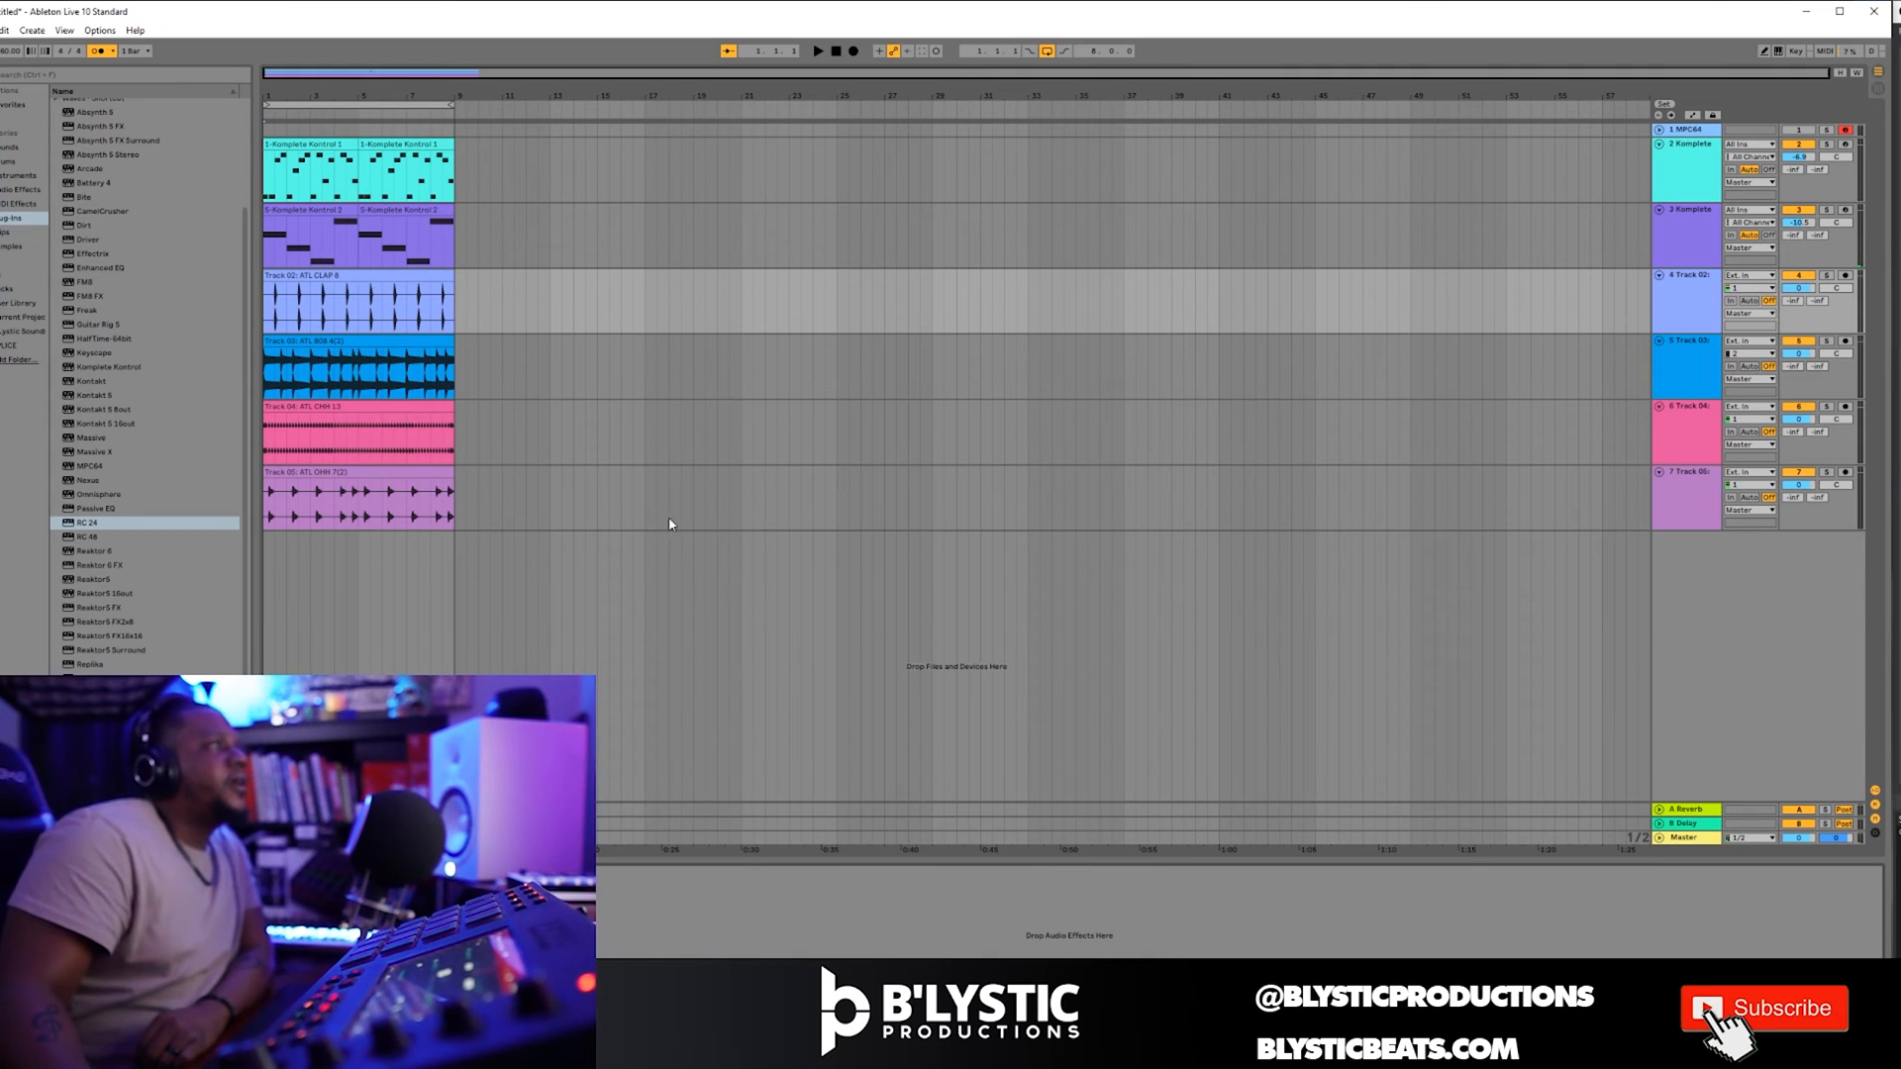
pyautogui.moveTo(461, 608)
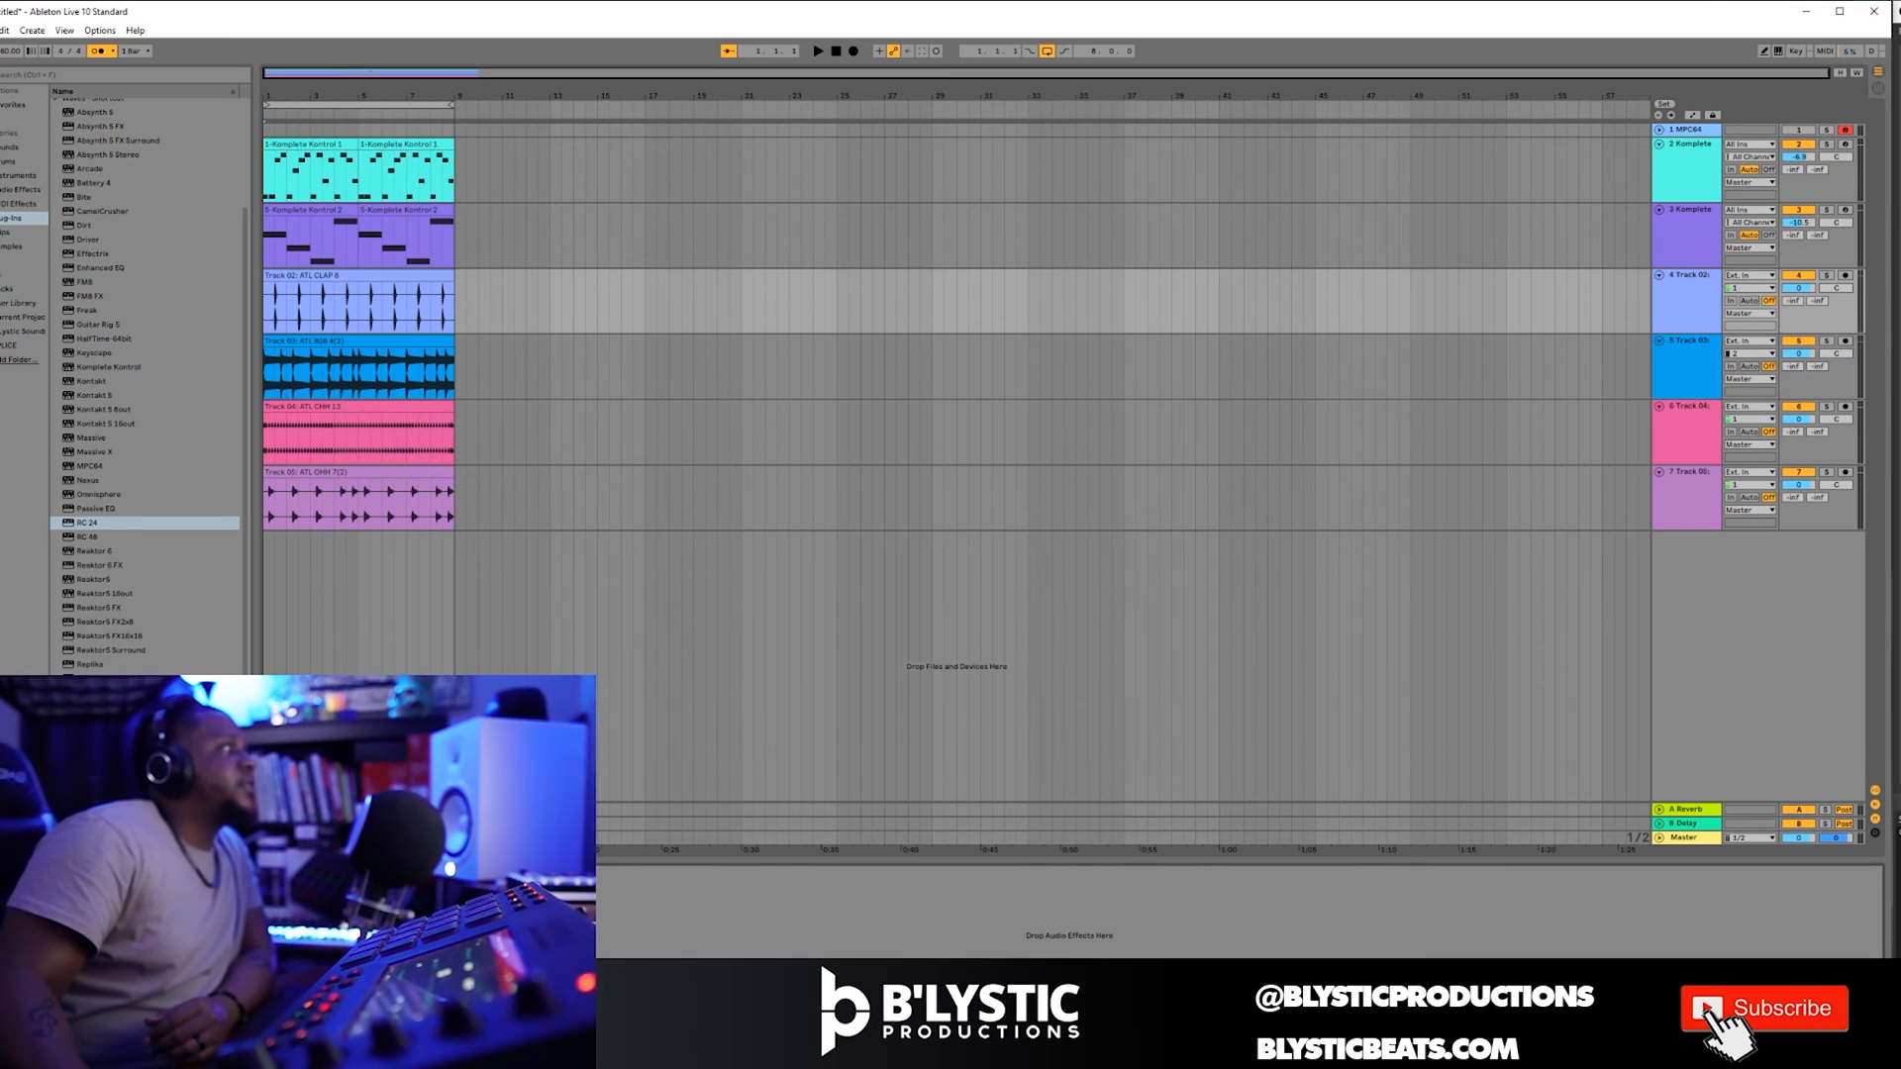
pyautogui.moveTo(701, 835)
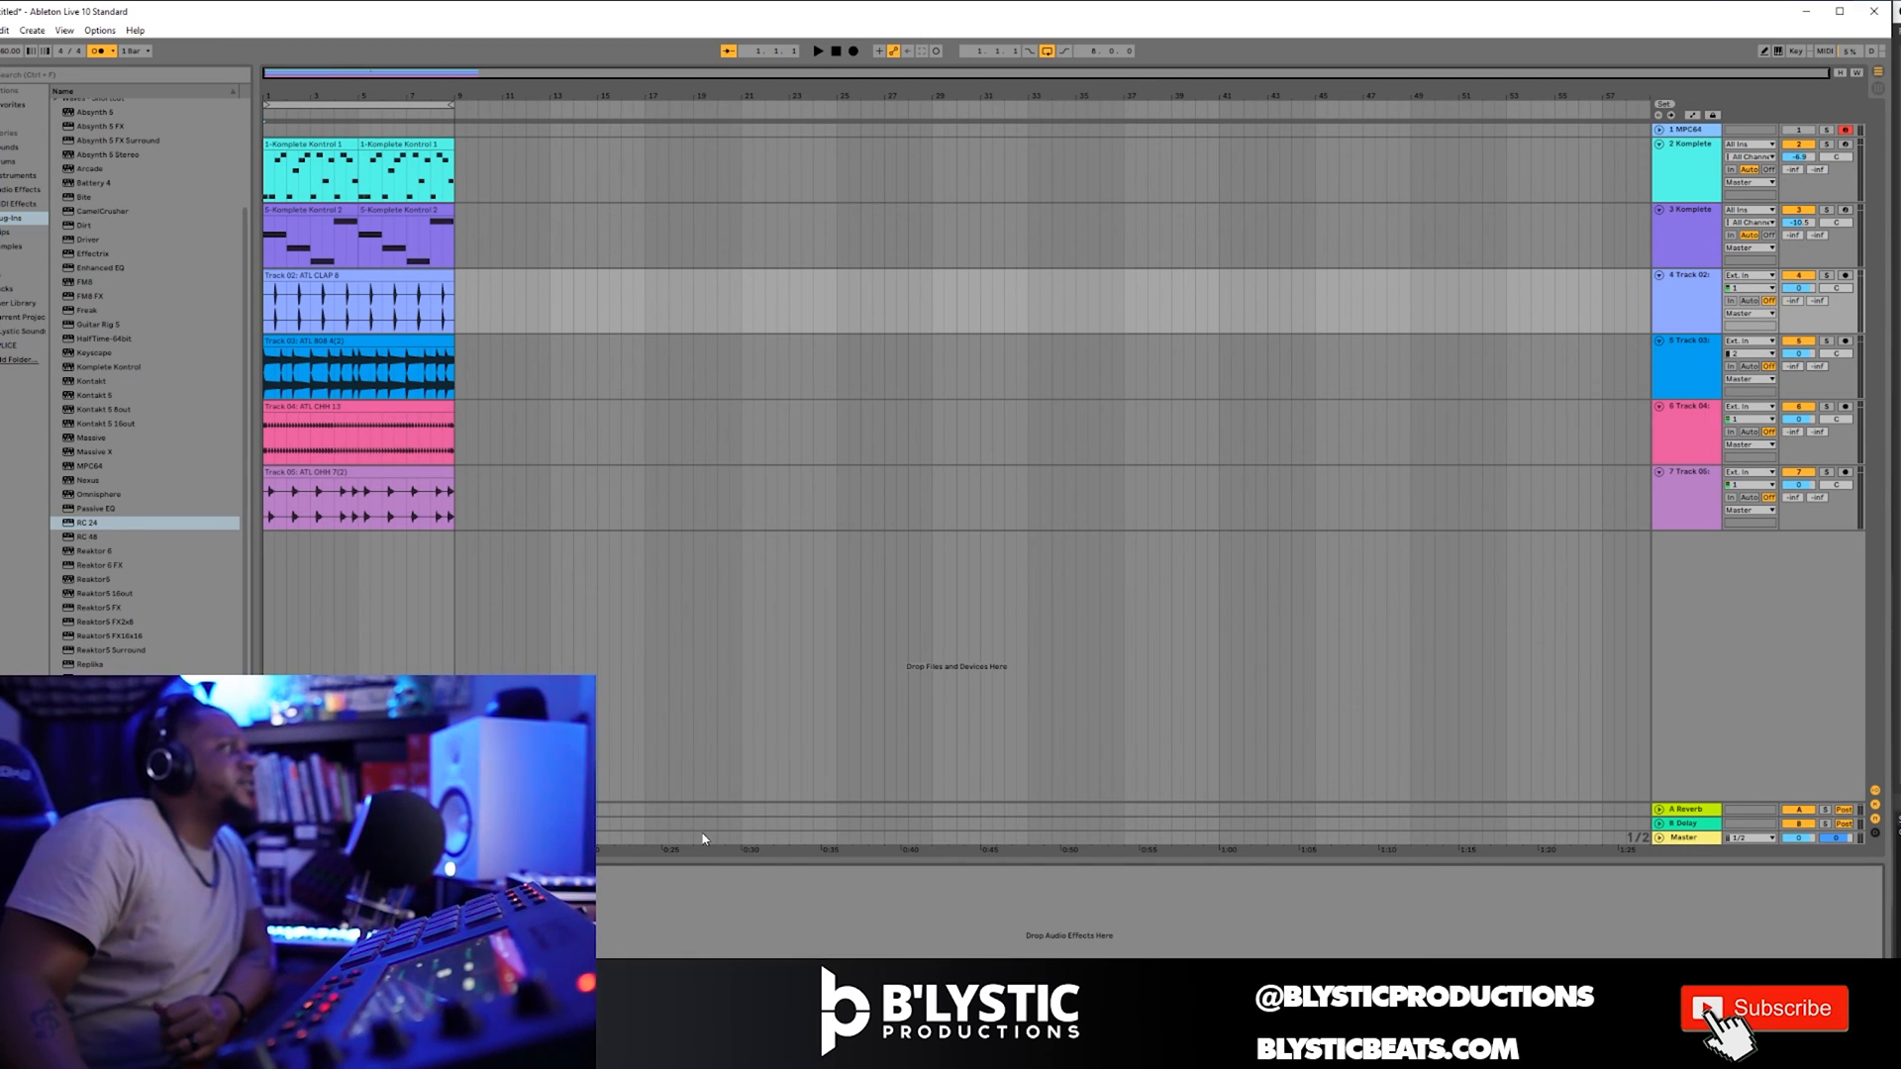